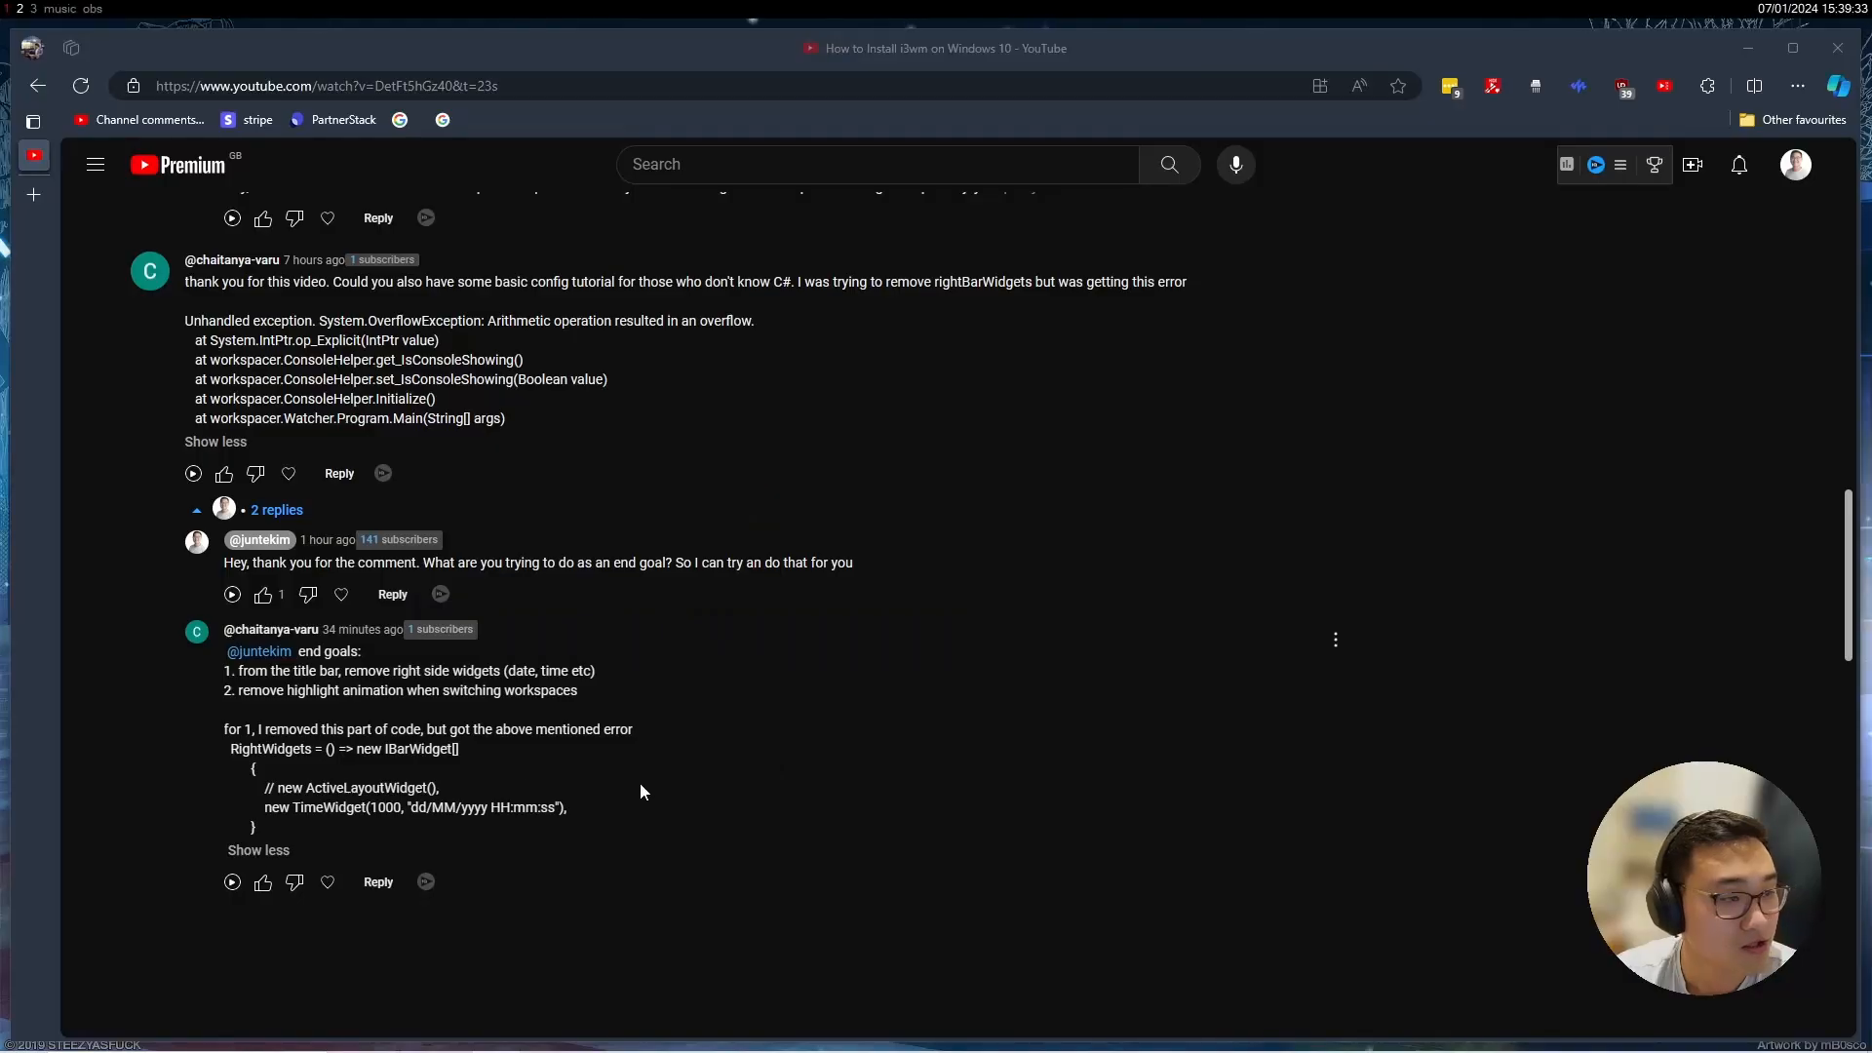
Highlight the commenter's goal of removing the right-side bar widgets
{"action": "scroll", "scroll_direction": "up", "scroll_amount": 3}
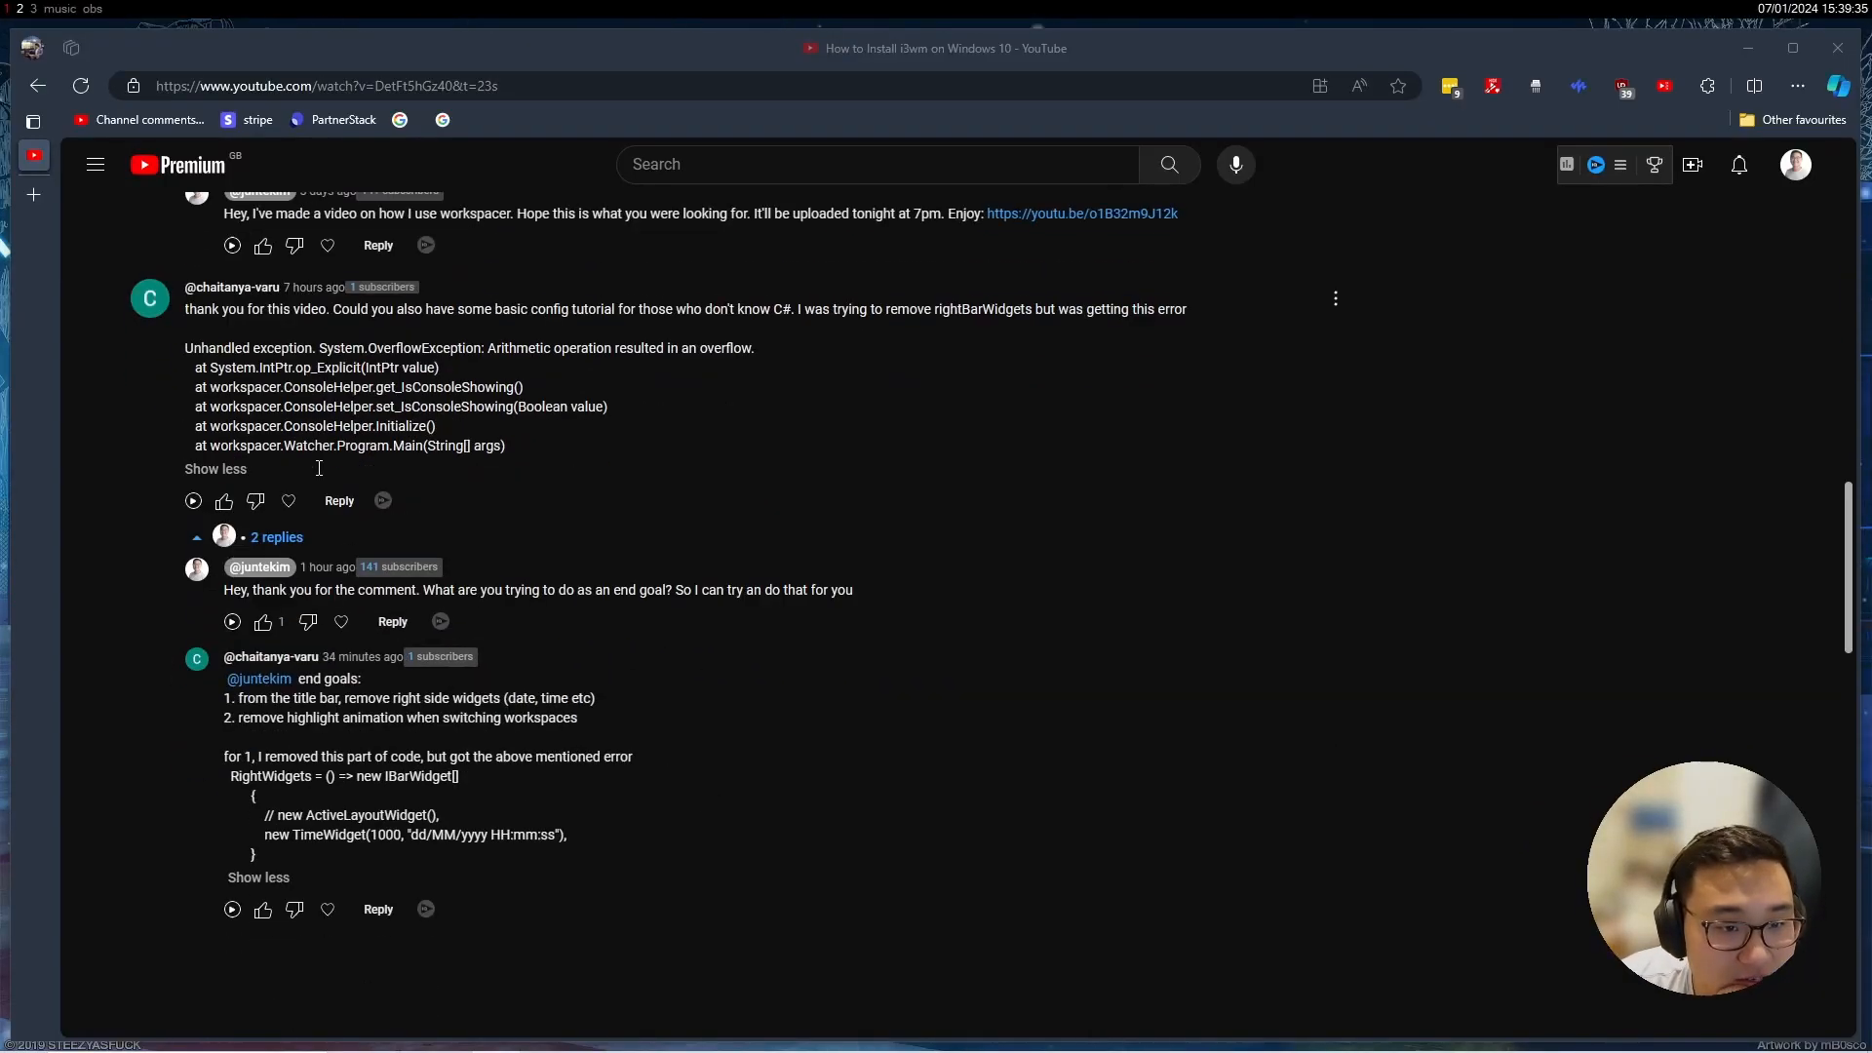
{"action": "scroll", "scroll_direction": "down", "scroll_amount": 3}
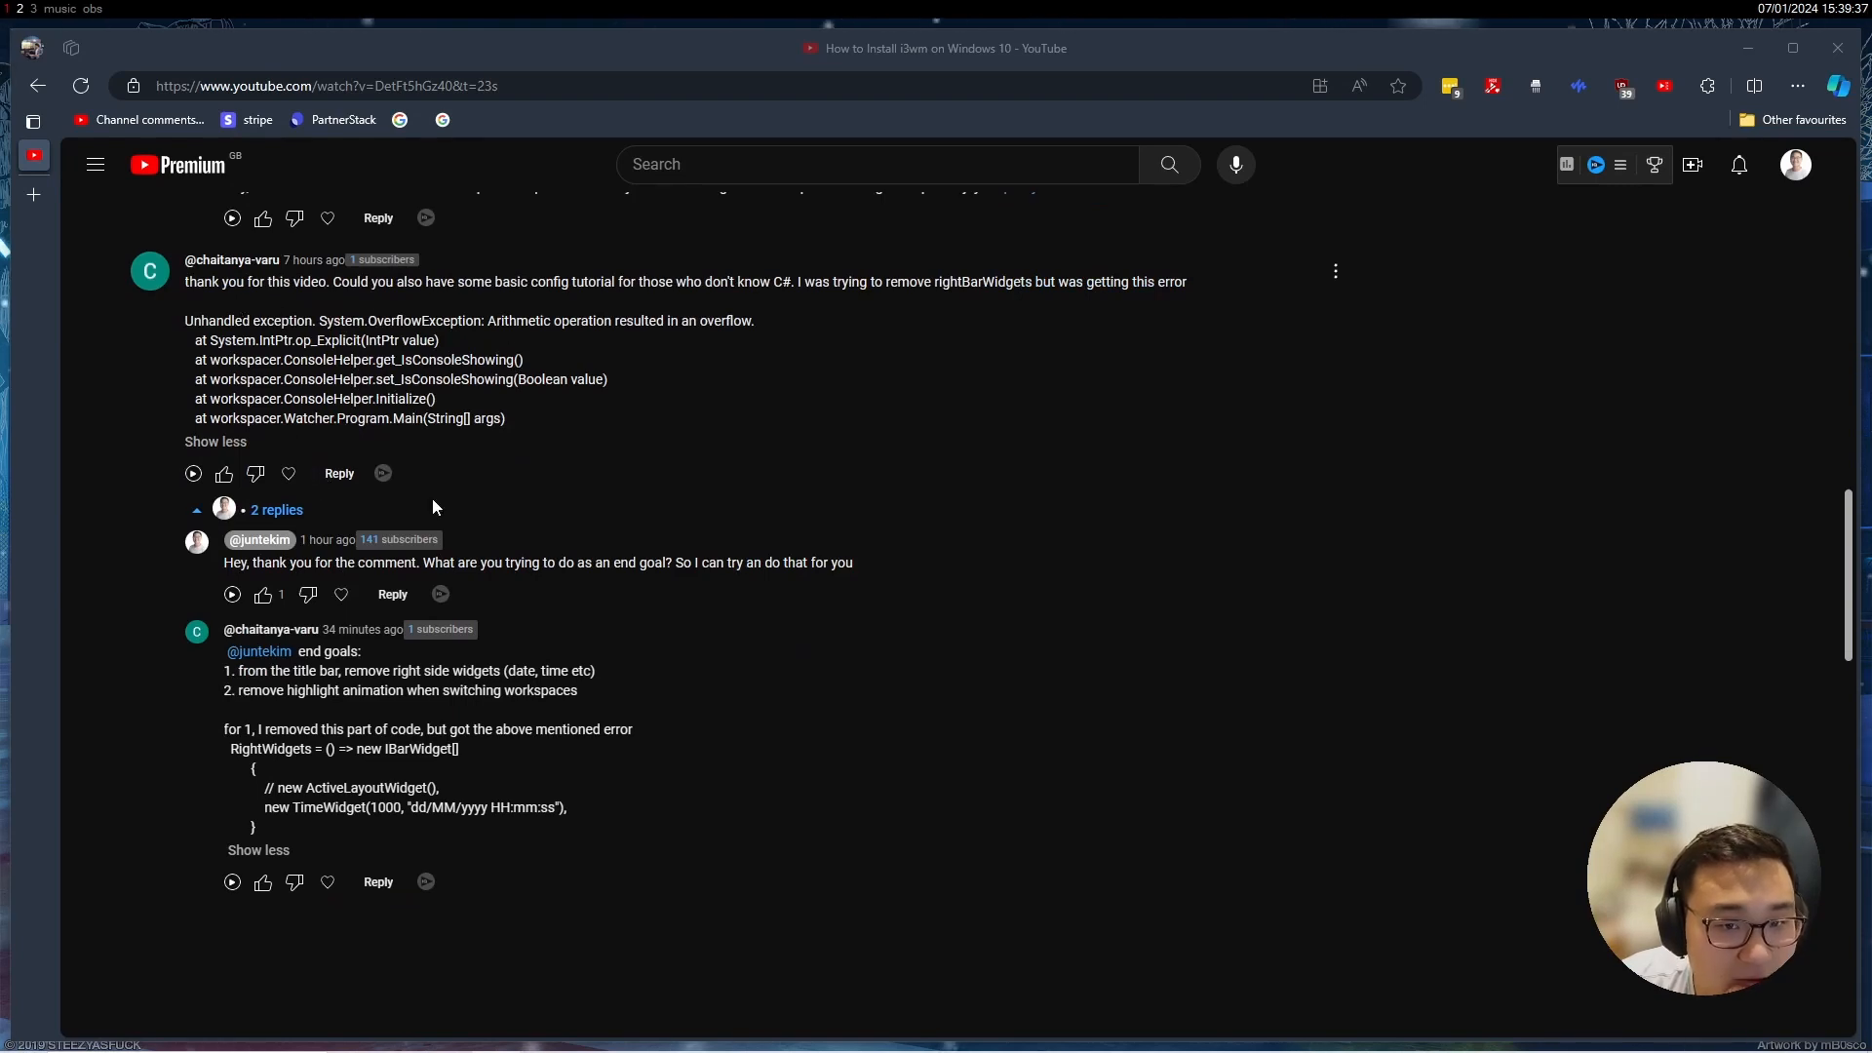
{"action": "left_click_drag", "start_coordinate": [239, 669], "coordinate": [320, 669]}
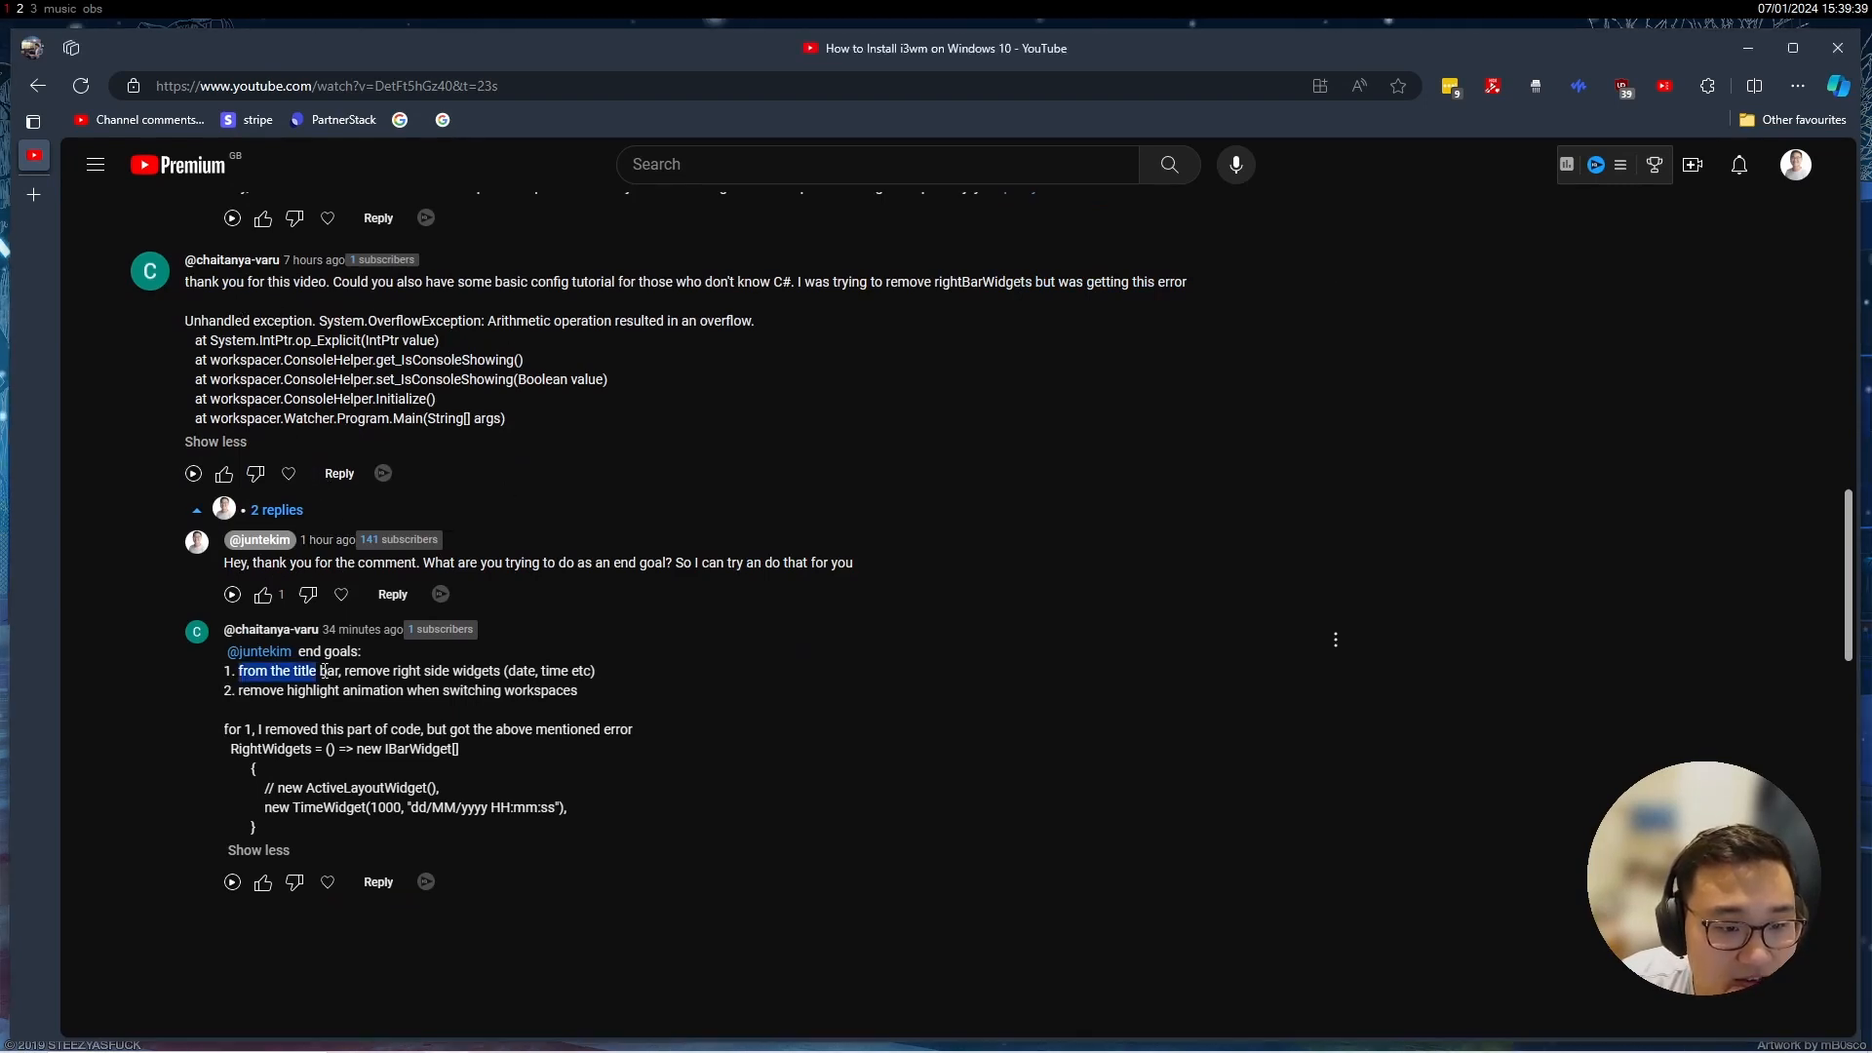
{"action": "left_click_drag", "start_coordinate": [239, 669], "coordinate": [484, 669]}
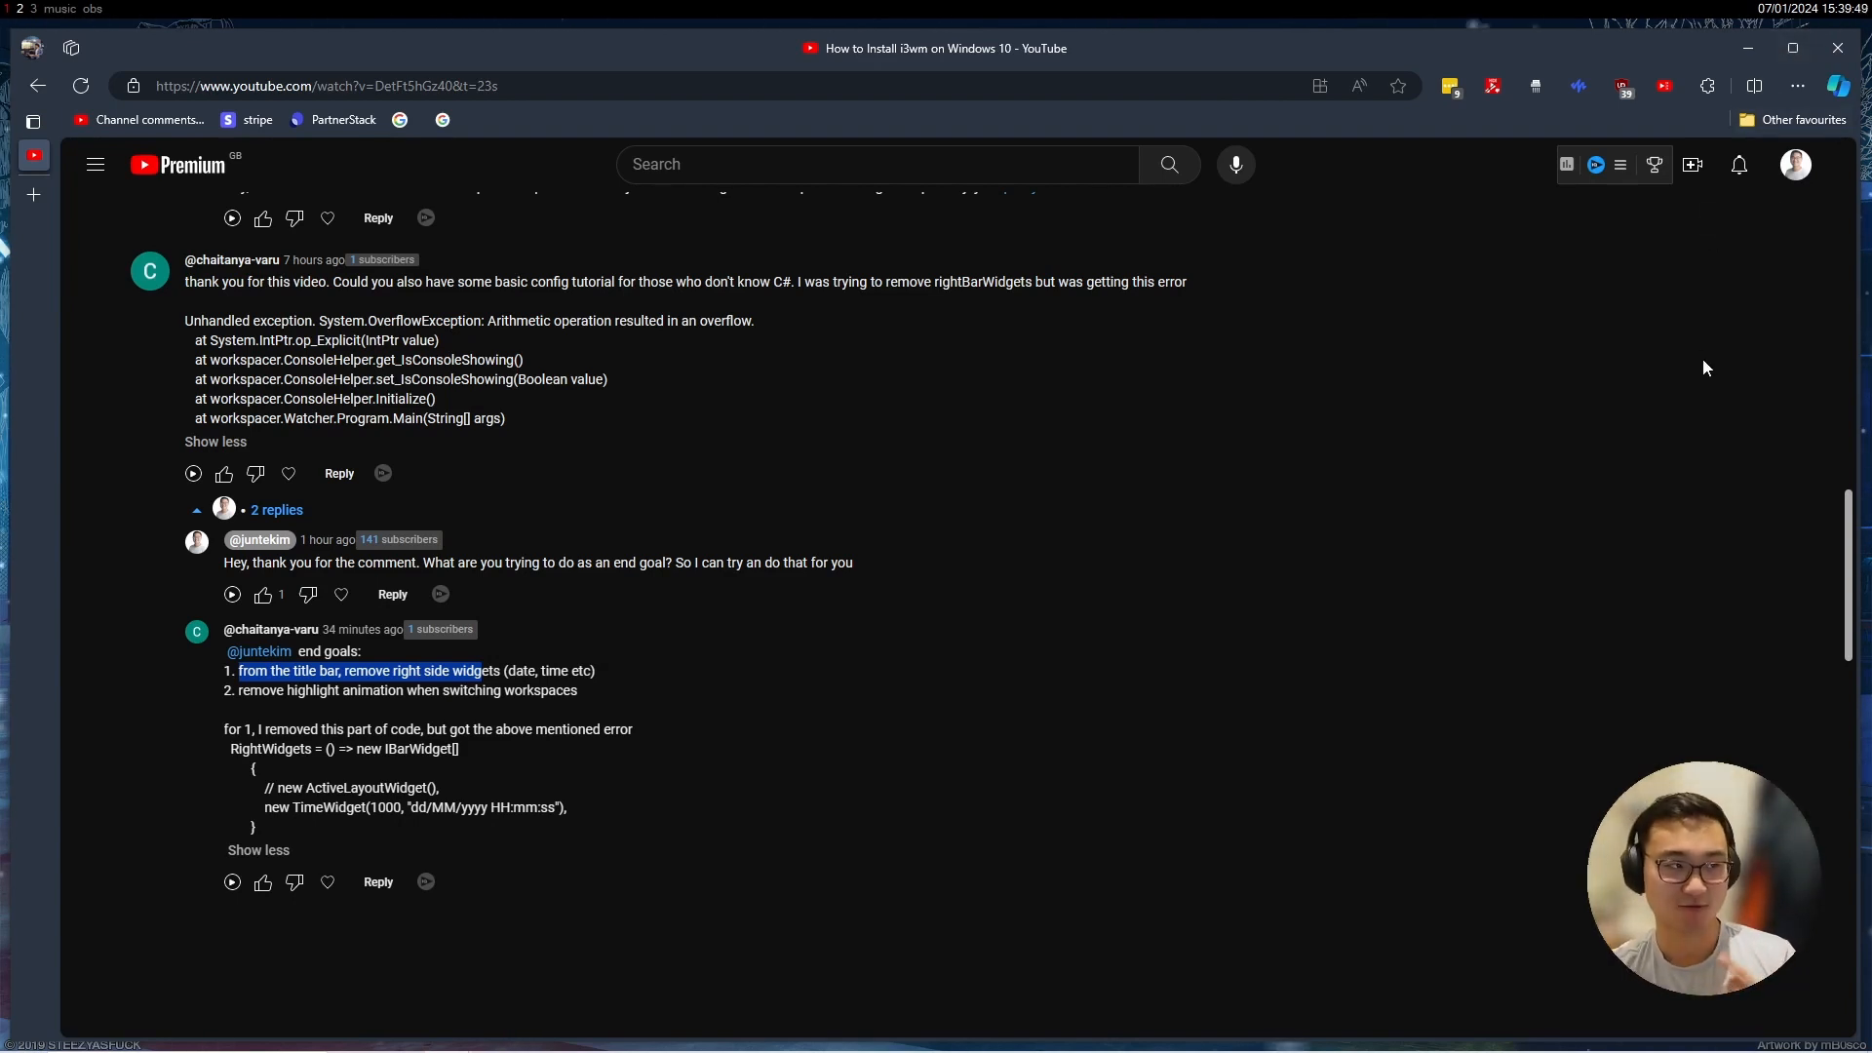
{"action": "mouse_move", "coordinate": [1456, 406]}
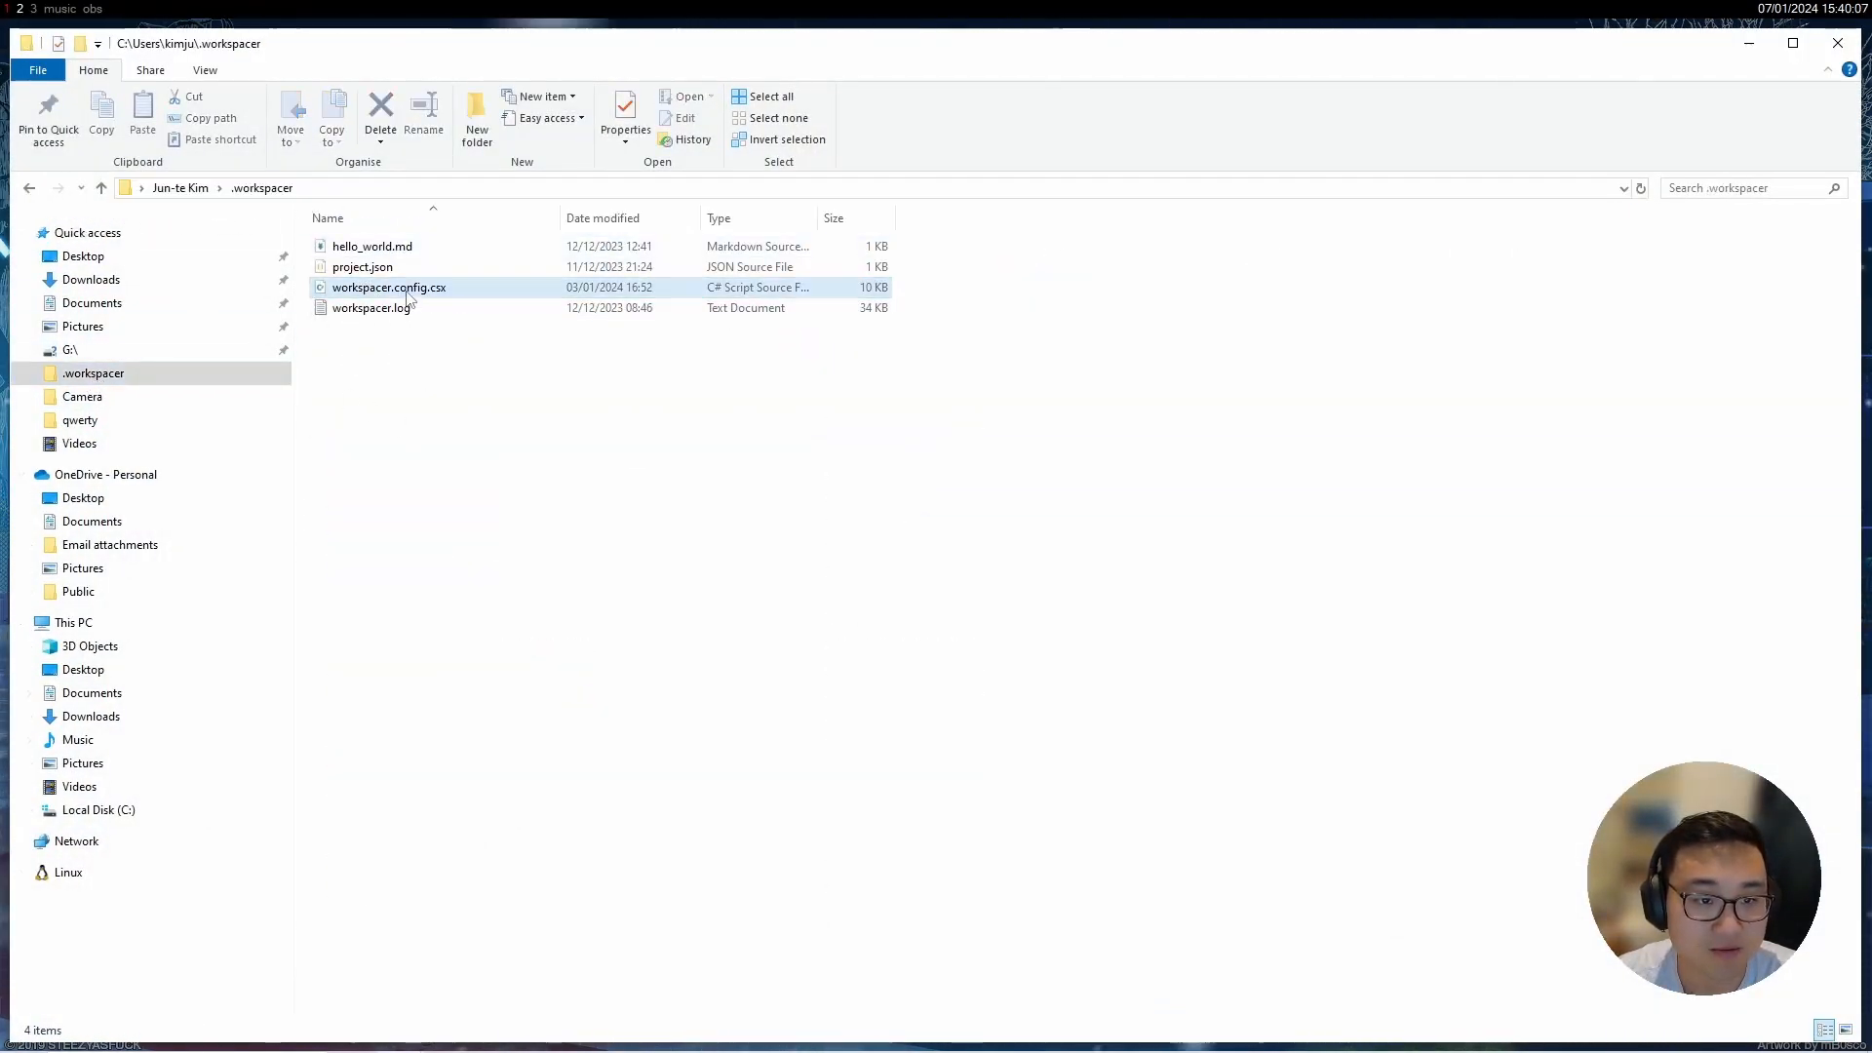
Open workspacer.config.csx with Code from its File Explorer context menu
{"action": "right_click", "coordinate": [388, 287]}
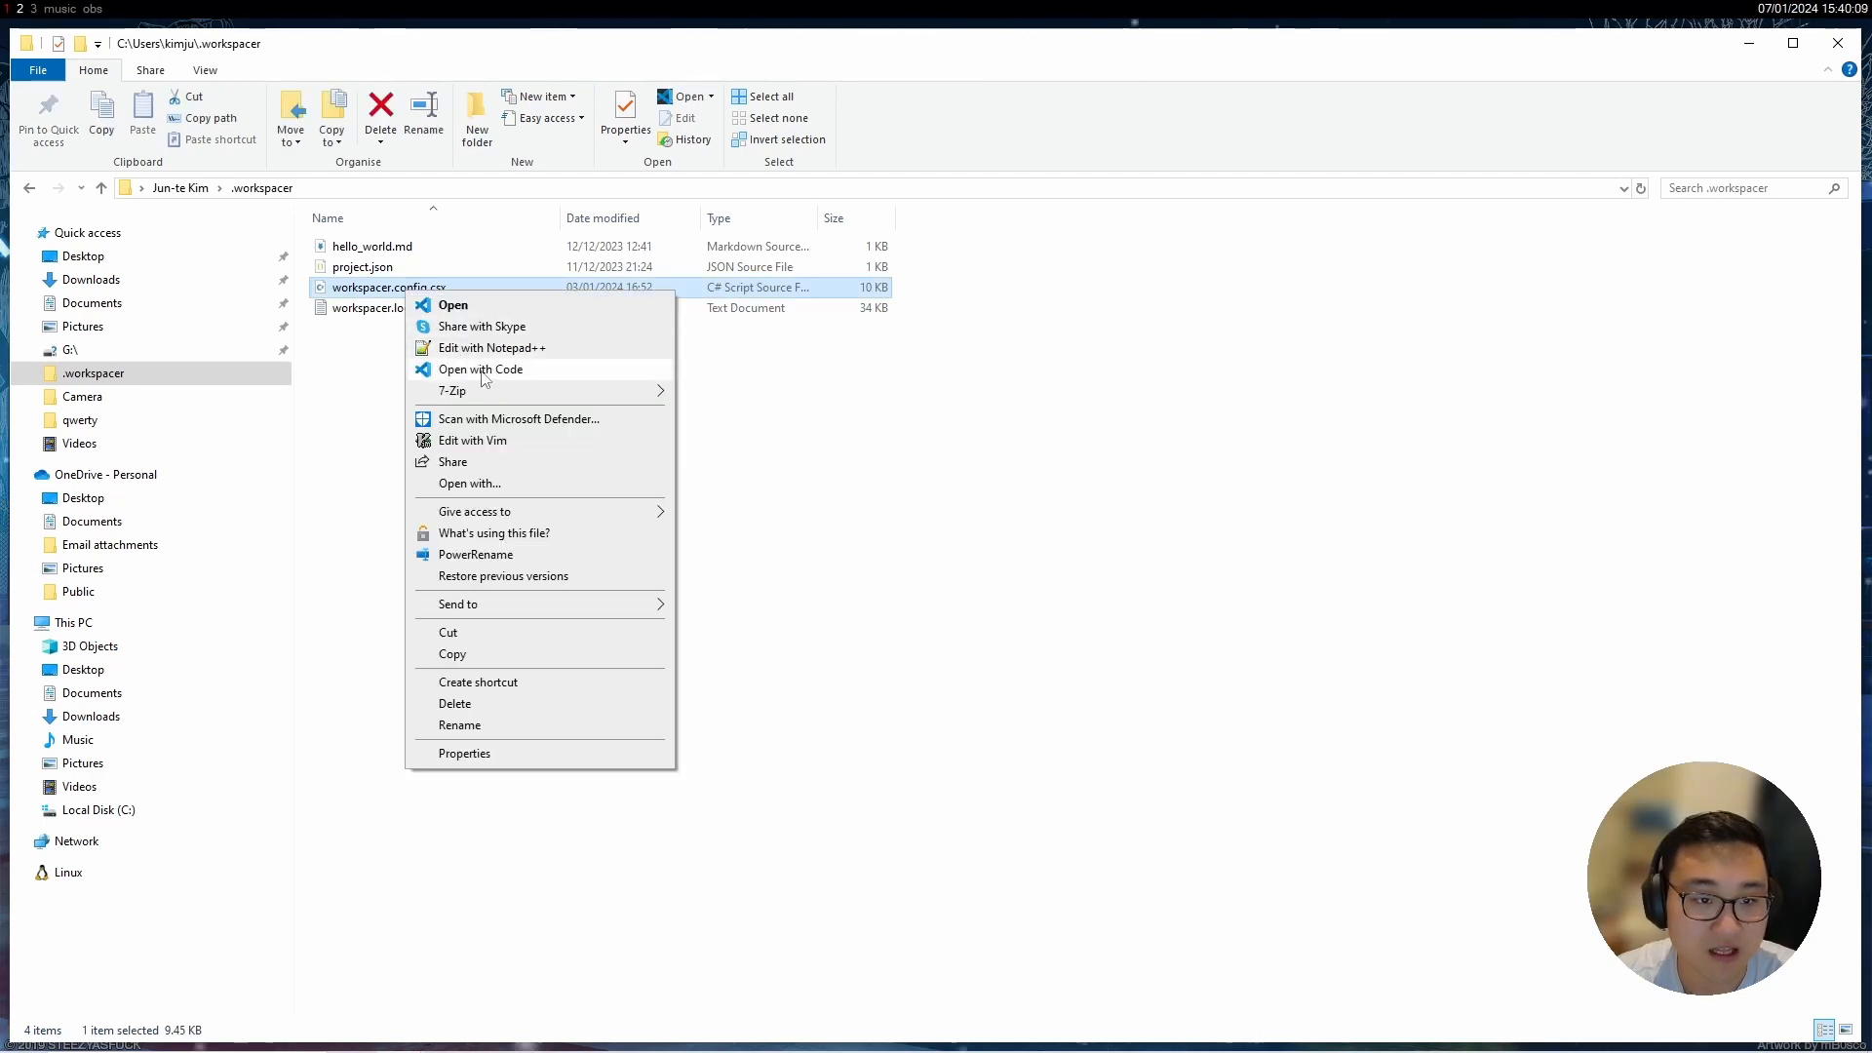
{"action": "left_click", "coordinate": [480, 370]}
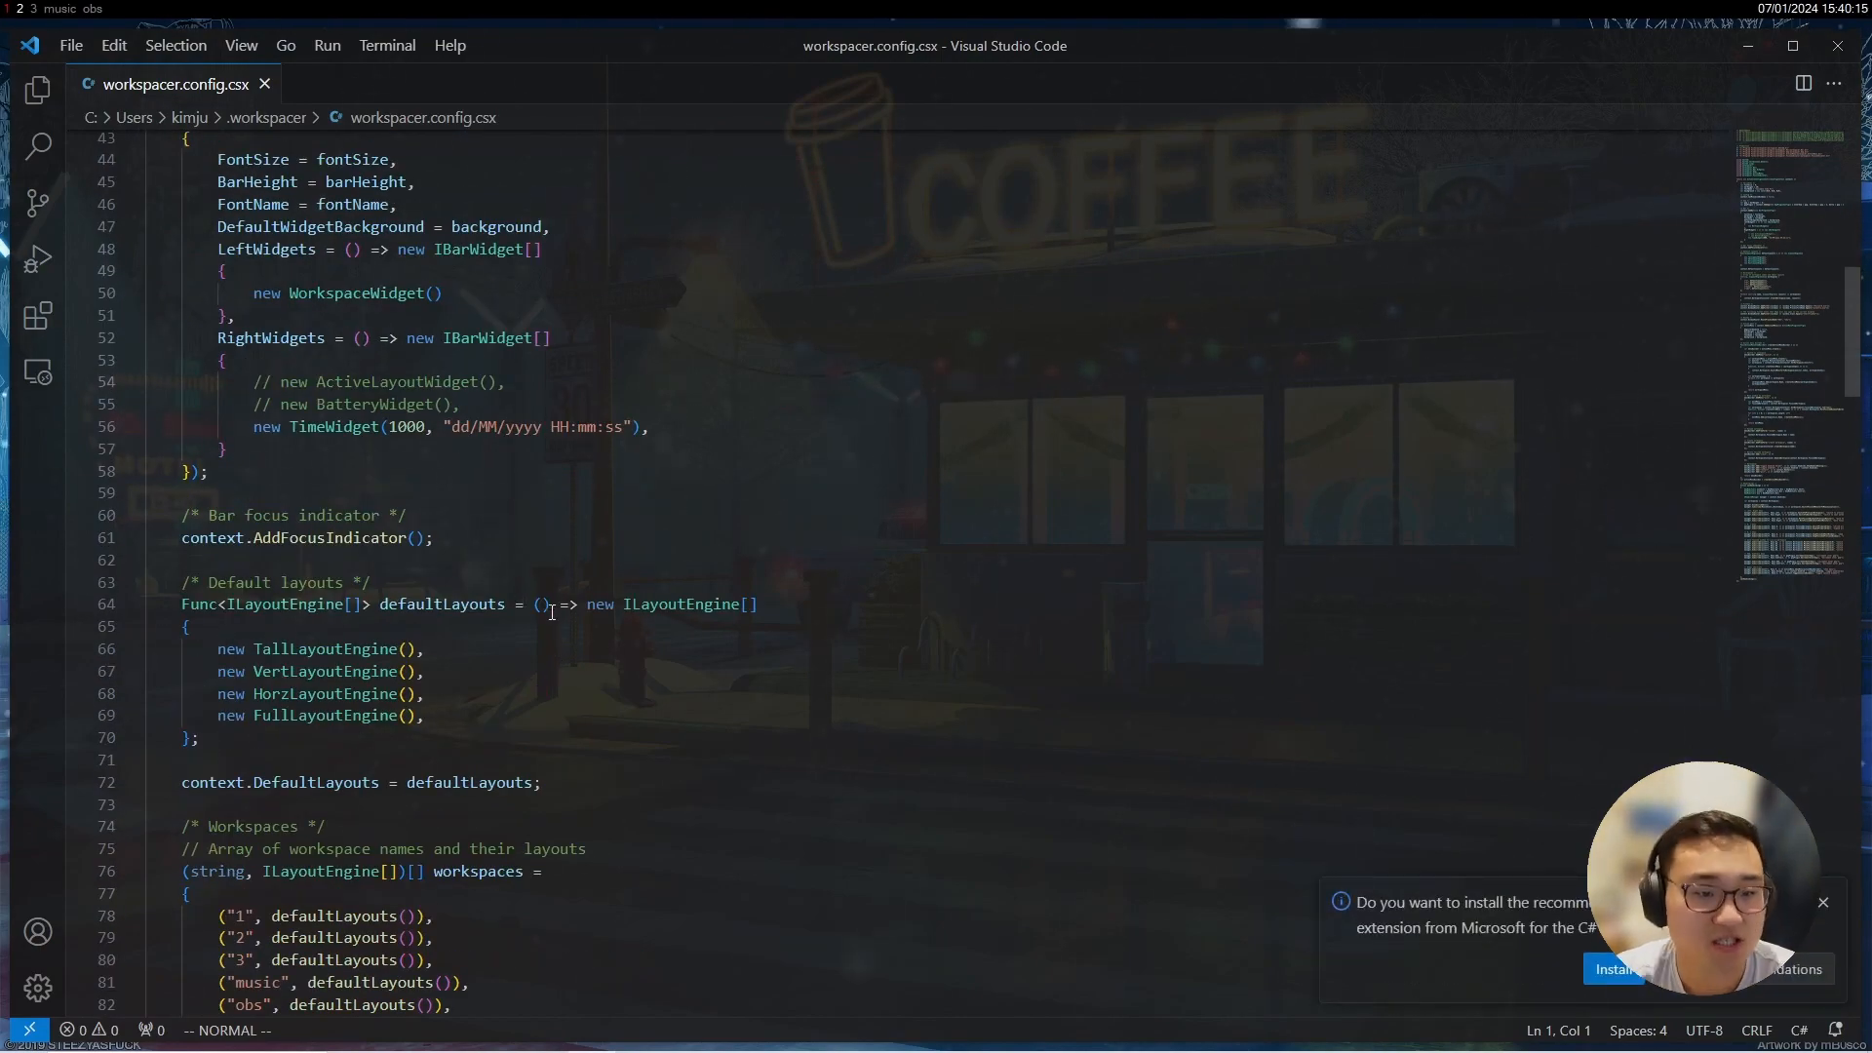
{"action": "scroll", "scroll_direction": "down", "scroll_amount": 3}
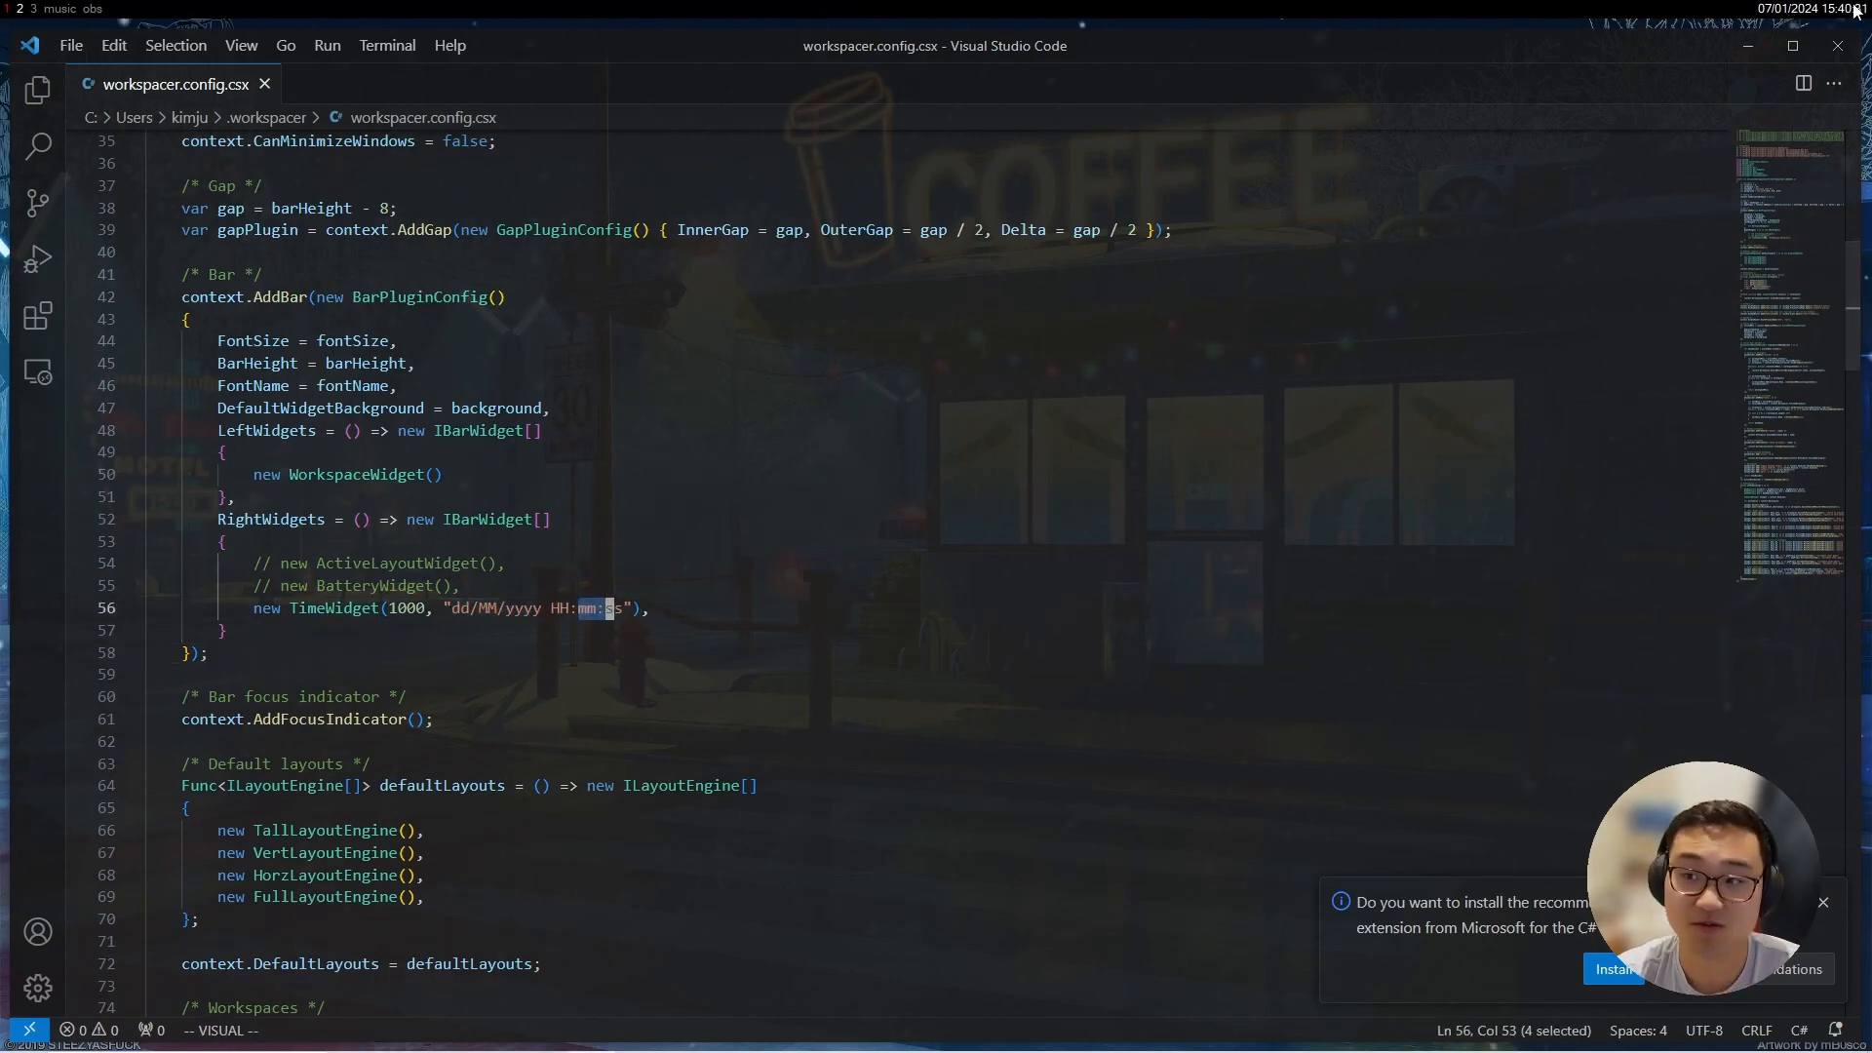
{"action": "key", "text": "Escape"}
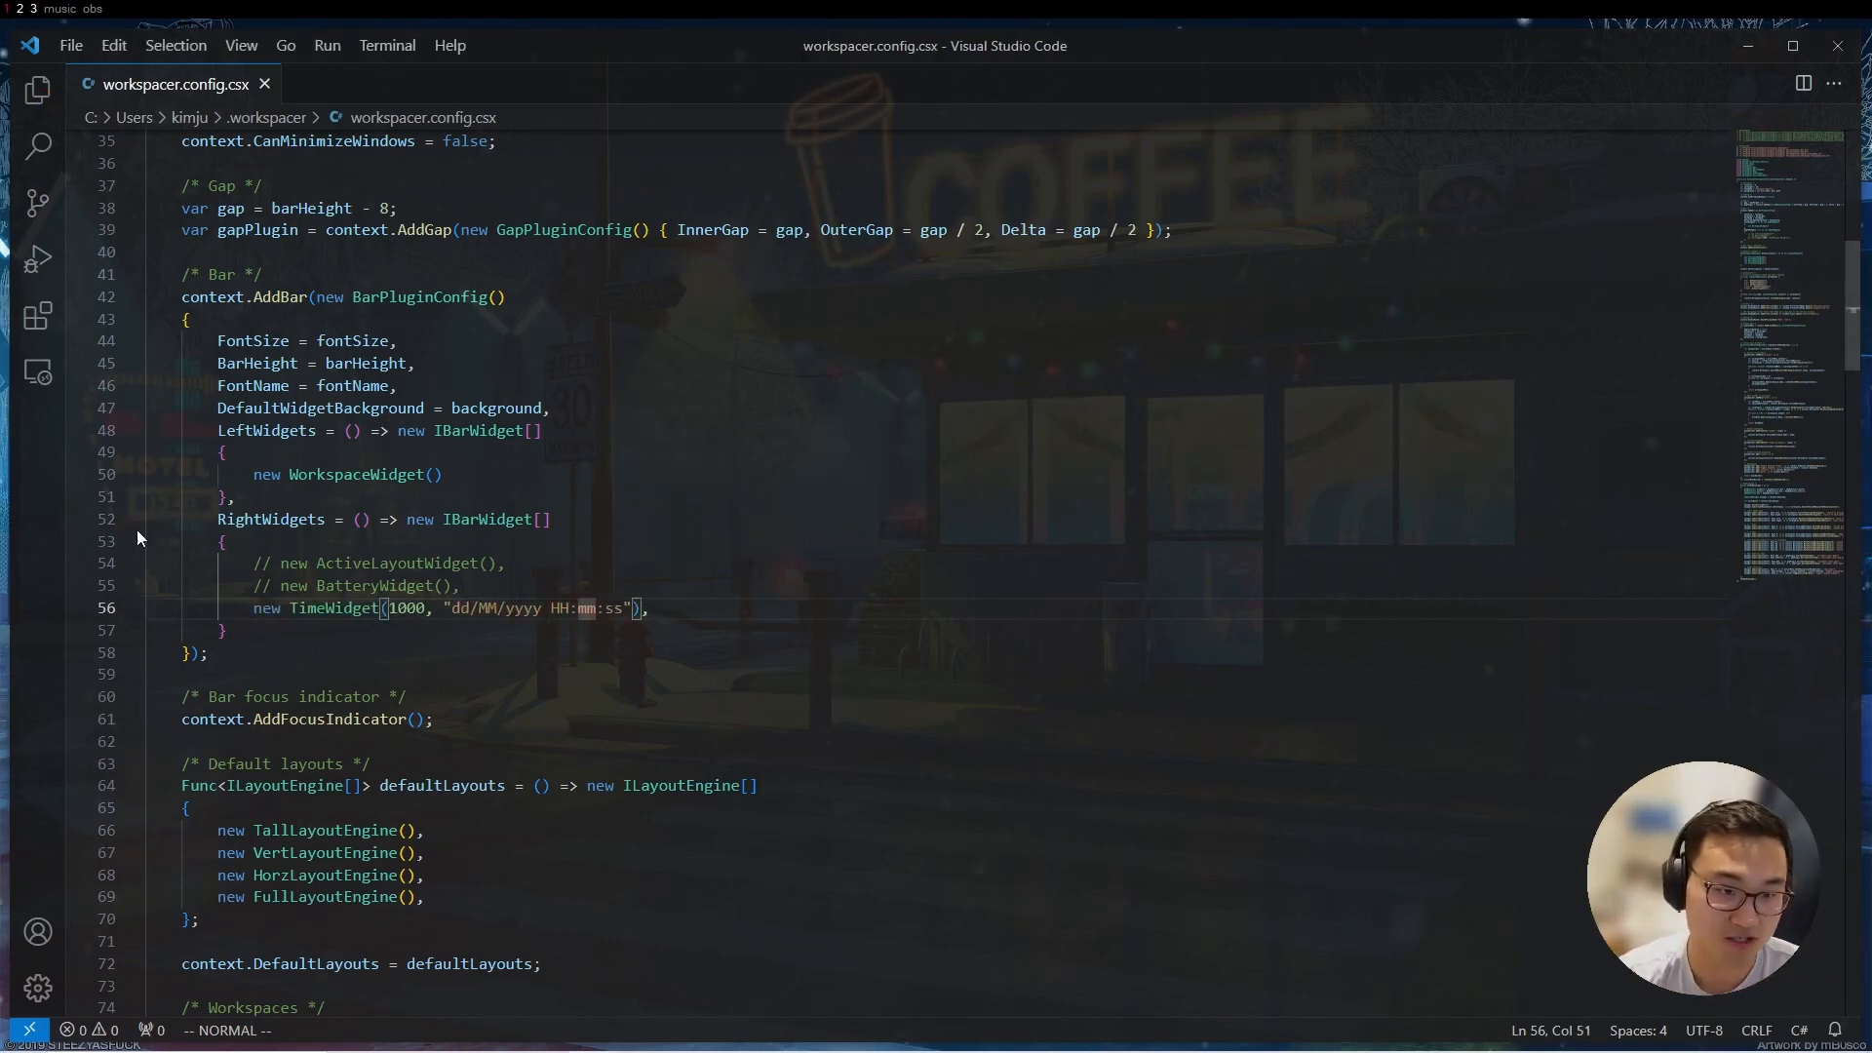
{"action": "double_click", "coordinate": [271, 519]}
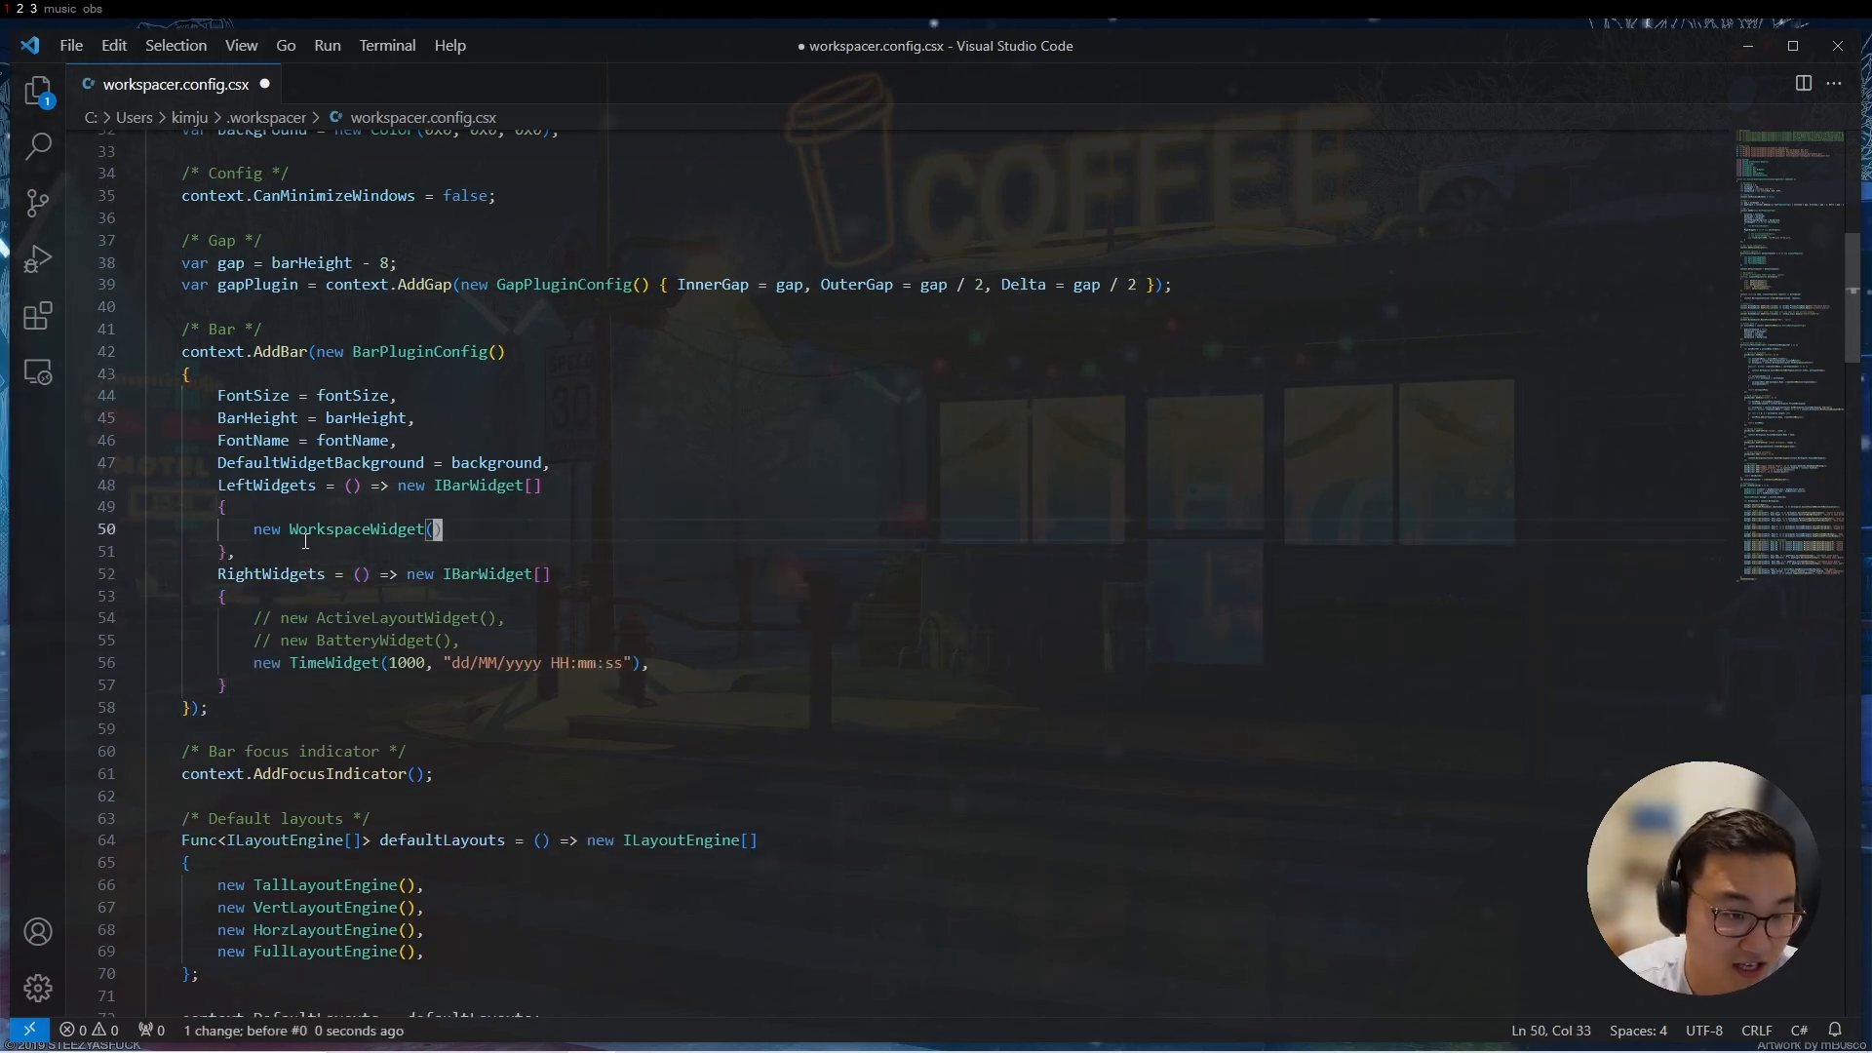
Write 'MidleWidgets = () => new IBarWidget' on a new line above RightWidgets
{"action": "type", "text": "MidleWidgets = ("}
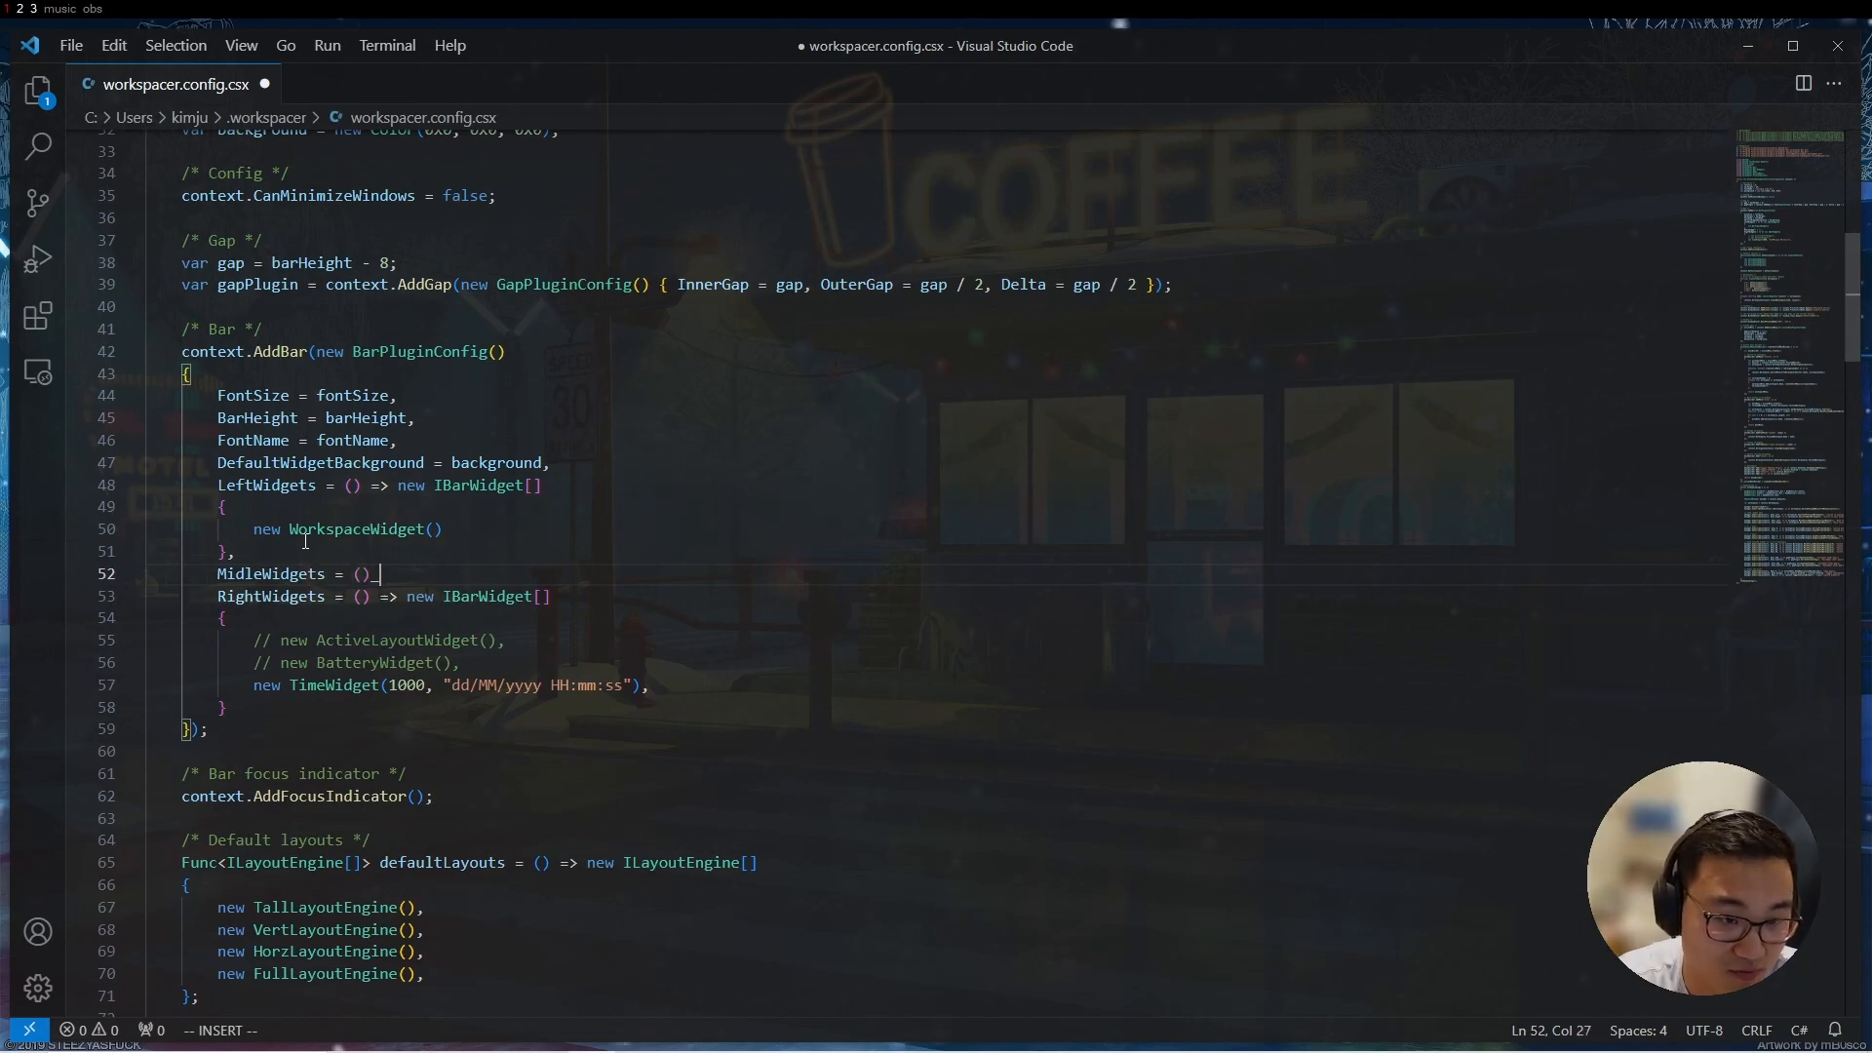
{"action": "type", "text": "=>"}
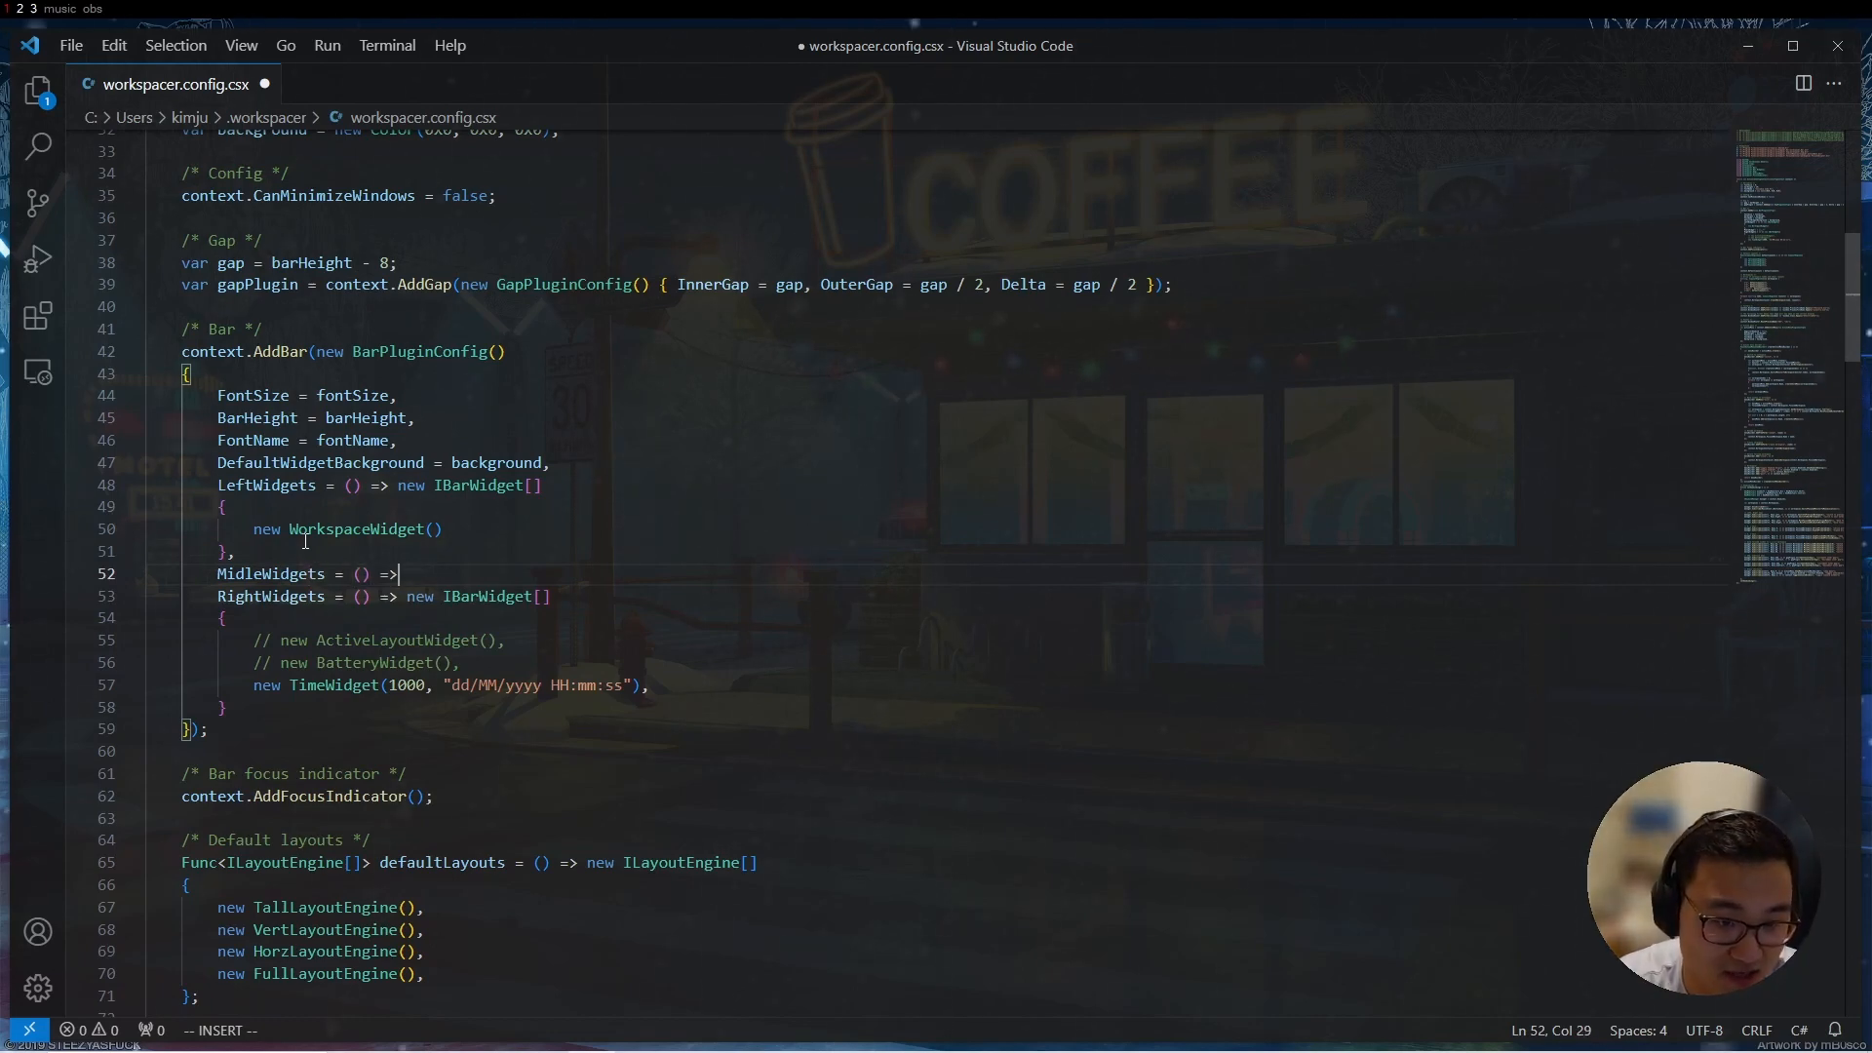
{"action": "type", "text": "new IBarWidget"}
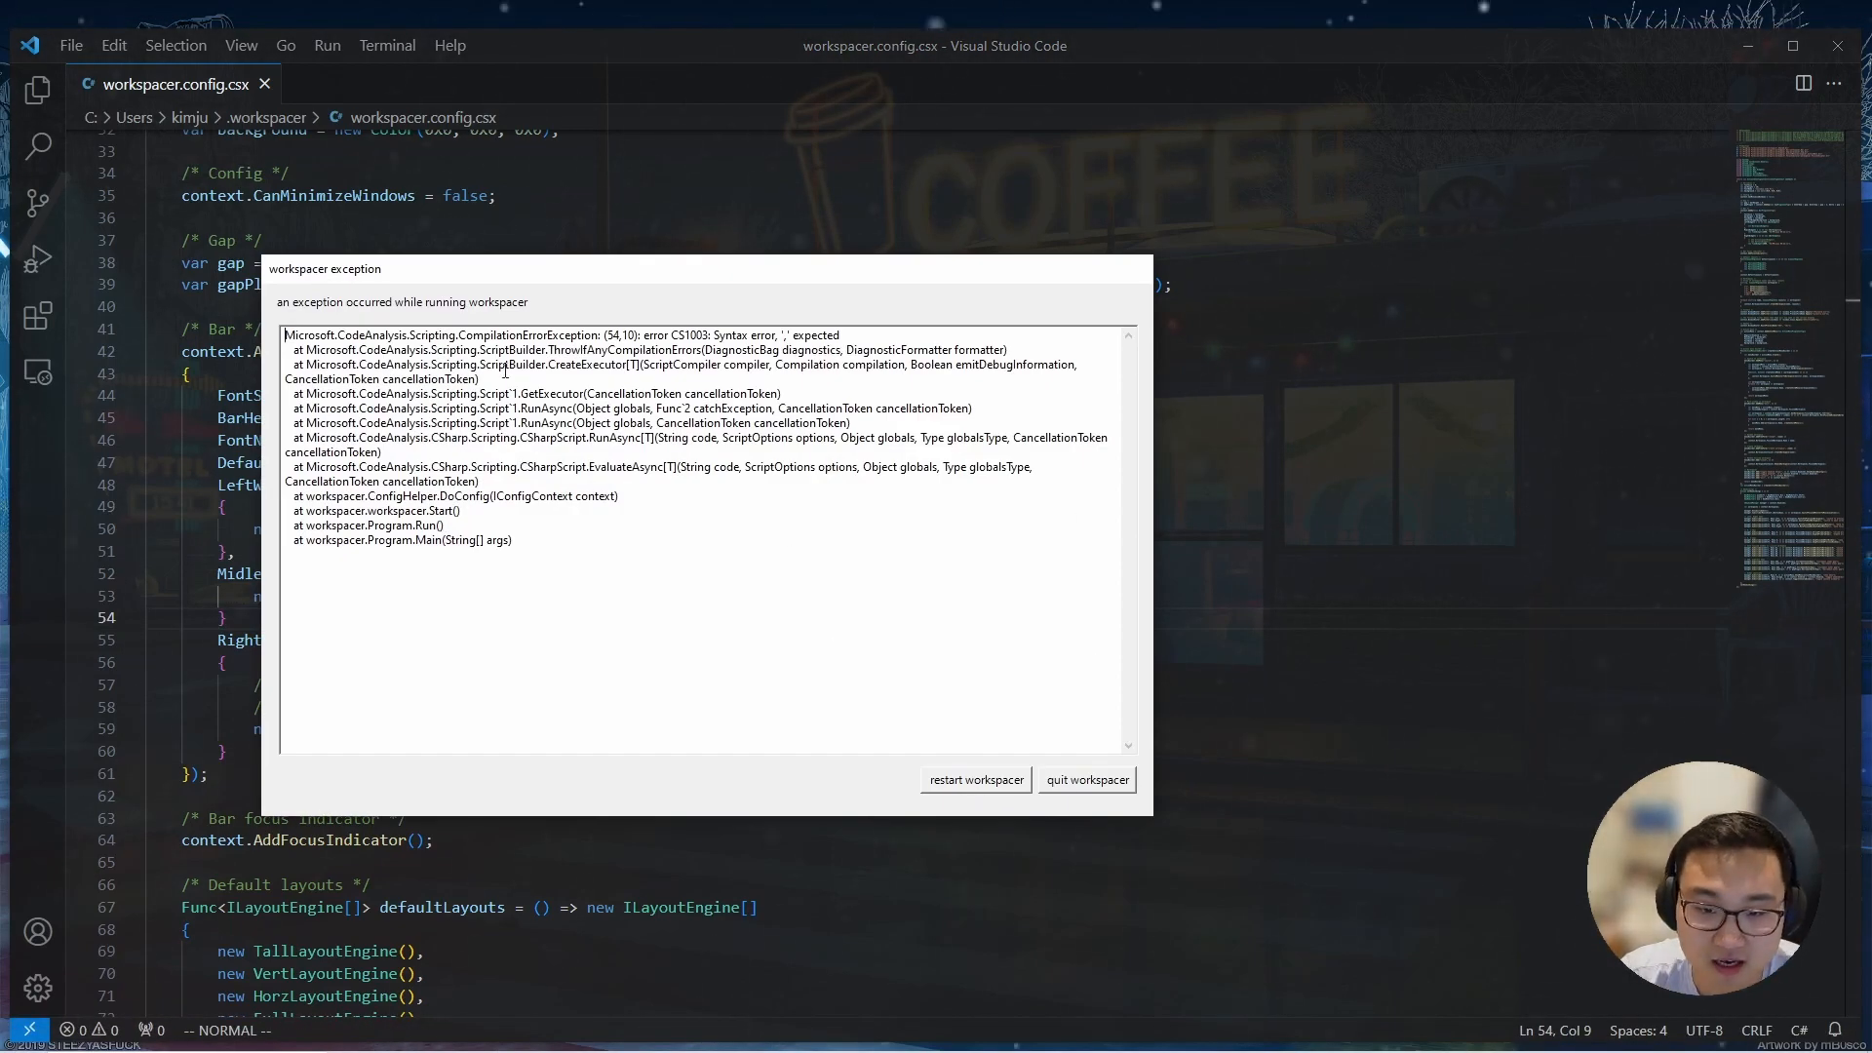
{"action": "mouse_move", "coordinate": [1041, 796]}
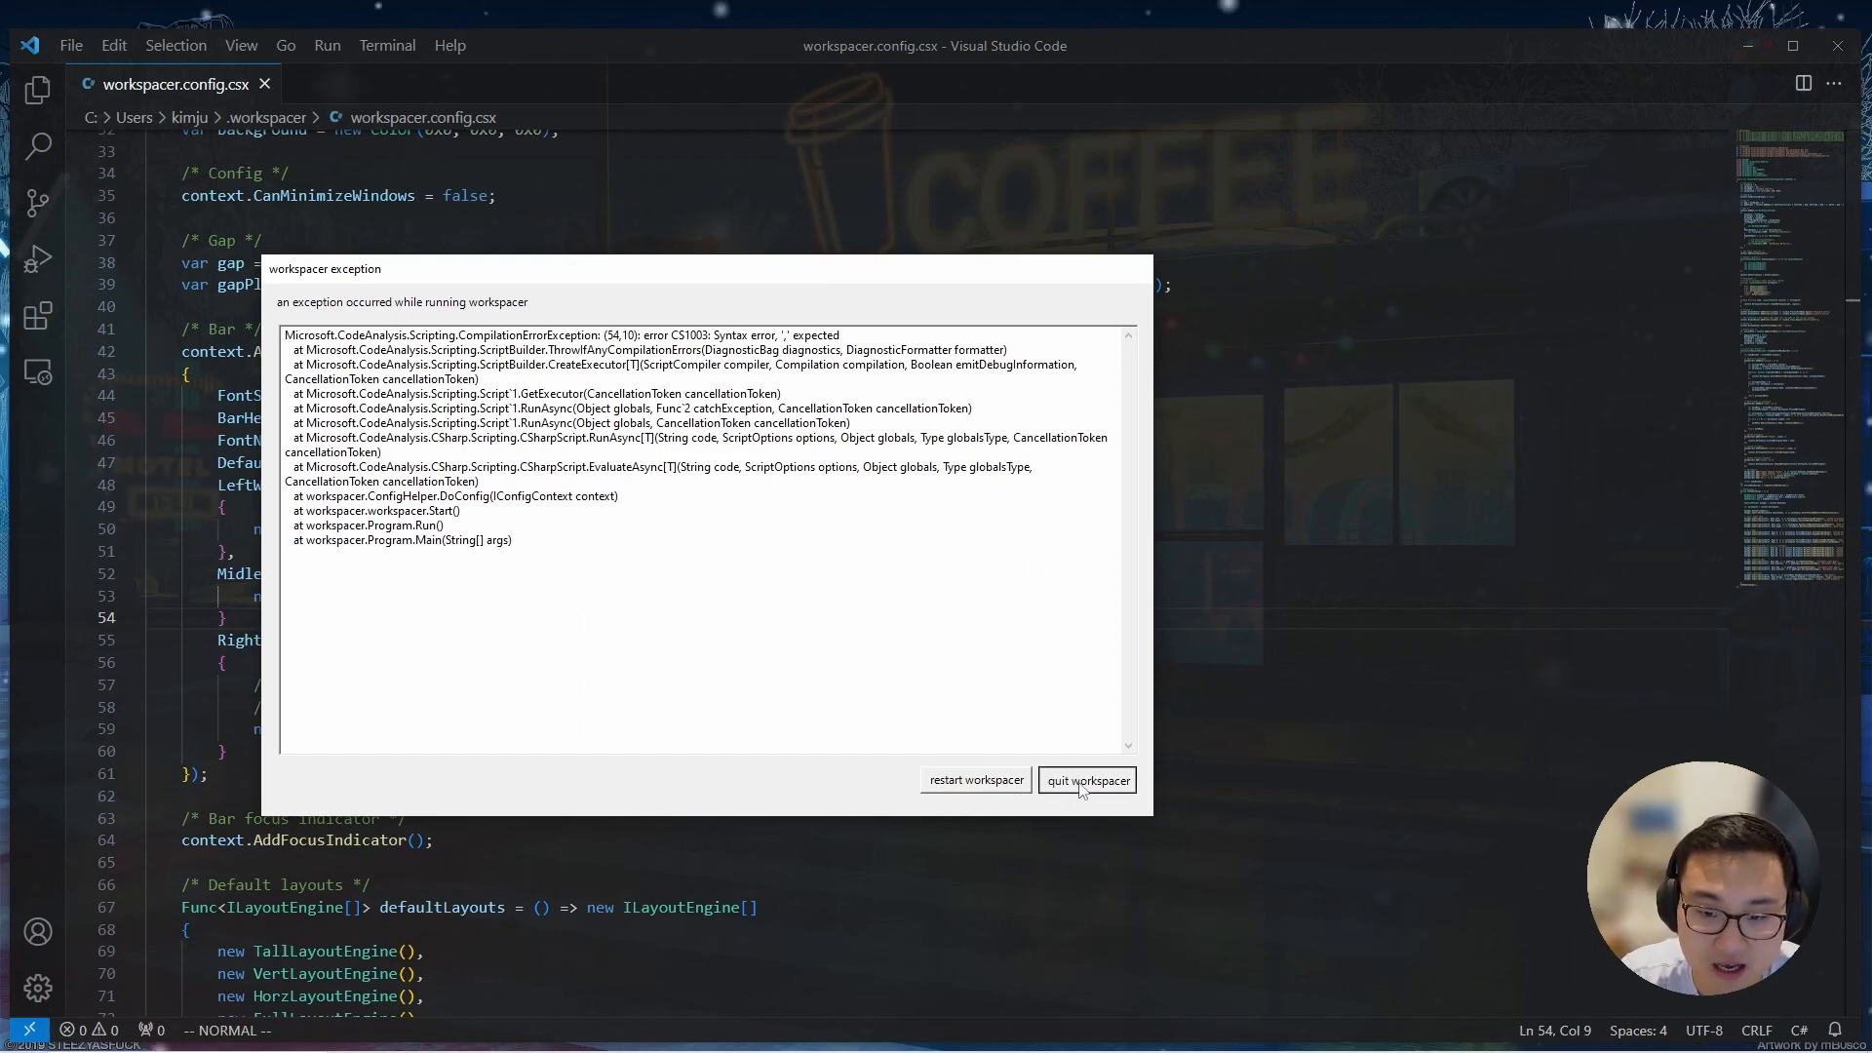
Quit workspacer from the config syntax-error exception dialog
{"action": "left_click", "coordinate": [1088, 780]}
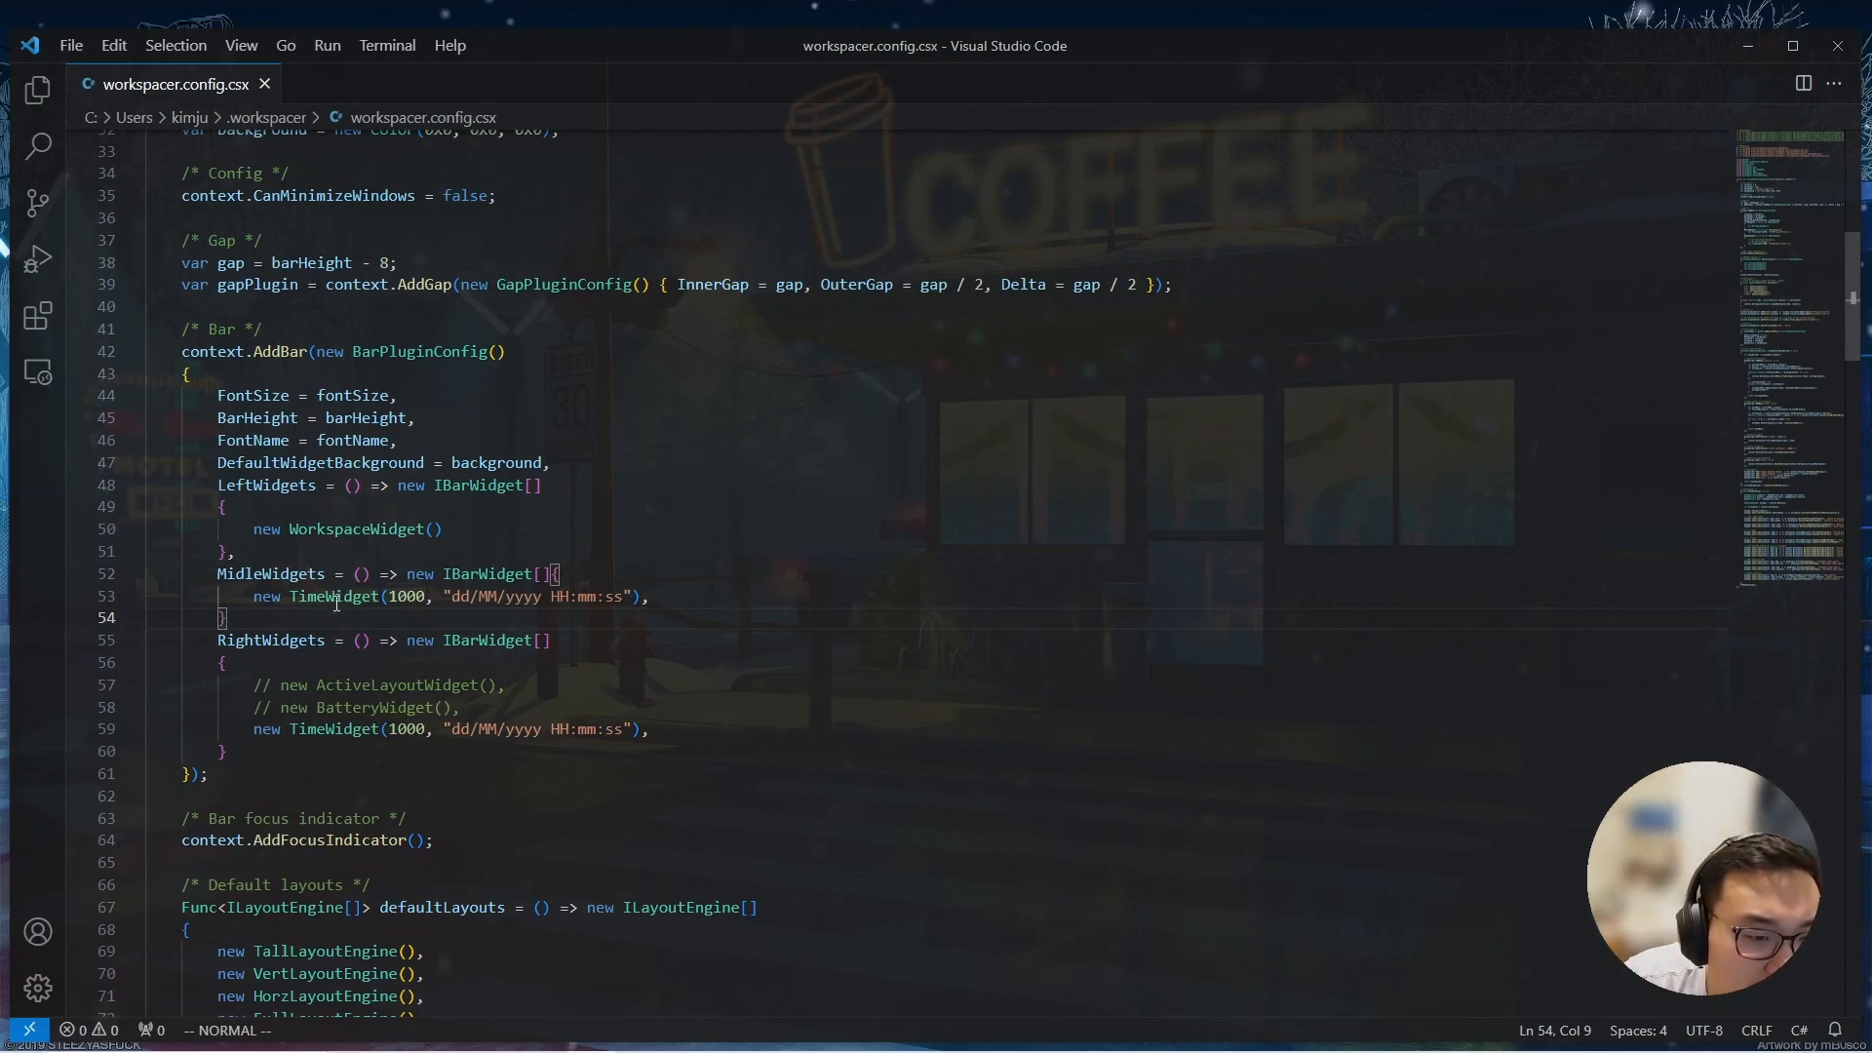
{"action": "mouse_move", "coordinate": [528, 622]}
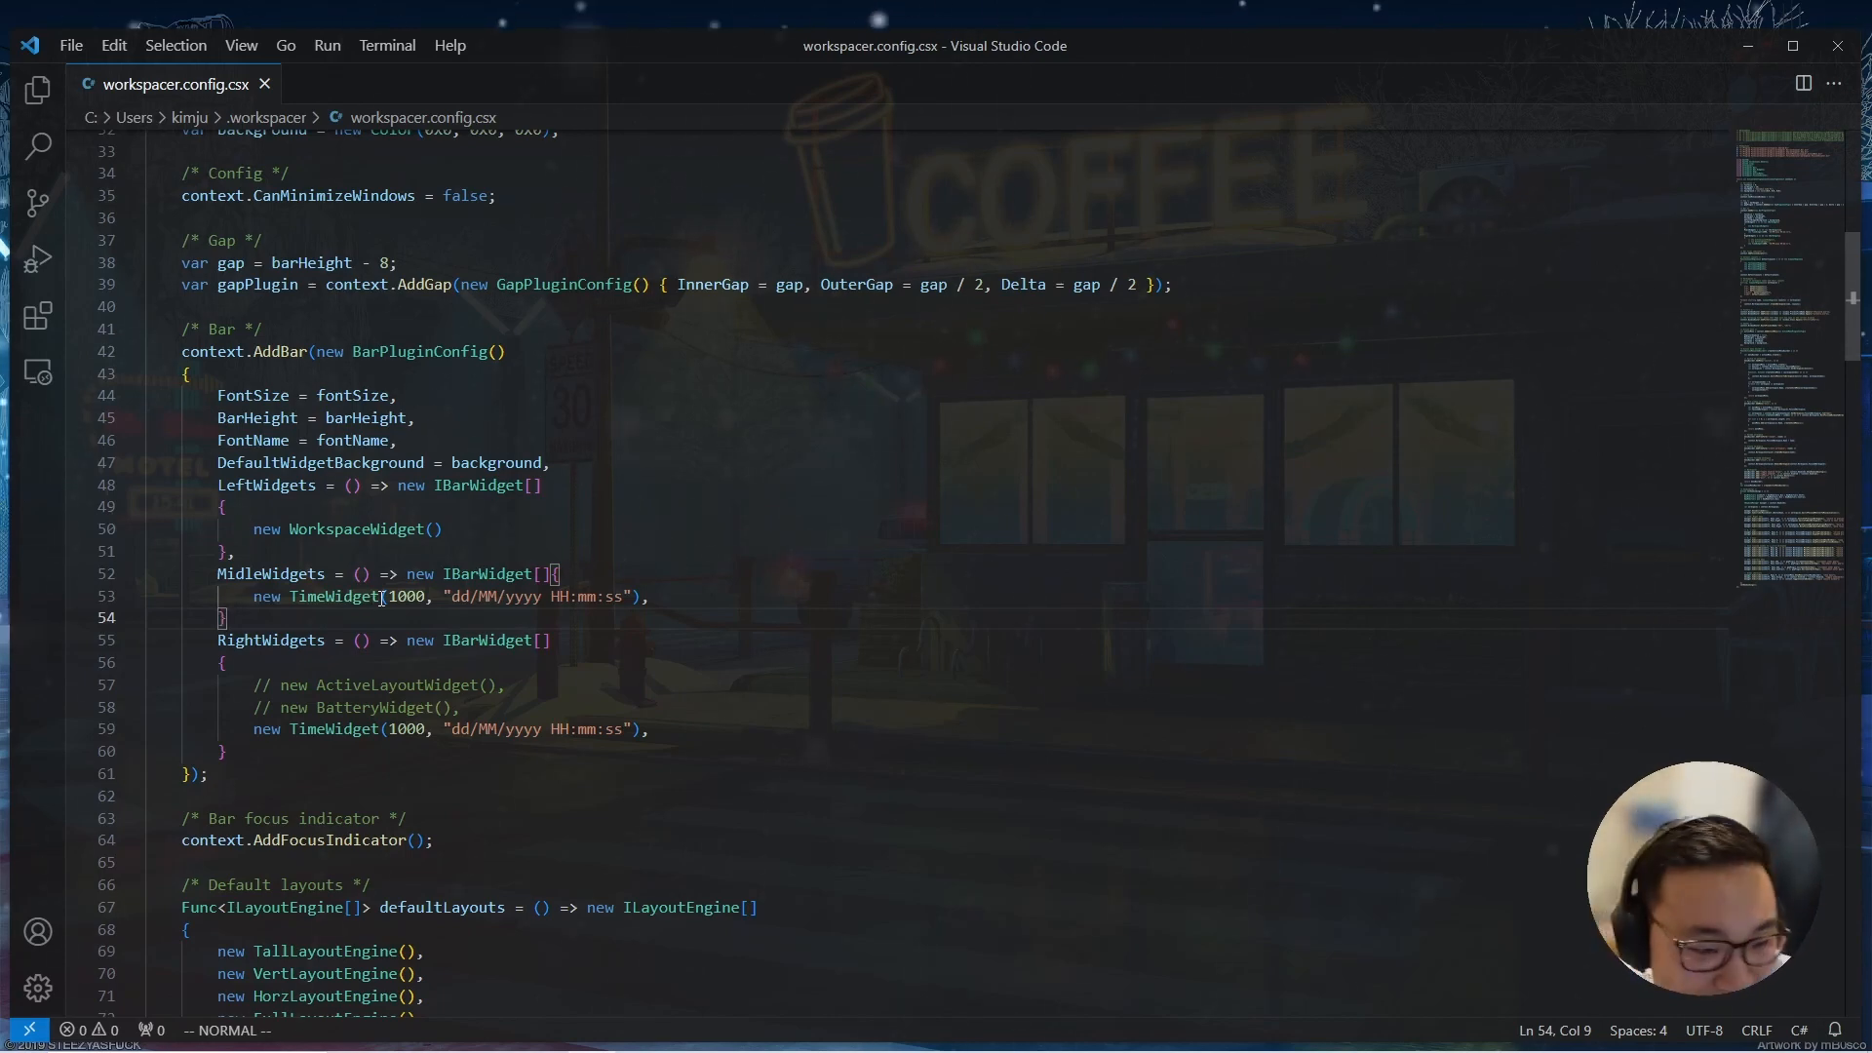
Save the config with MiddleWidgets corrected, then select the LeftWidgets property name
{"action": "scroll", "scroll_direction": "down", "scroll_amount": 3}
{"action": "type", "text": "d"}
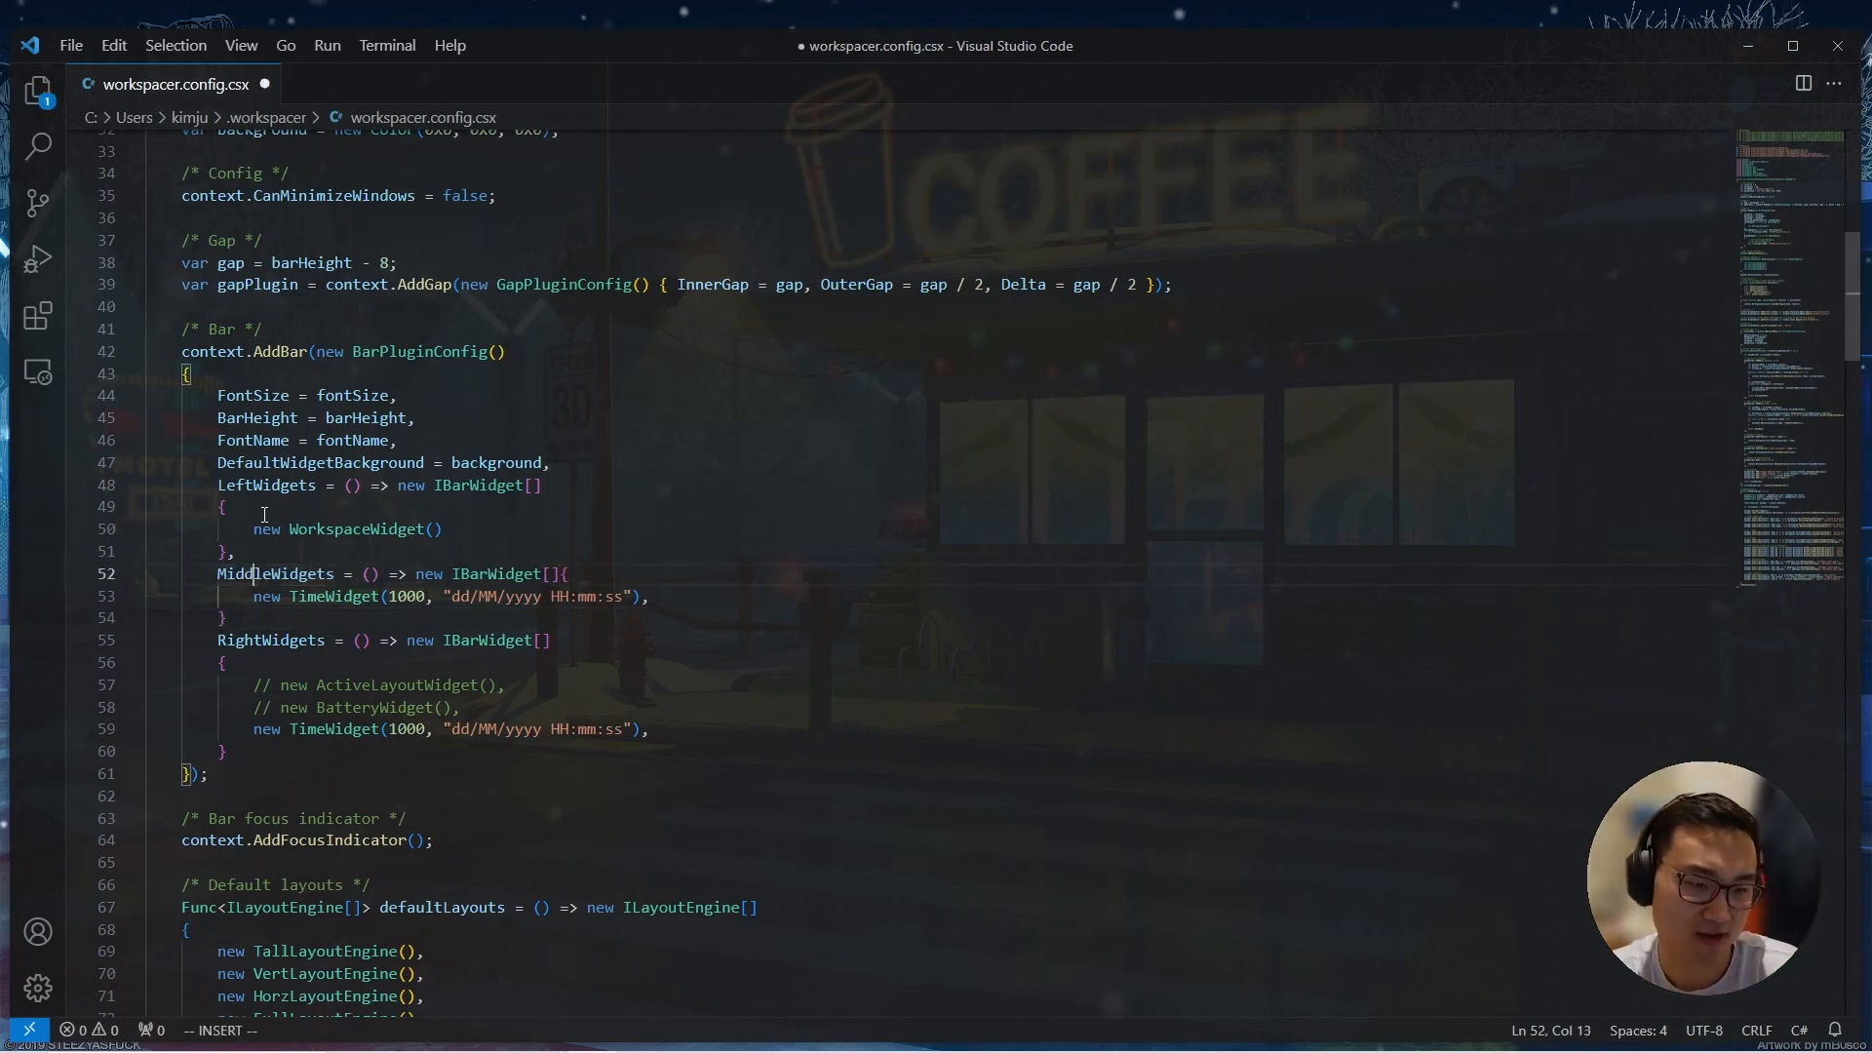
{"action": "key", "text": "Ctrl+s"}
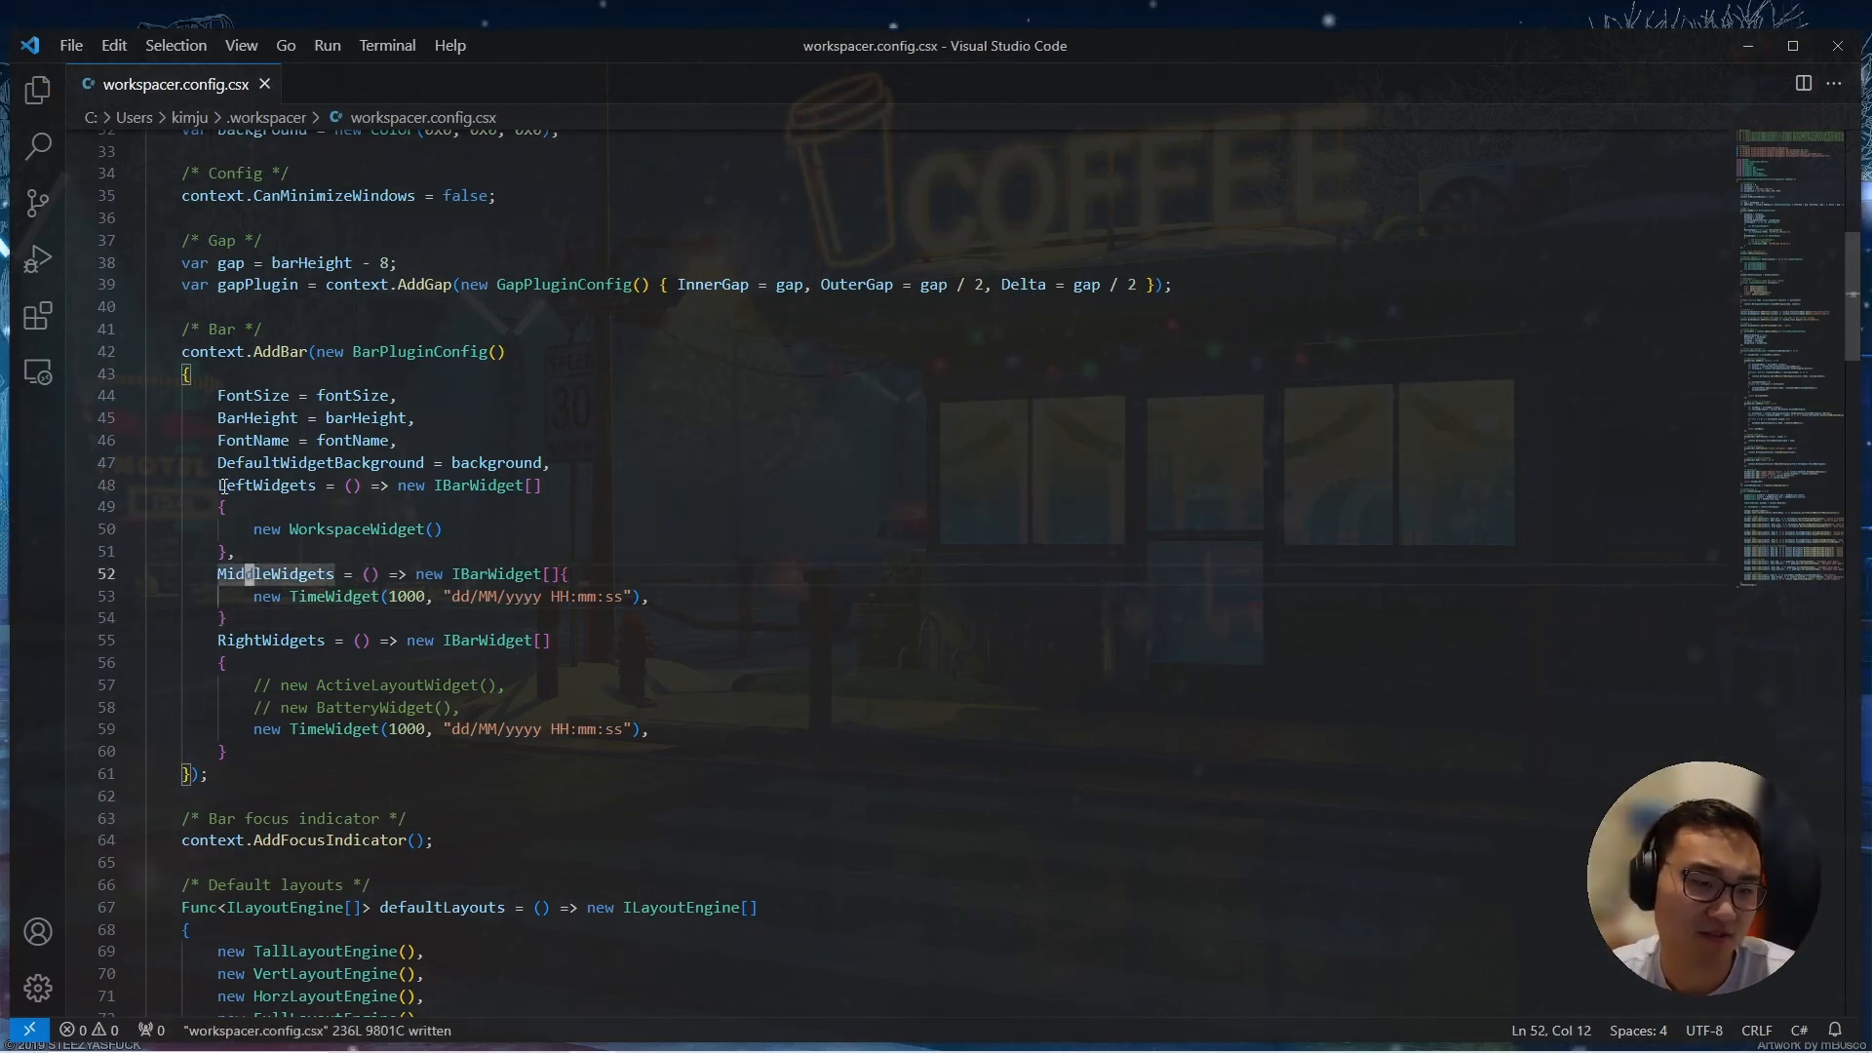
{"action": "double_click", "coordinate": [265, 486]}
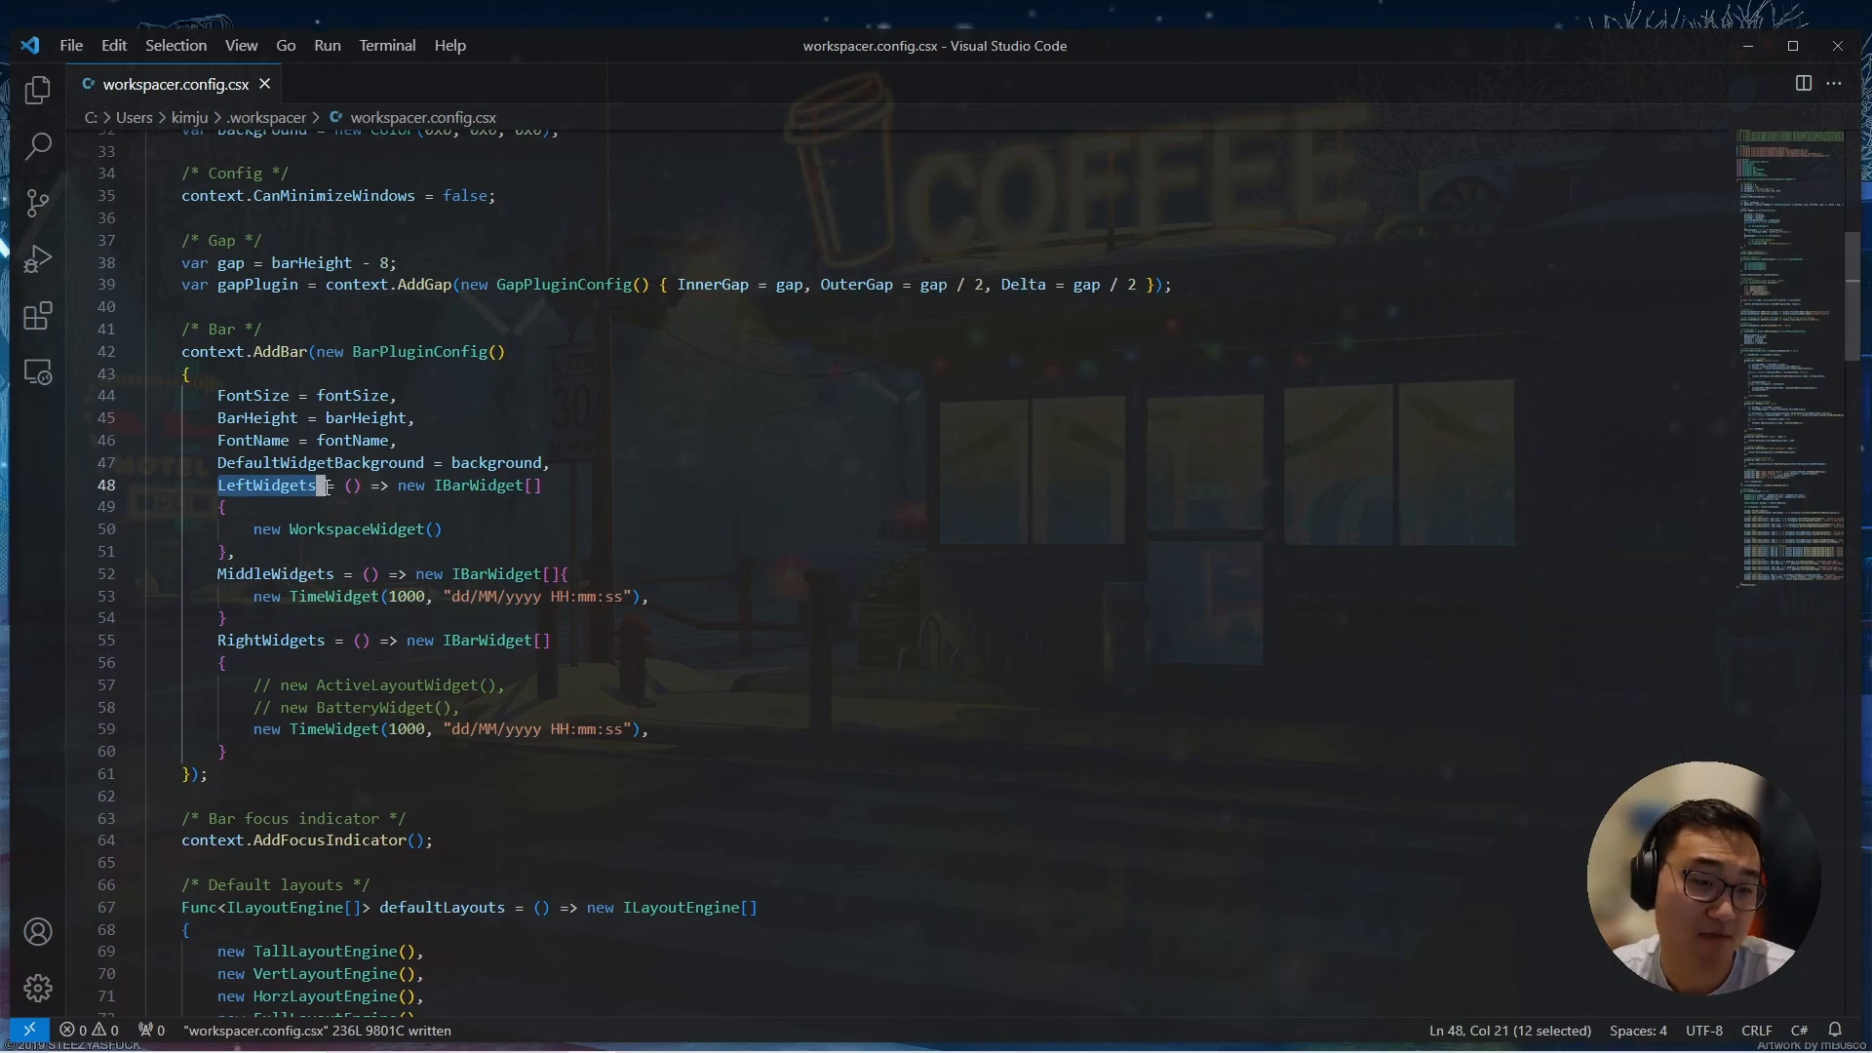
{"action": "mouse_move", "coordinate": [542, 529]}
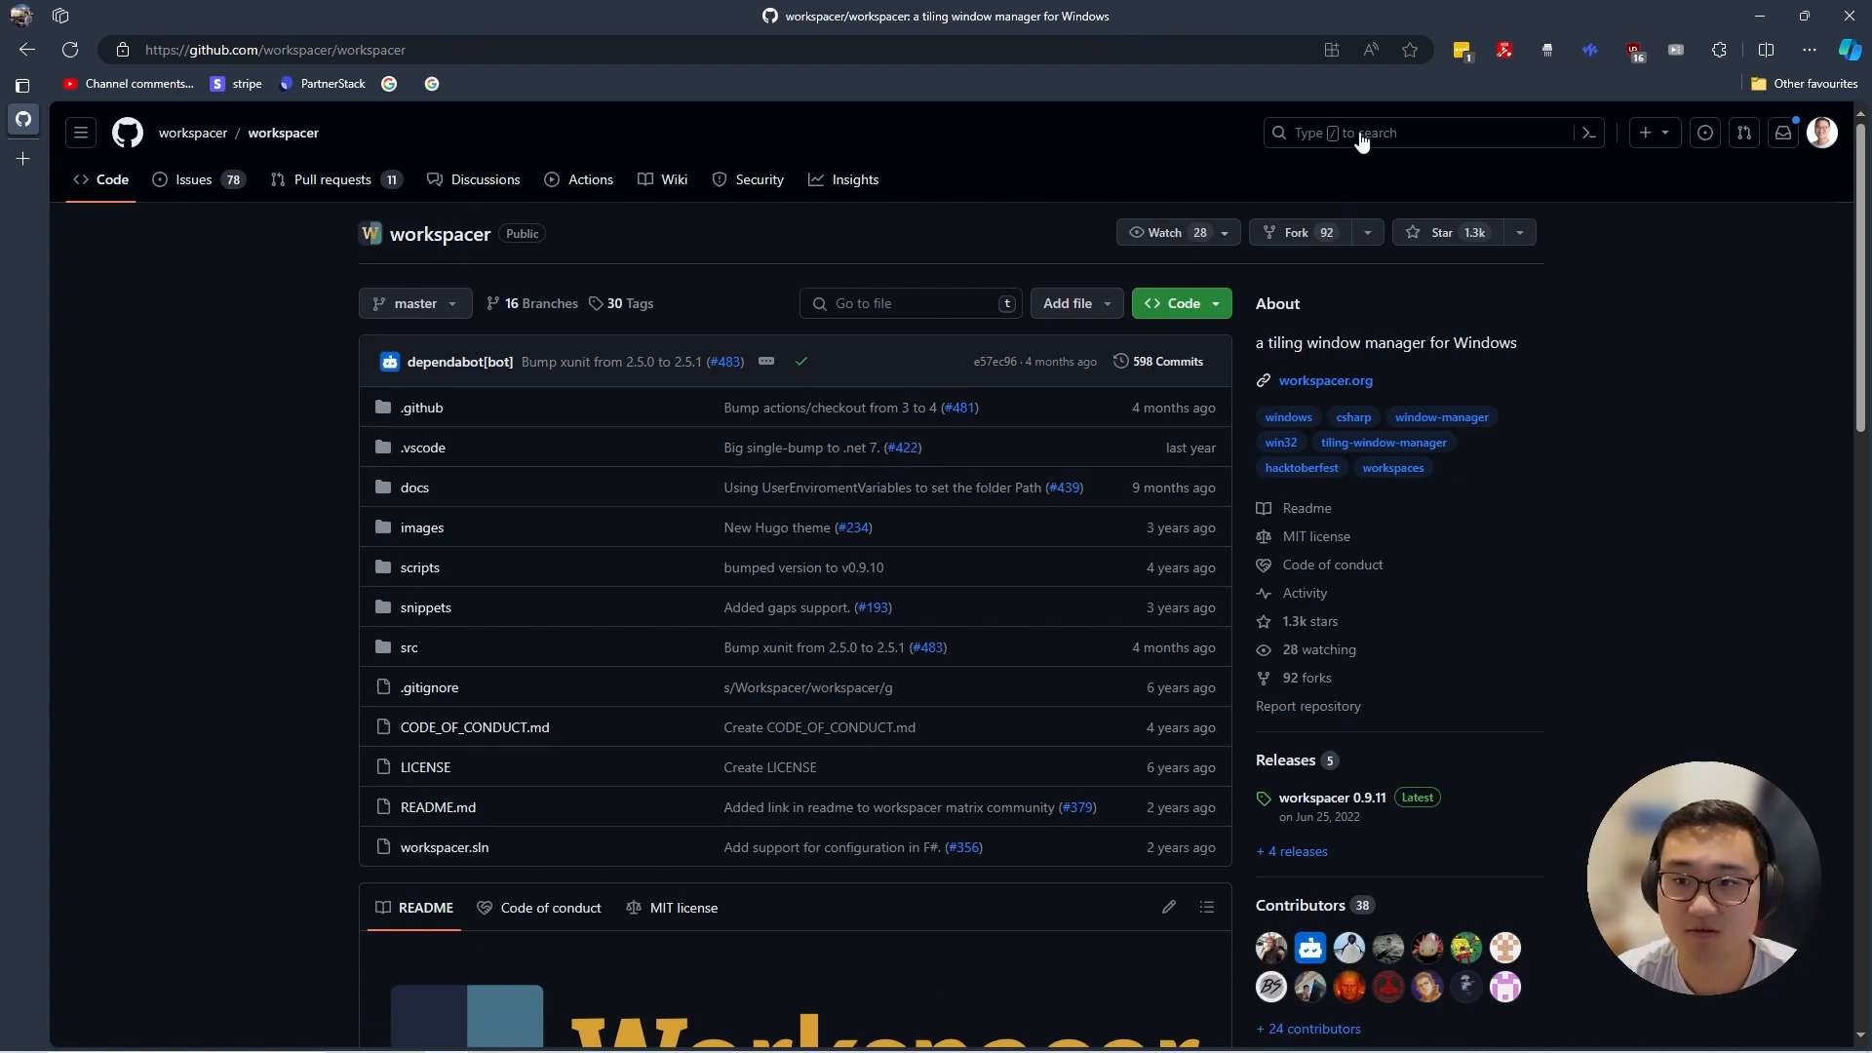
Search the workspacer repository for LeftWidgets and scroll through the code results
{"action": "type", "text": "eftWidgets"}
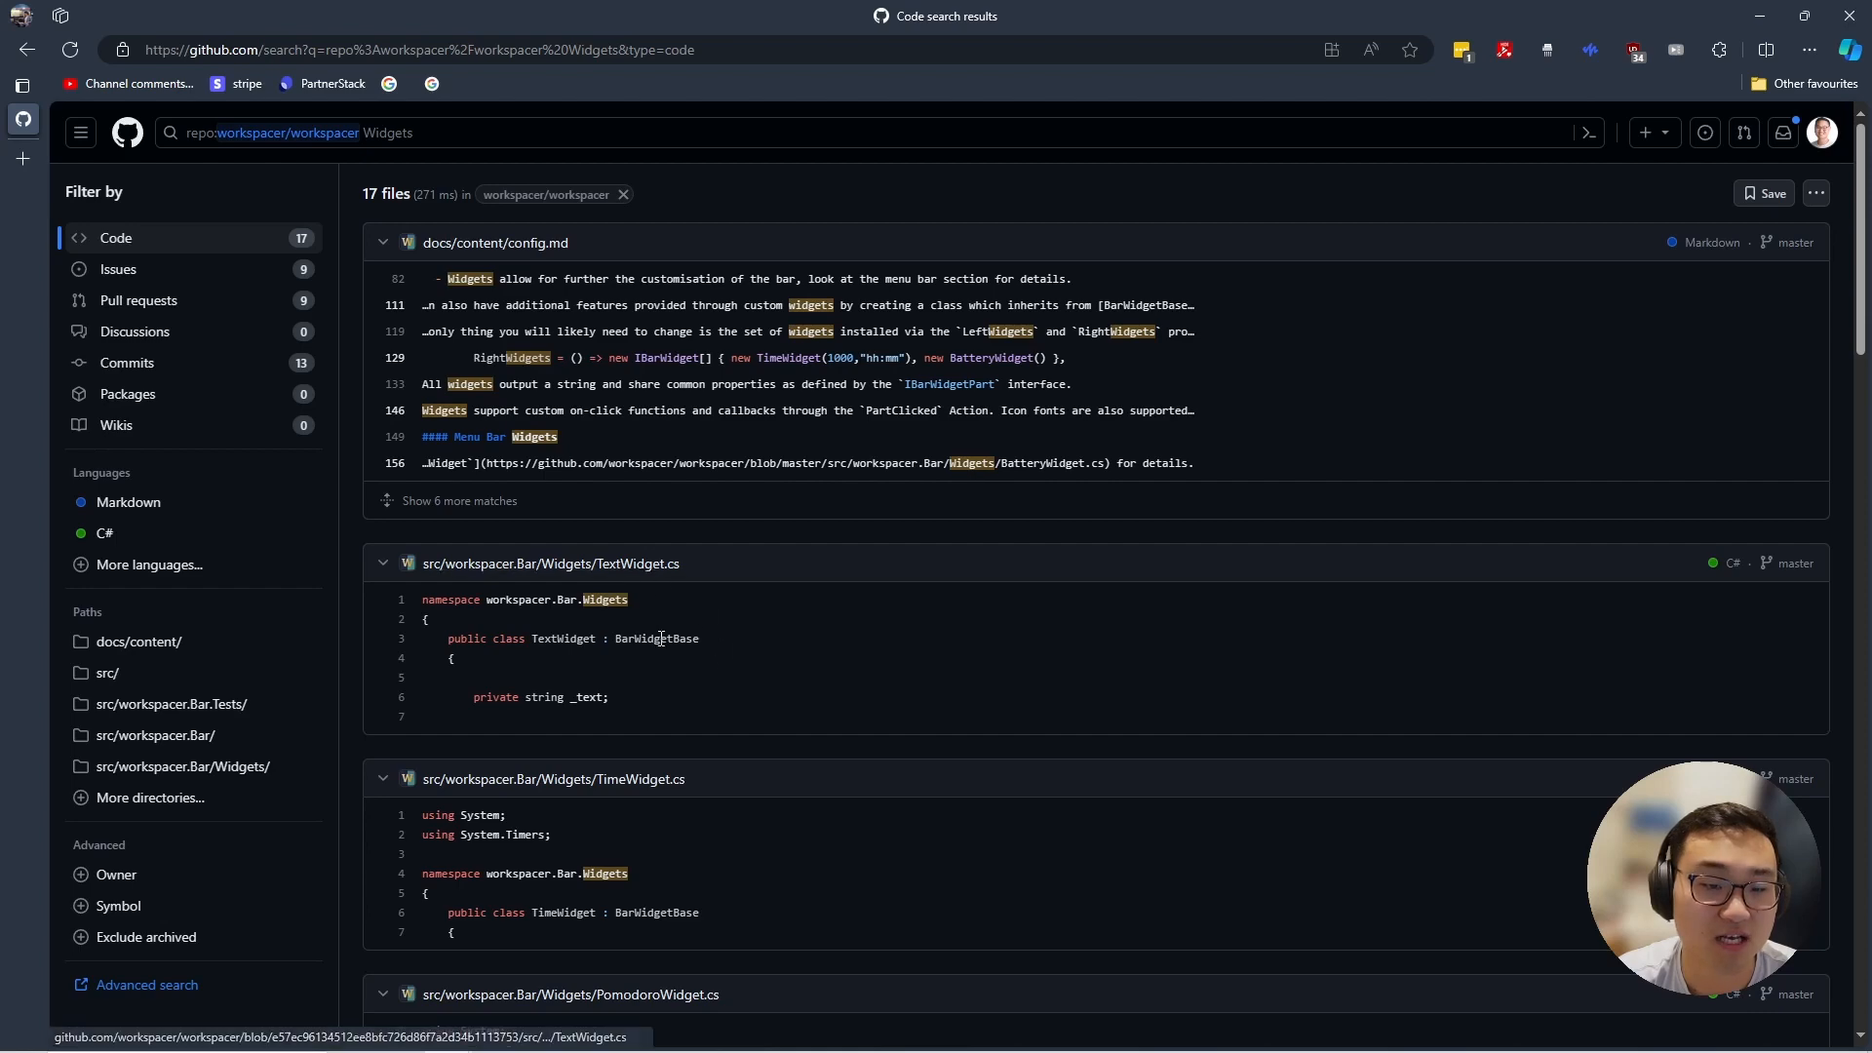
{"action": "scroll", "scroll_direction": "down", "scroll_amount": 3}
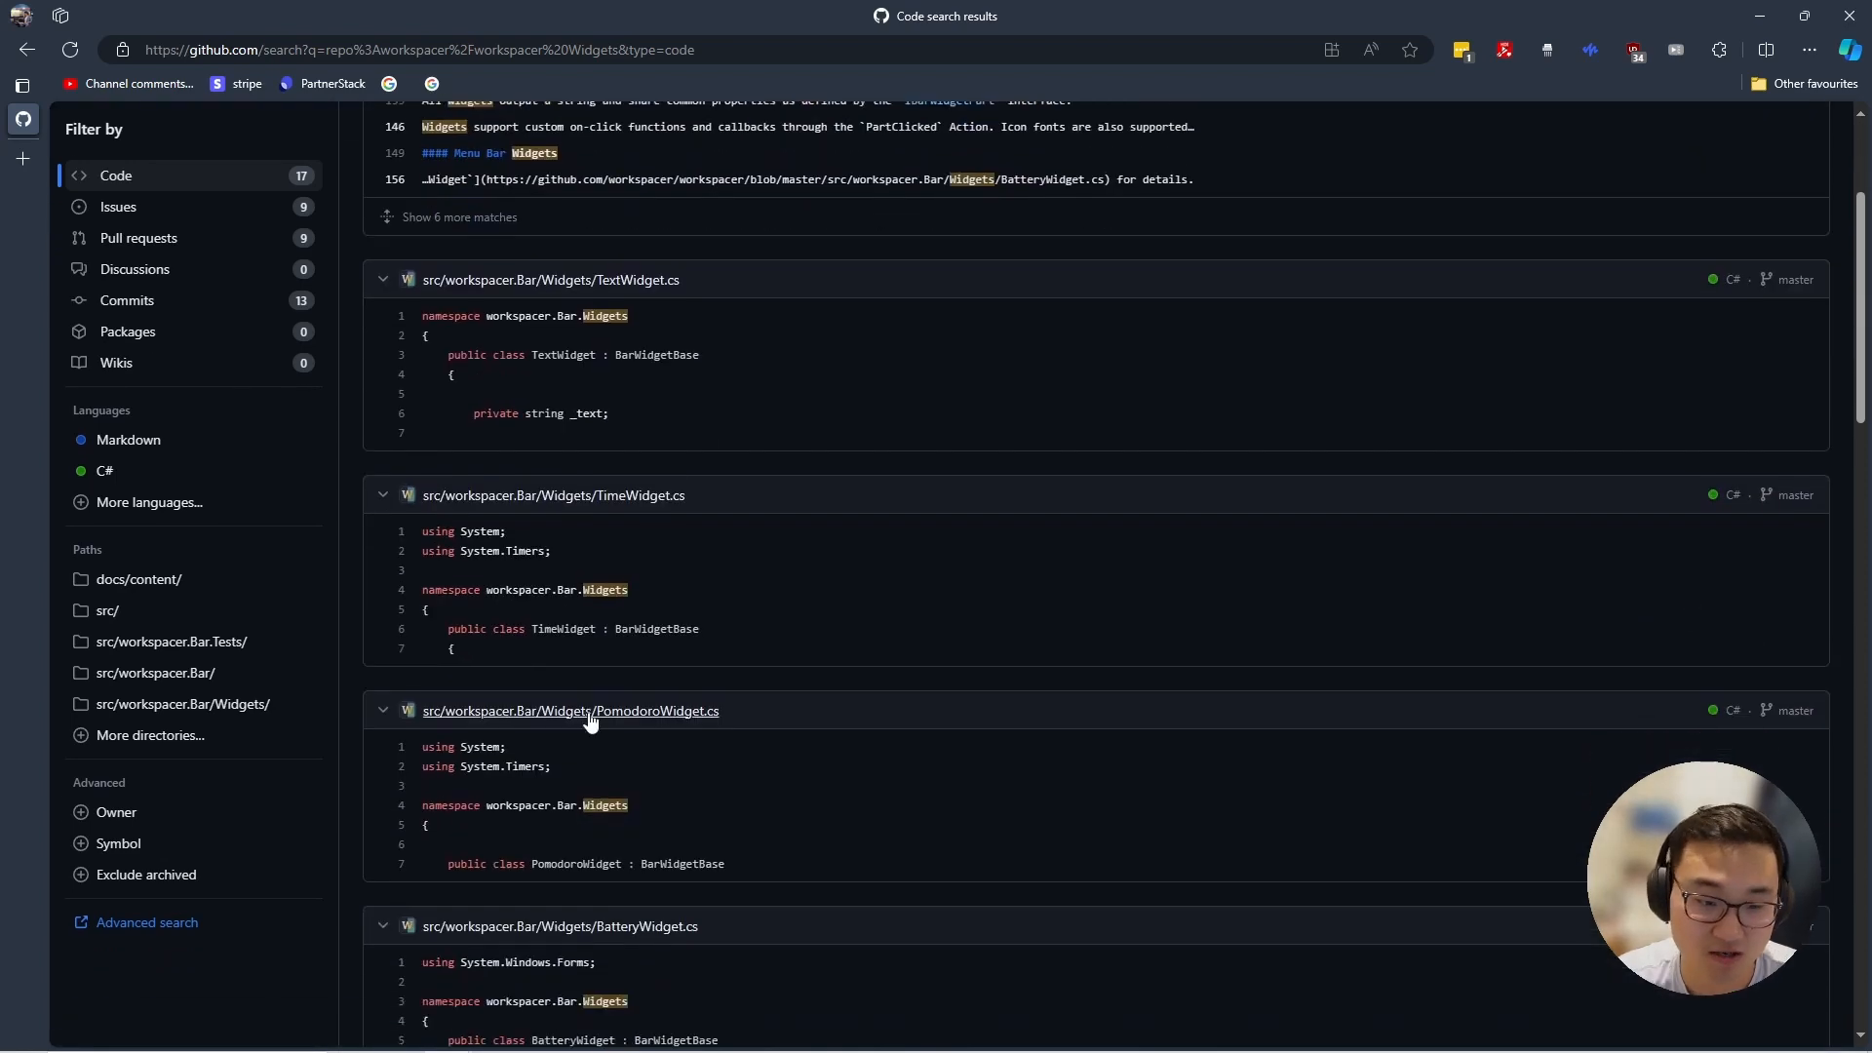
{"action": "scroll", "scroll_direction": "down", "scroll_amount": 3}
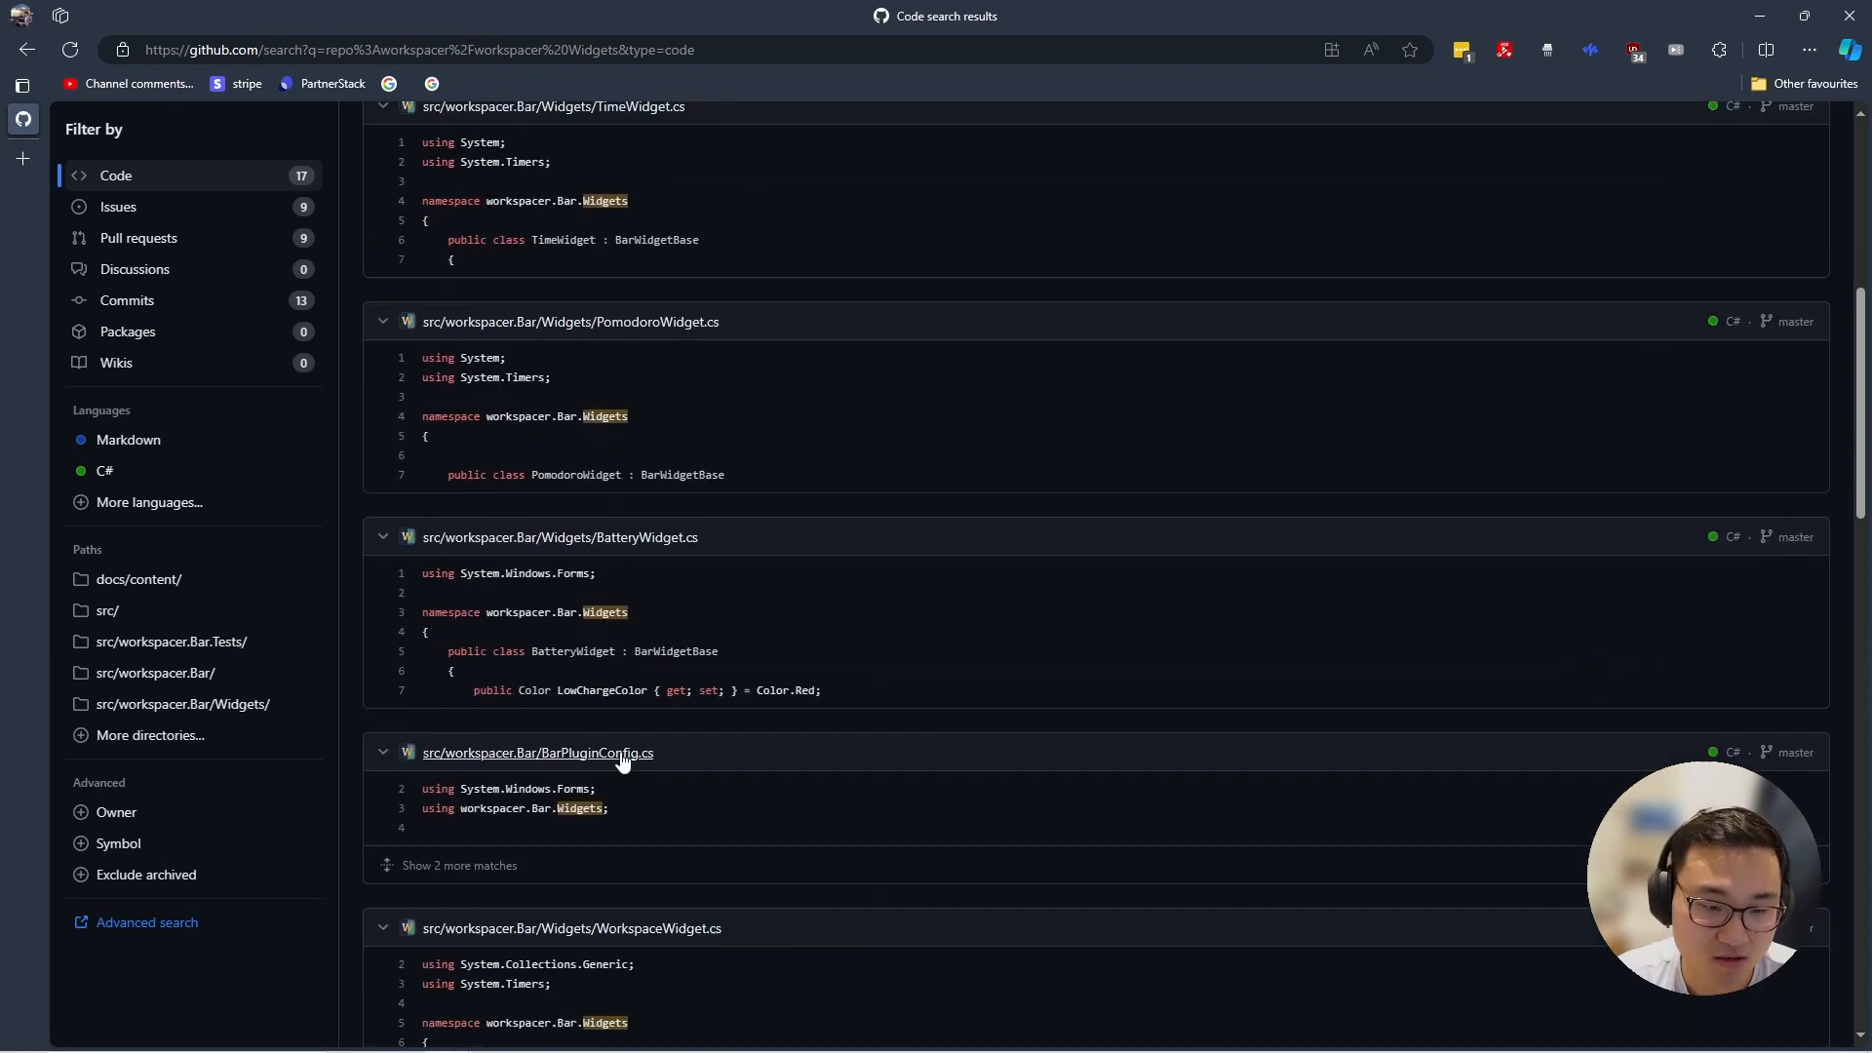
{"action": "scroll", "scroll_direction": "down", "scroll_amount": 3}
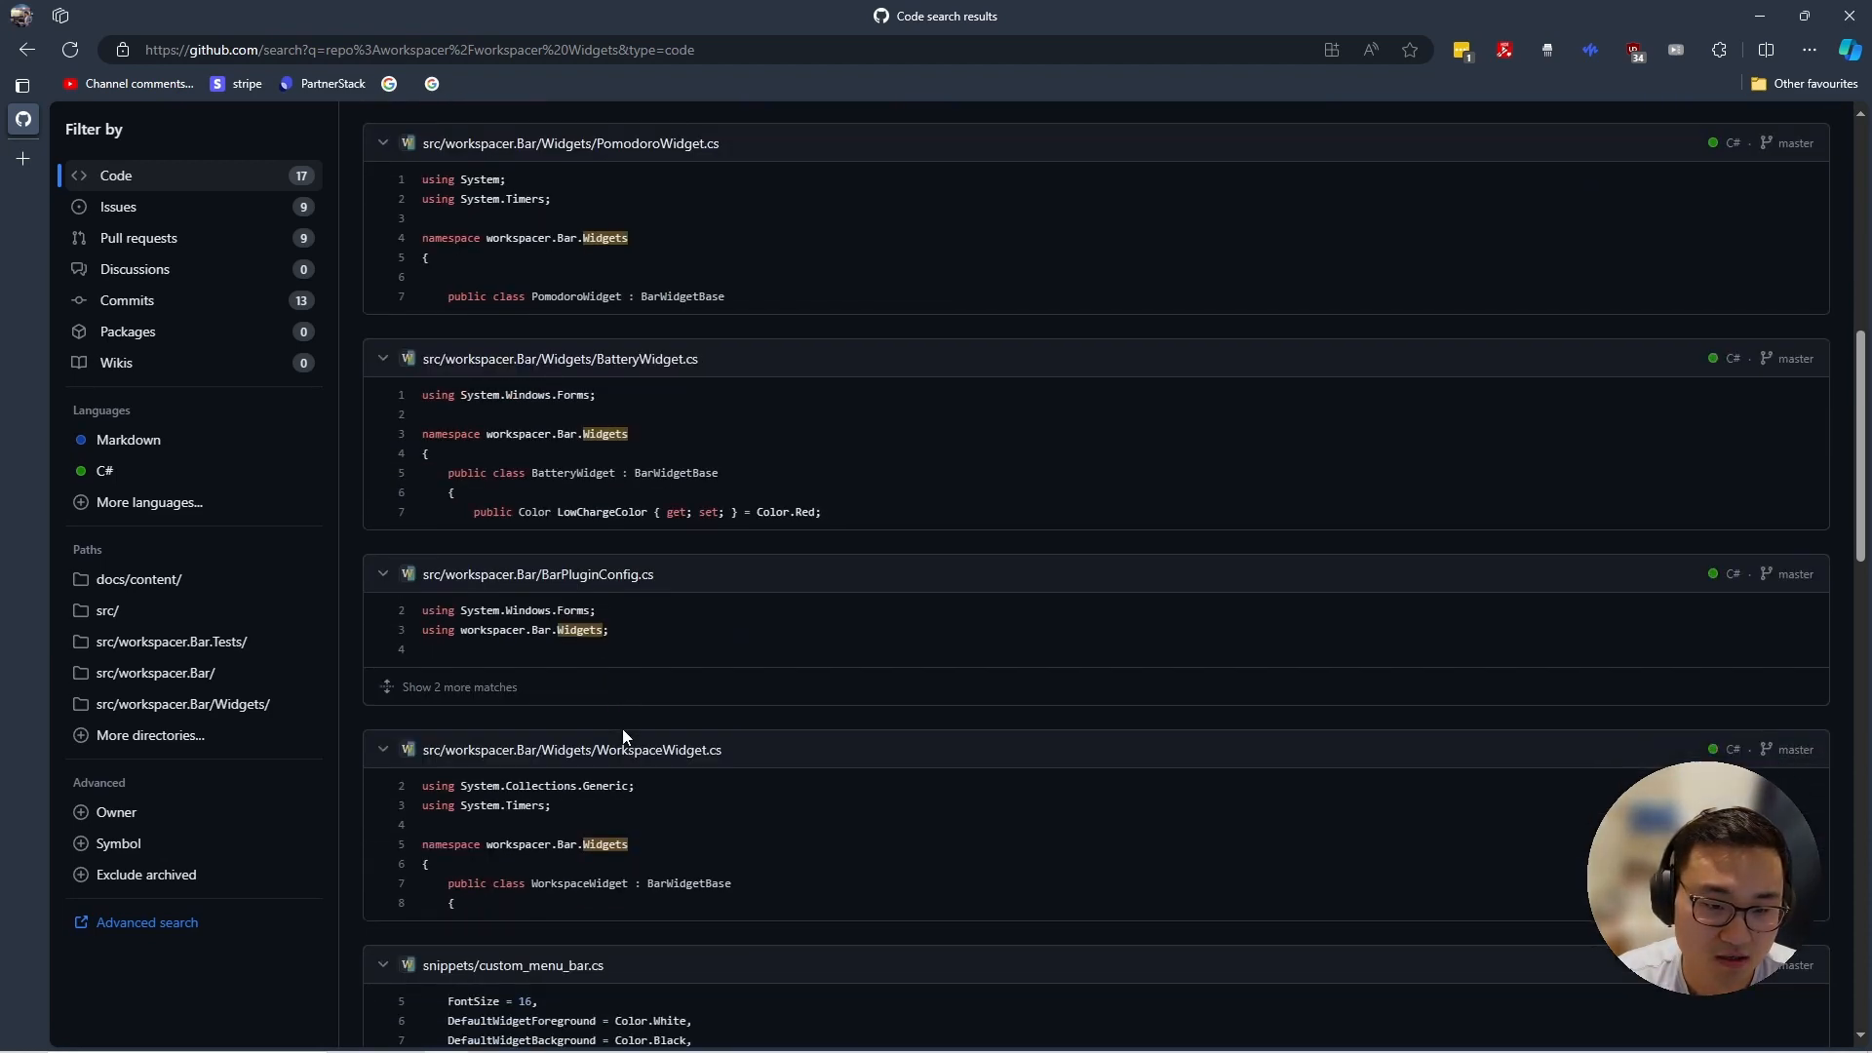
{"action": "scroll", "scroll_direction": "down", "scroll_amount": 3}
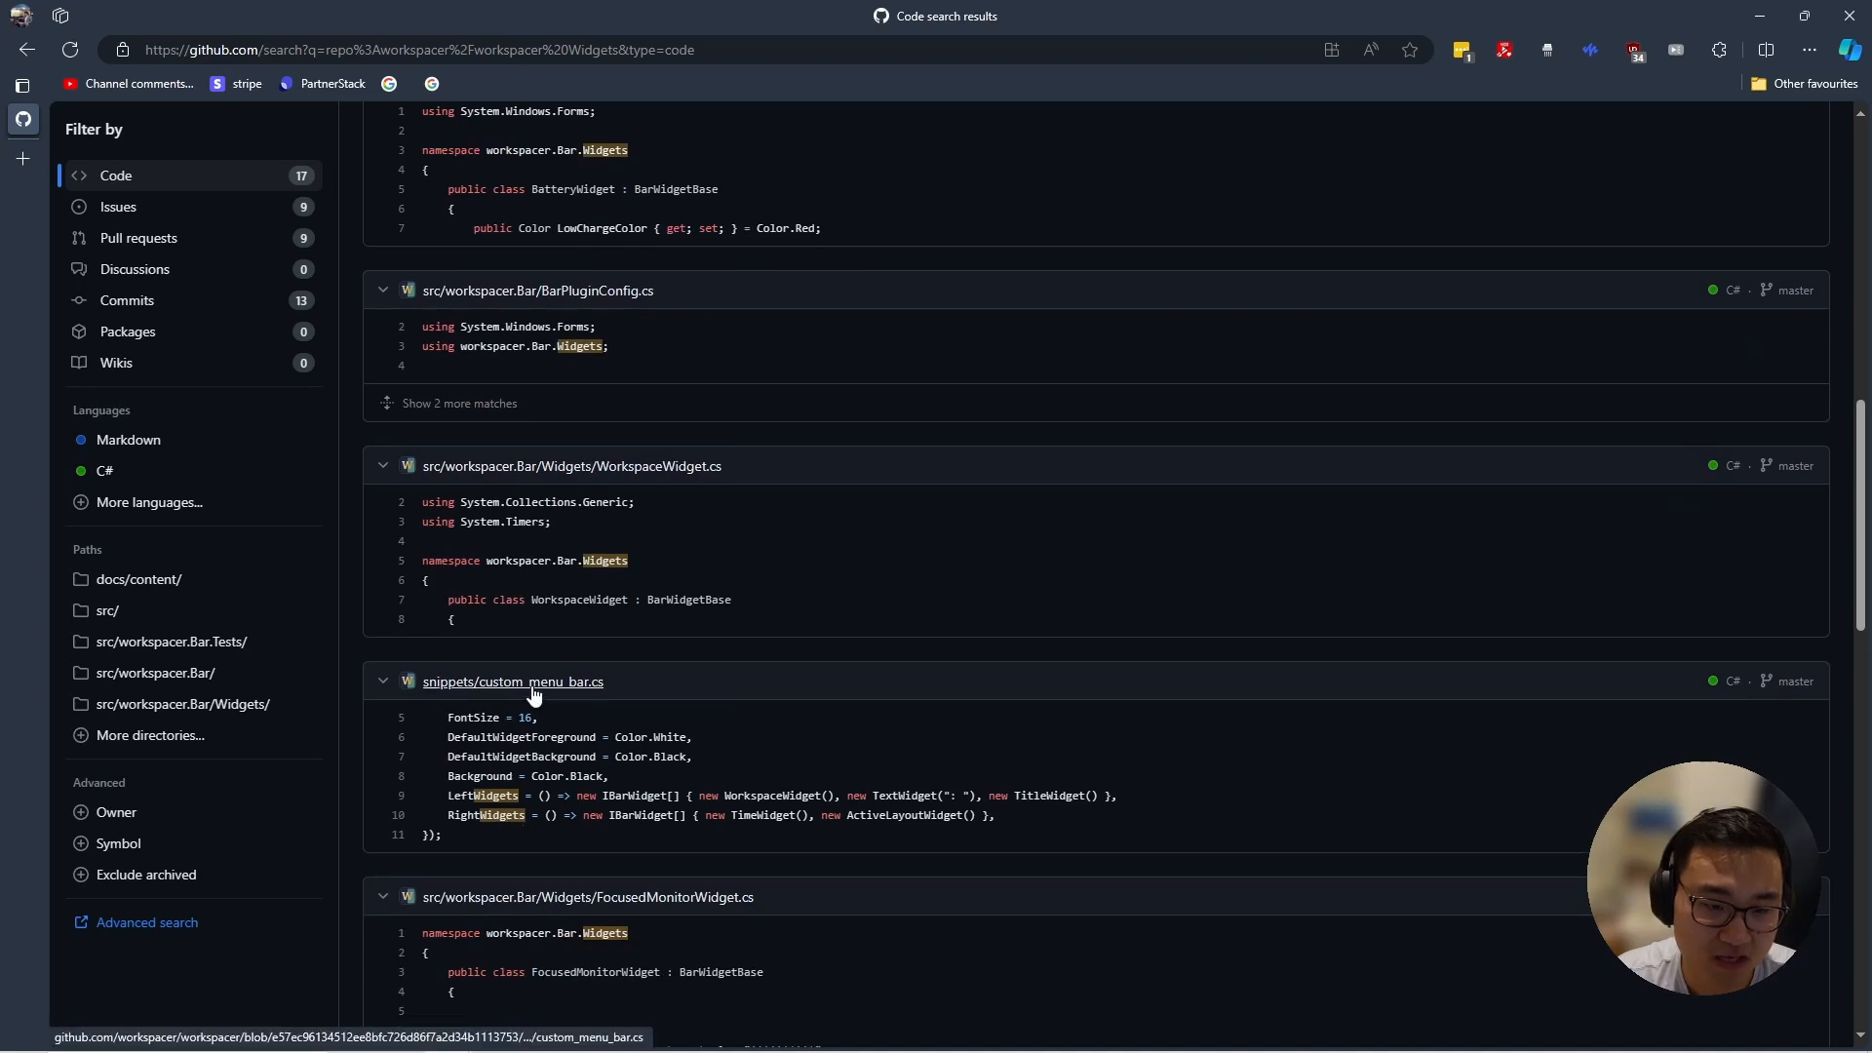
Read custom_menu_bar.cs, then custom_action_menu.cs, custom_filters_and_routes.cs and dynamic_workspaces.cs
{"action": "left_click", "coordinate": [510, 683]}
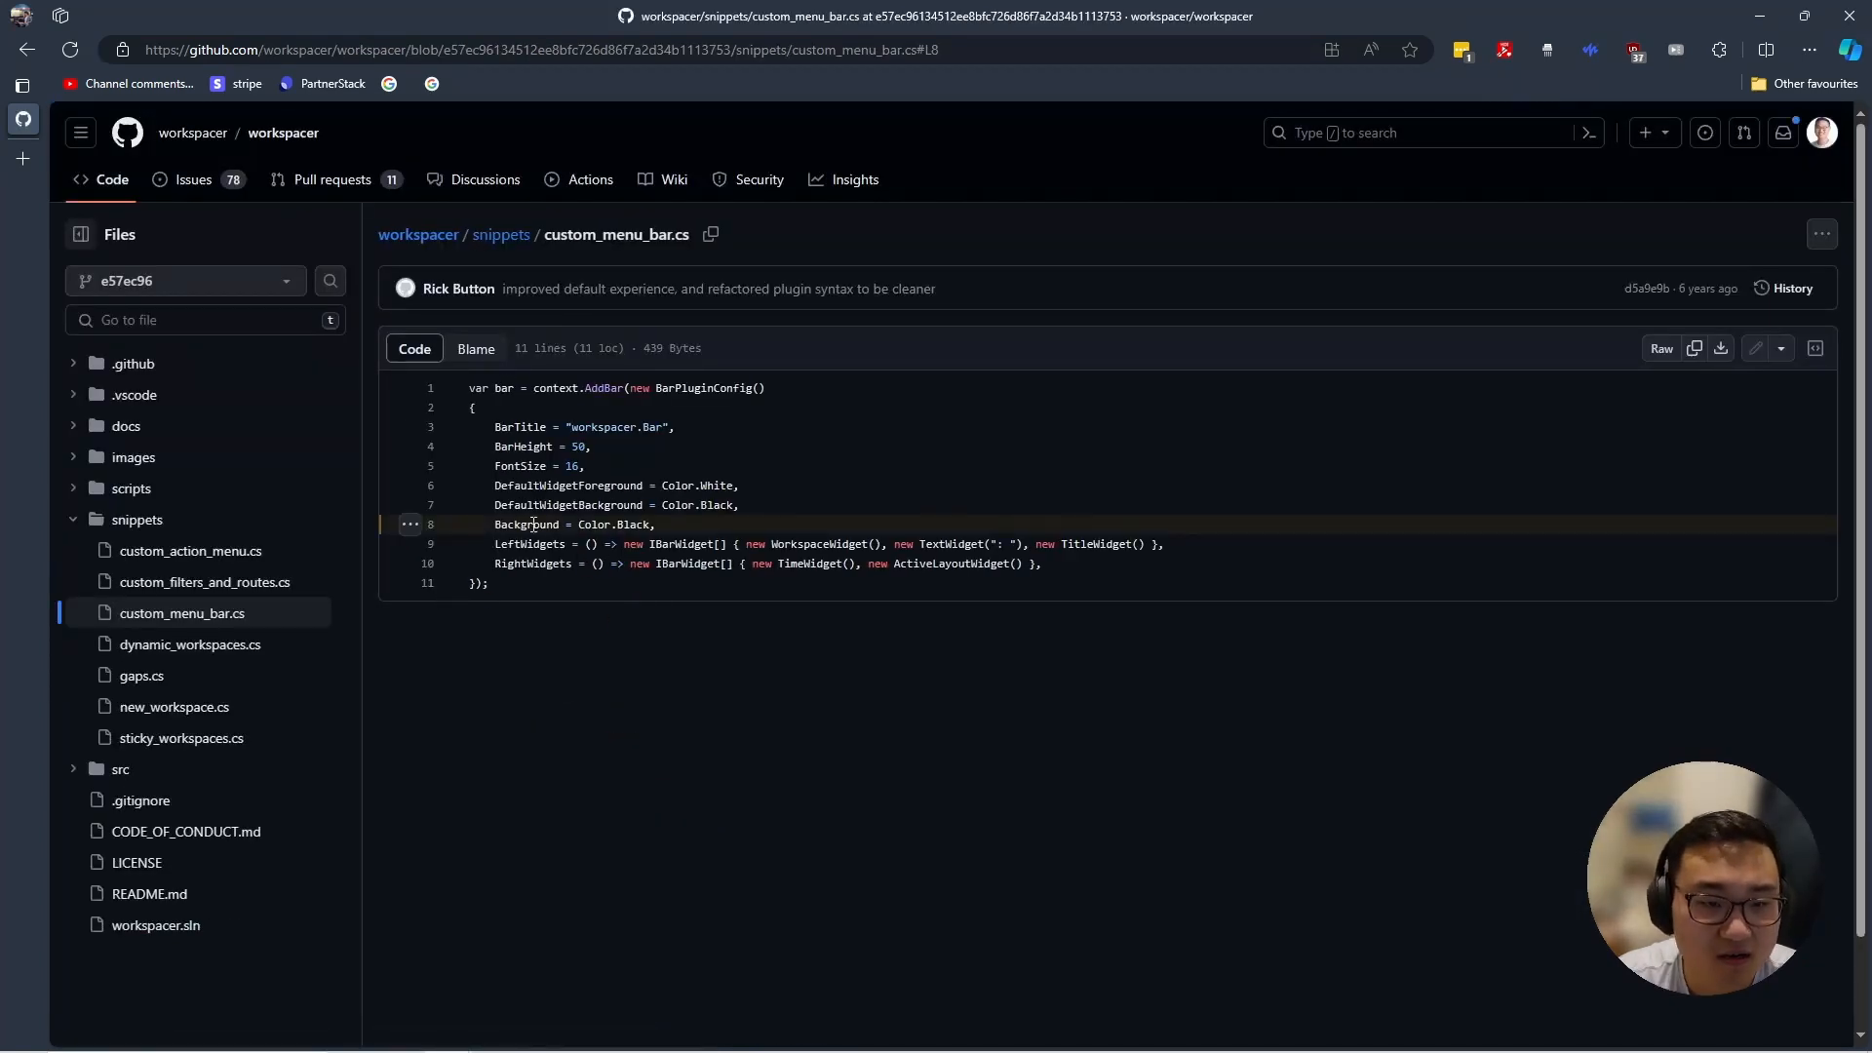
{"action": "mouse_move", "coordinate": [523, 505]}
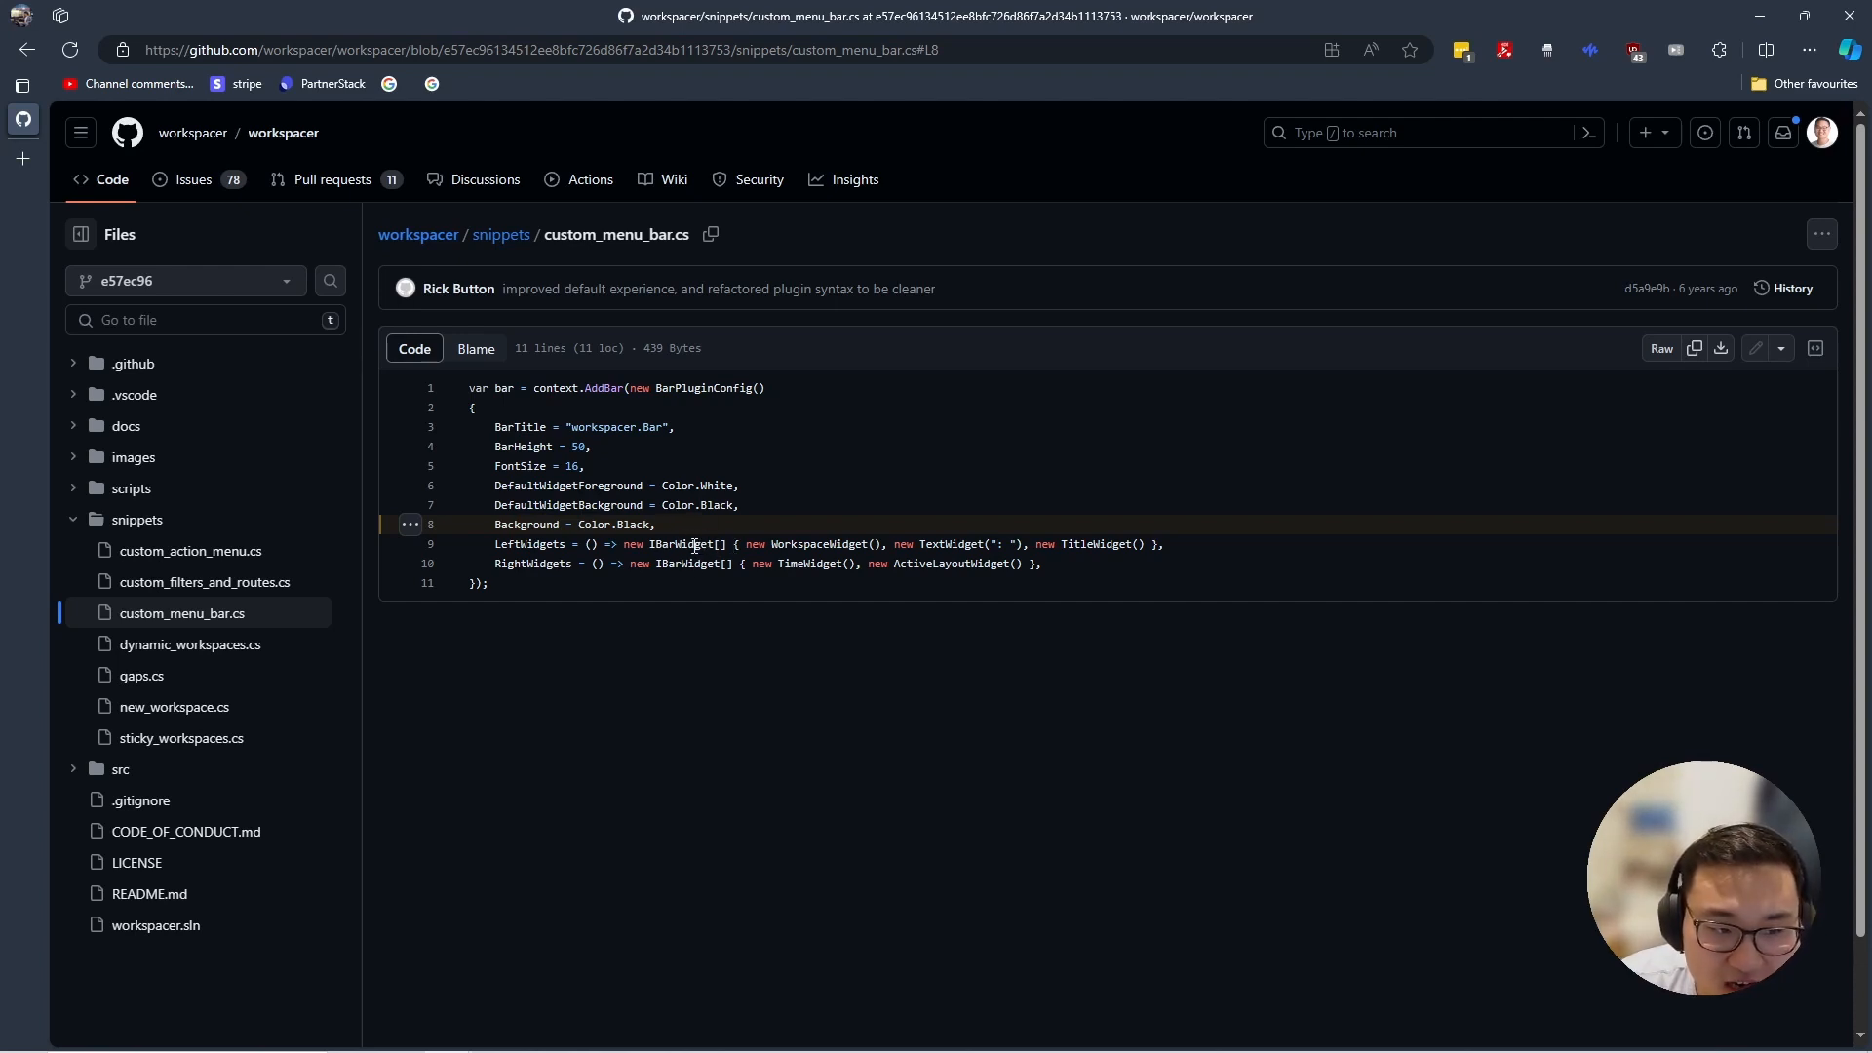
{"action": "mouse_move", "coordinate": [817, 573]}
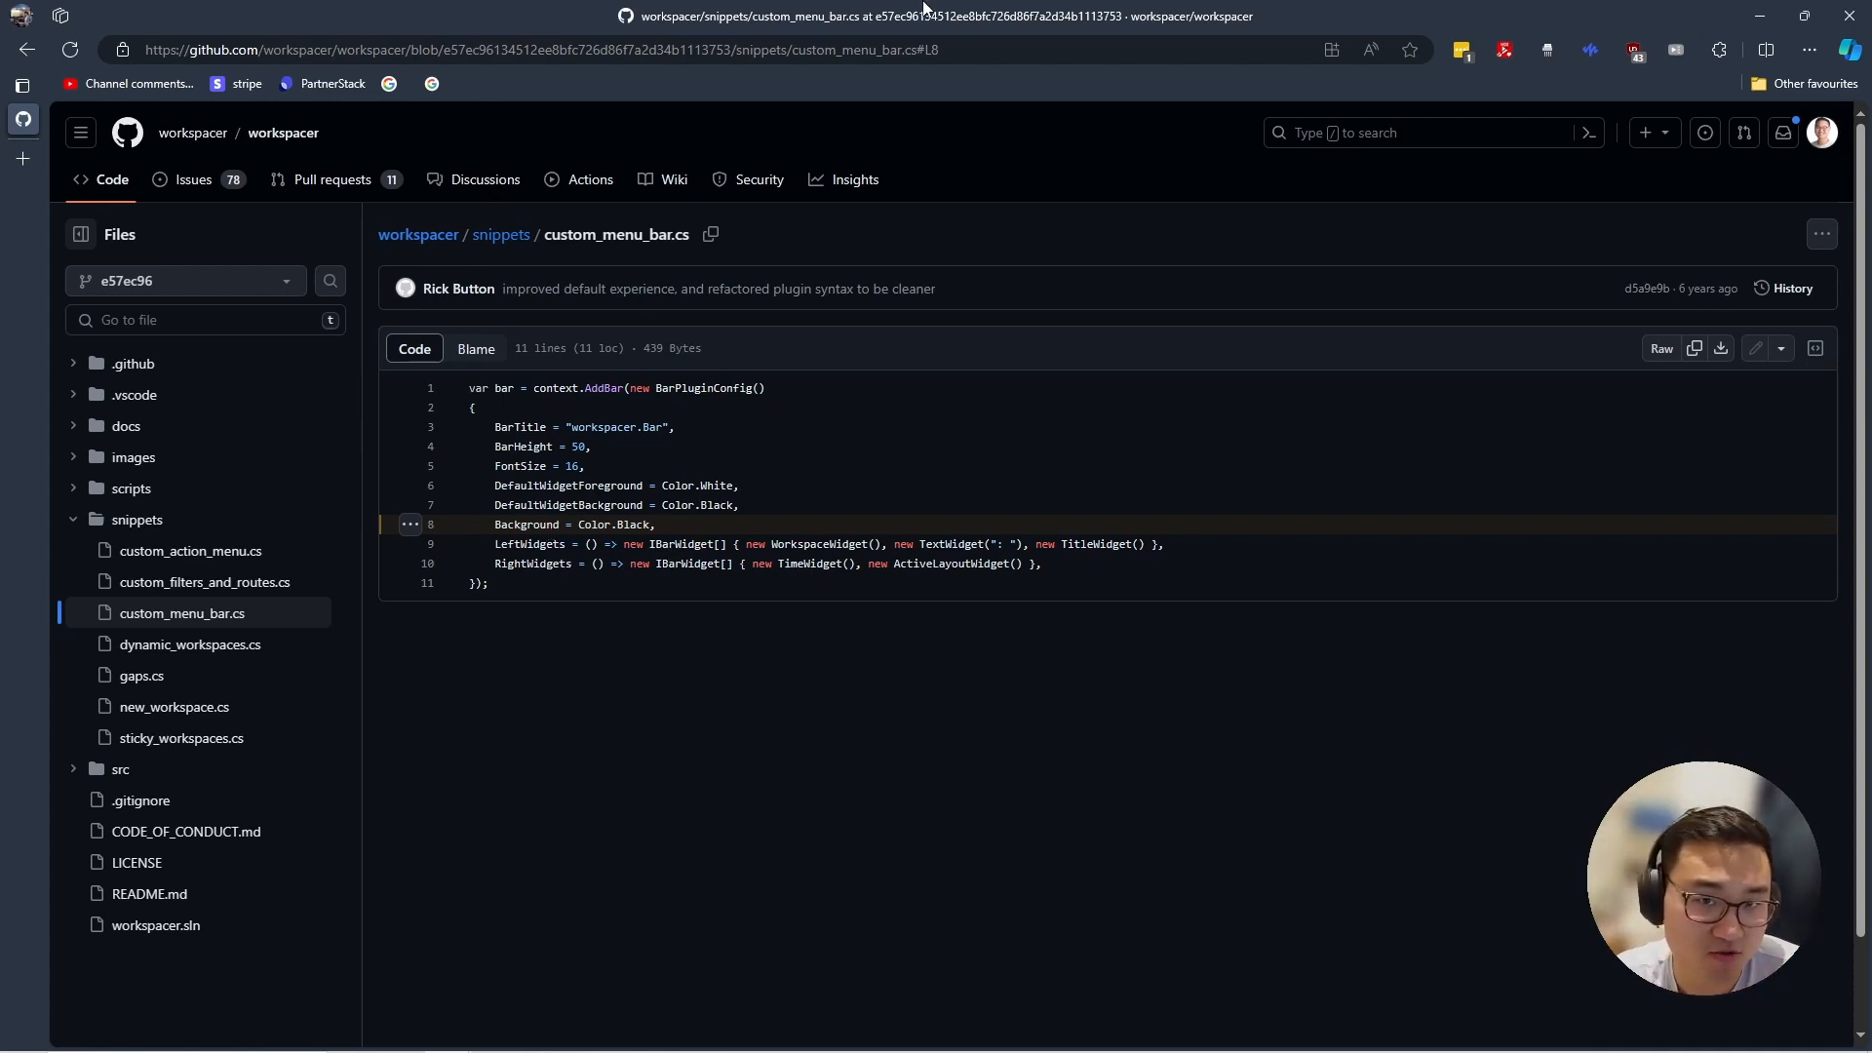
{"action": "mouse_move", "coordinate": [708, 458]}
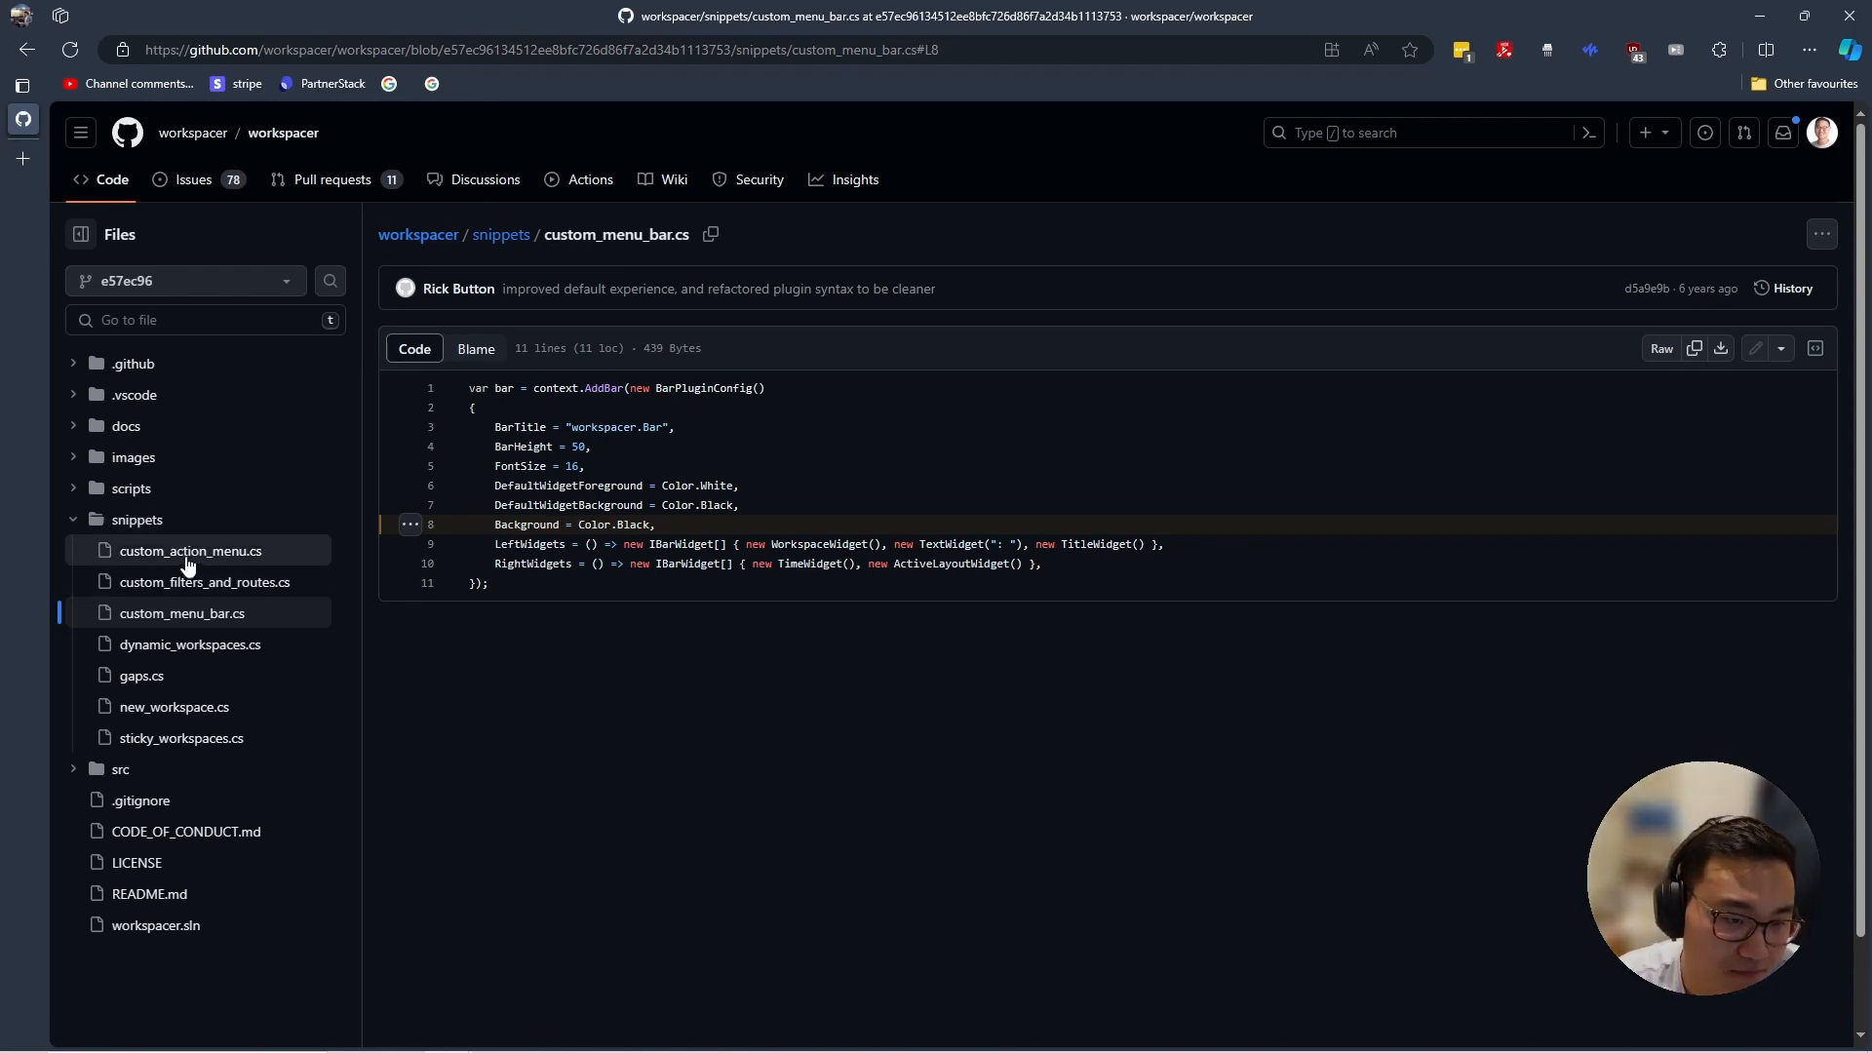
{"action": "left_click", "coordinate": [191, 550]}
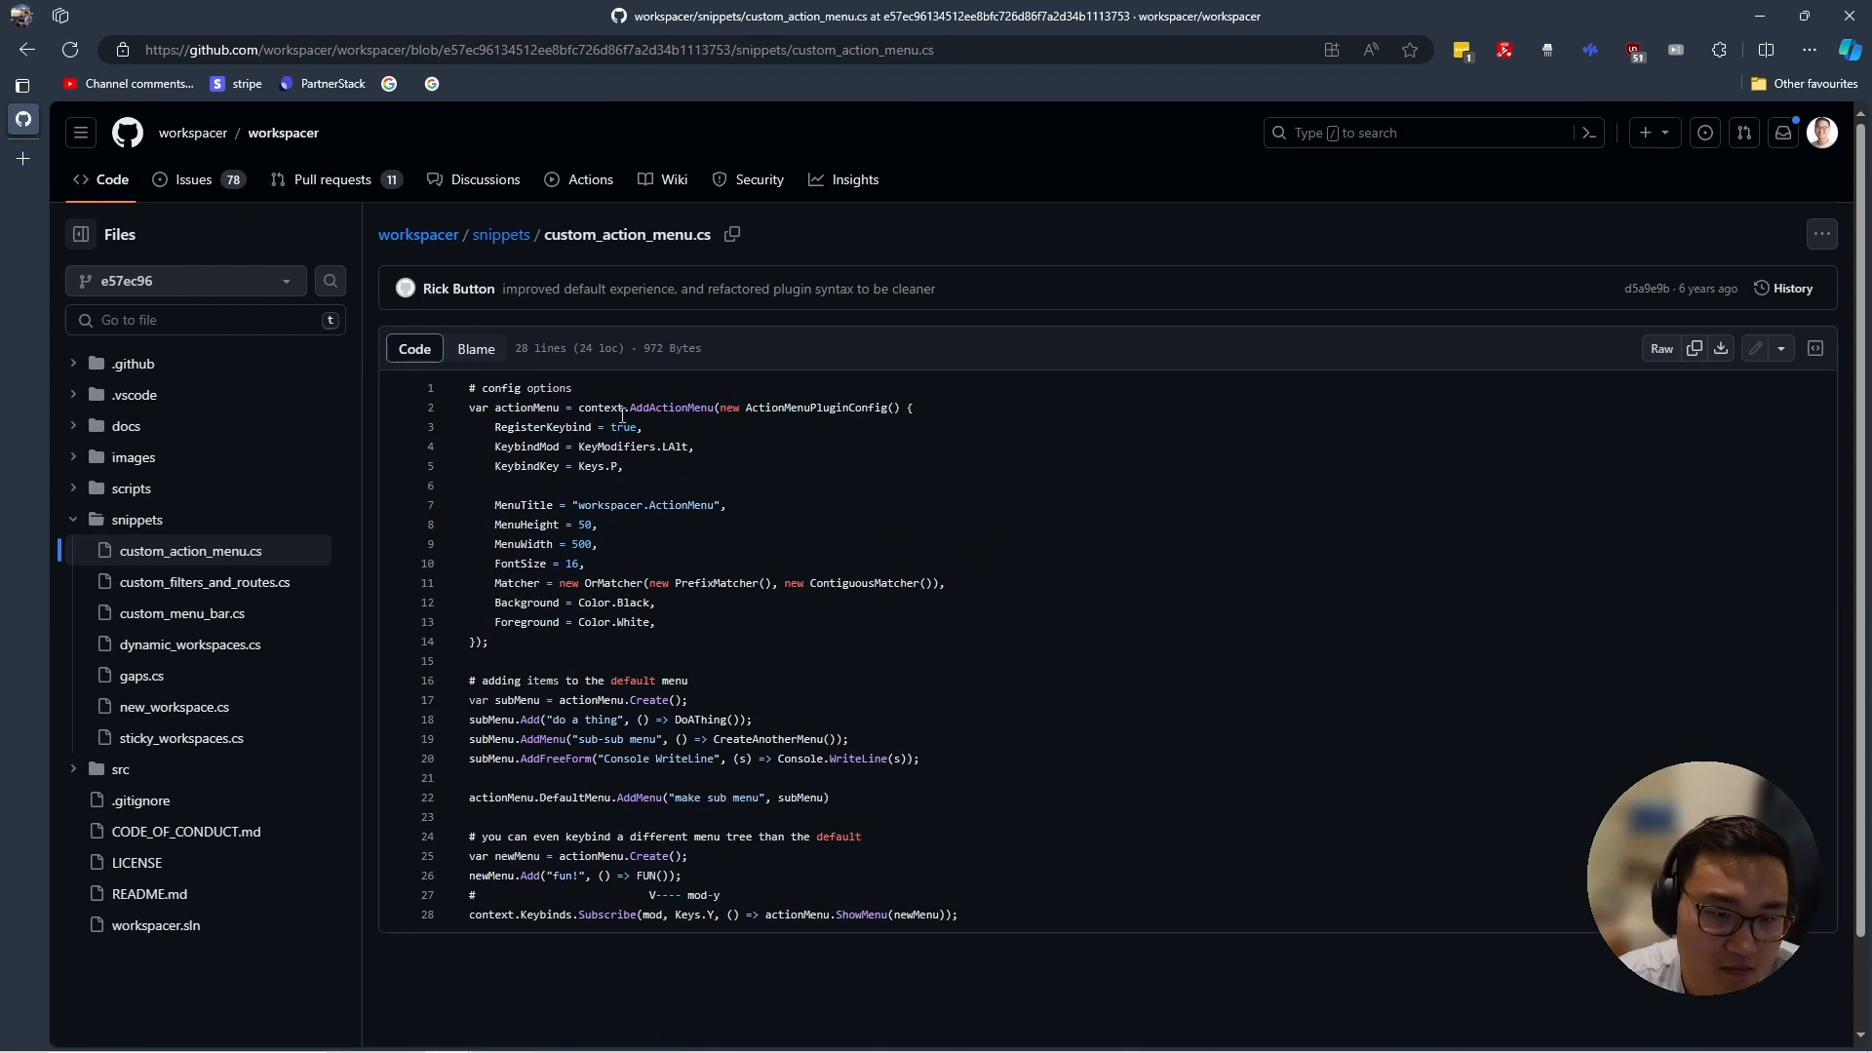
{"action": "left_click", "coordinate": [205, 581]}
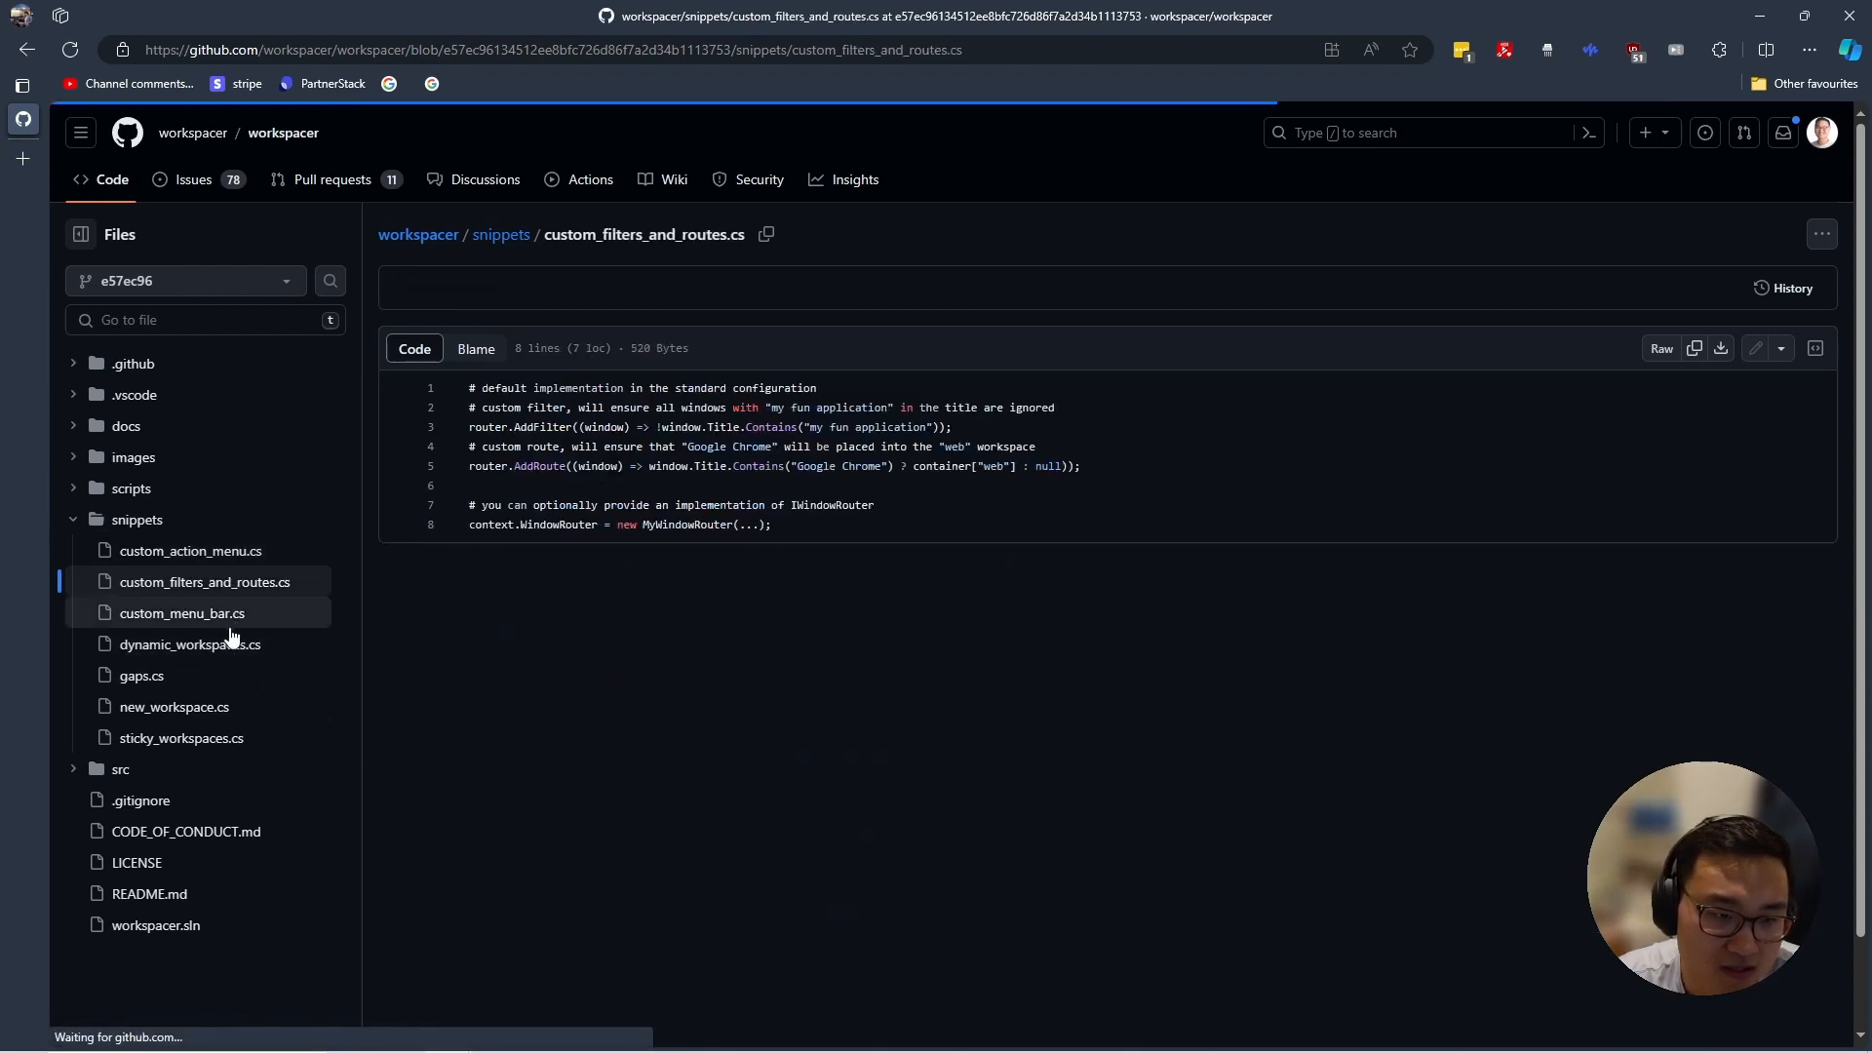
{"action": "left_click", "coordinate": [189, 644]}
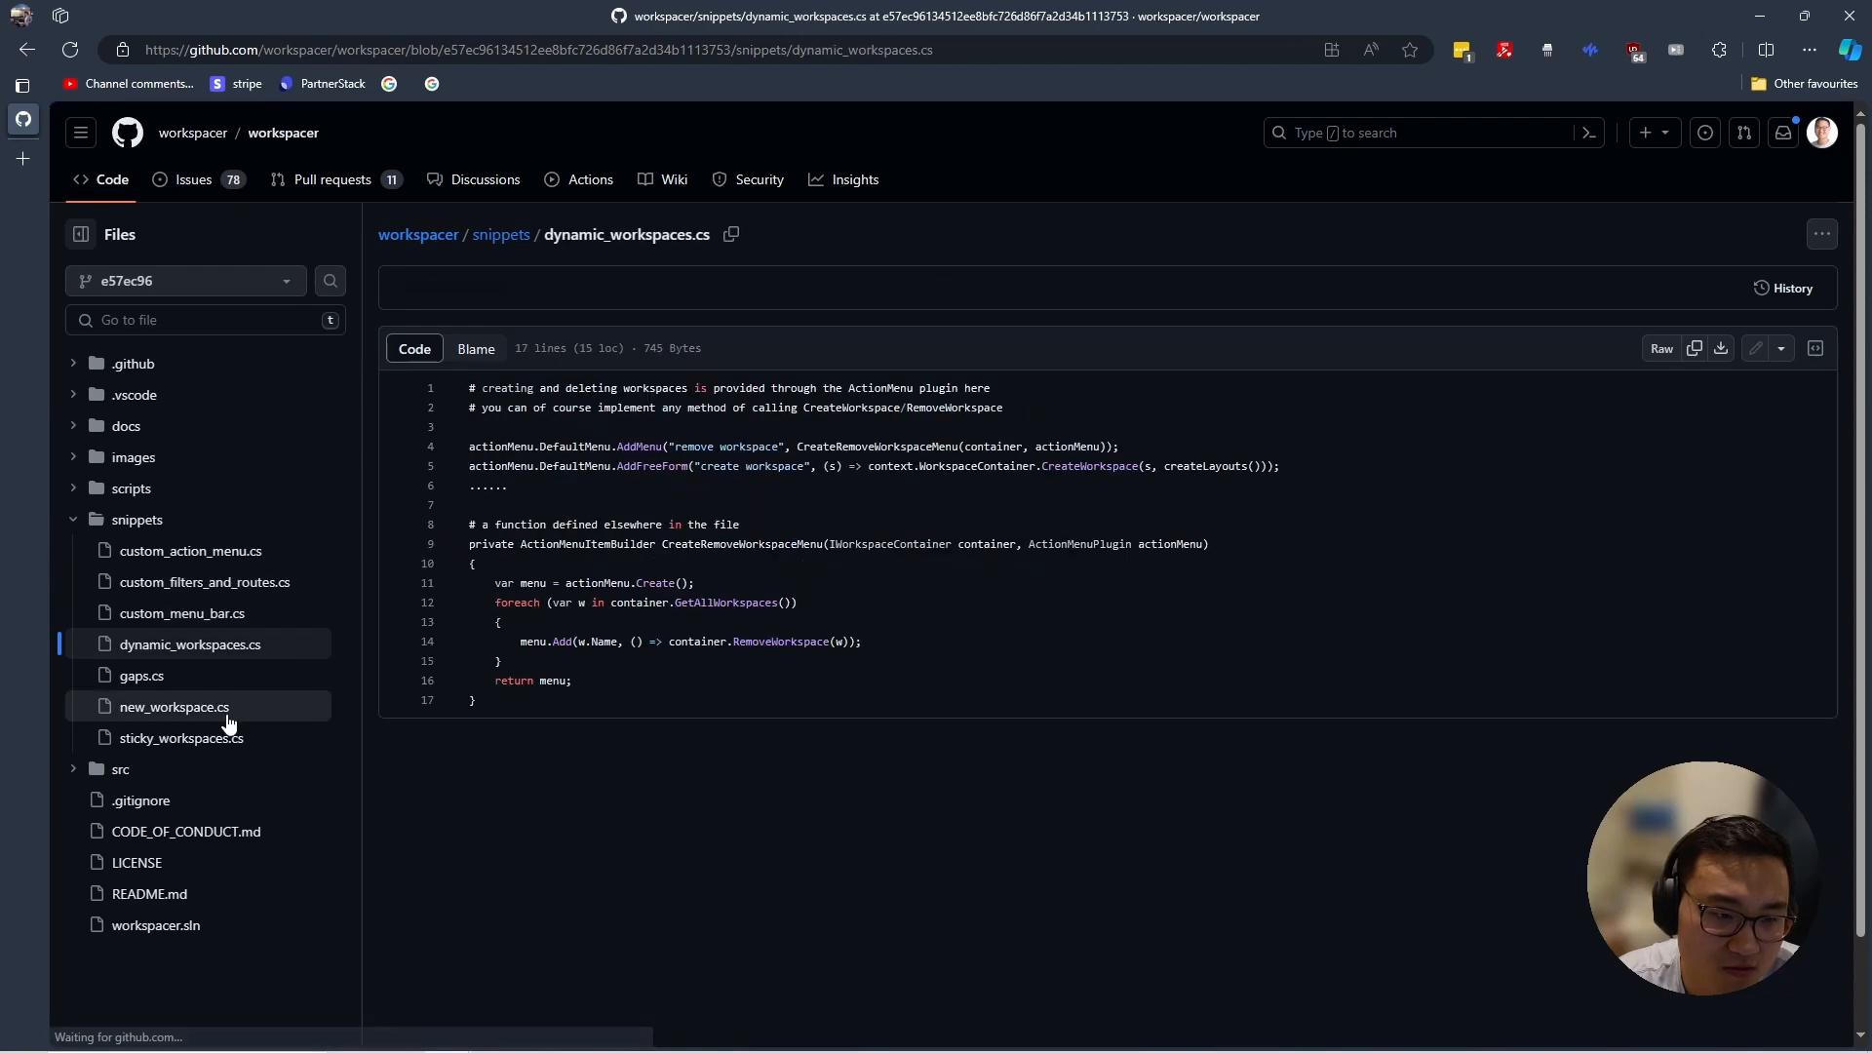
Browse new_workspace.cs and gaps.cs, returning to custom_action_menu.cs
{"action": "left_click", "coordinate": [173, 708]}
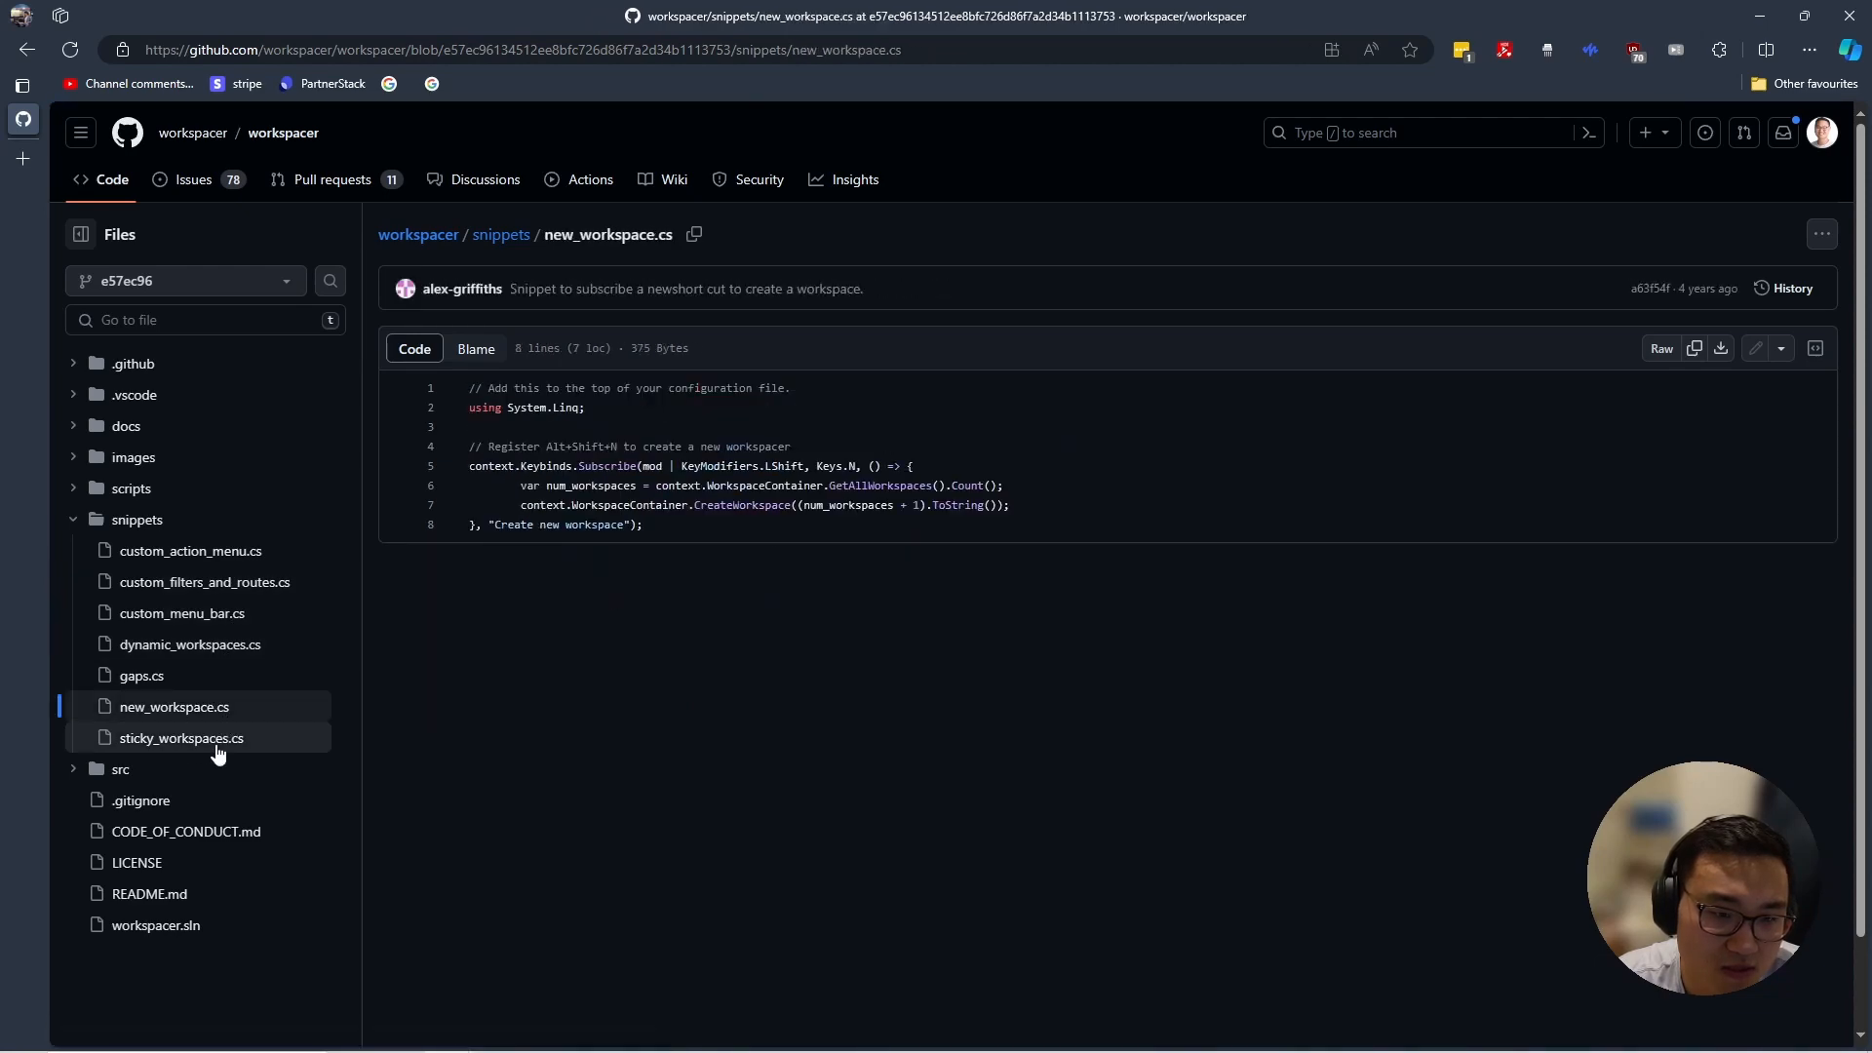
{"action": "left_click", "coordinate": [141, 675]}
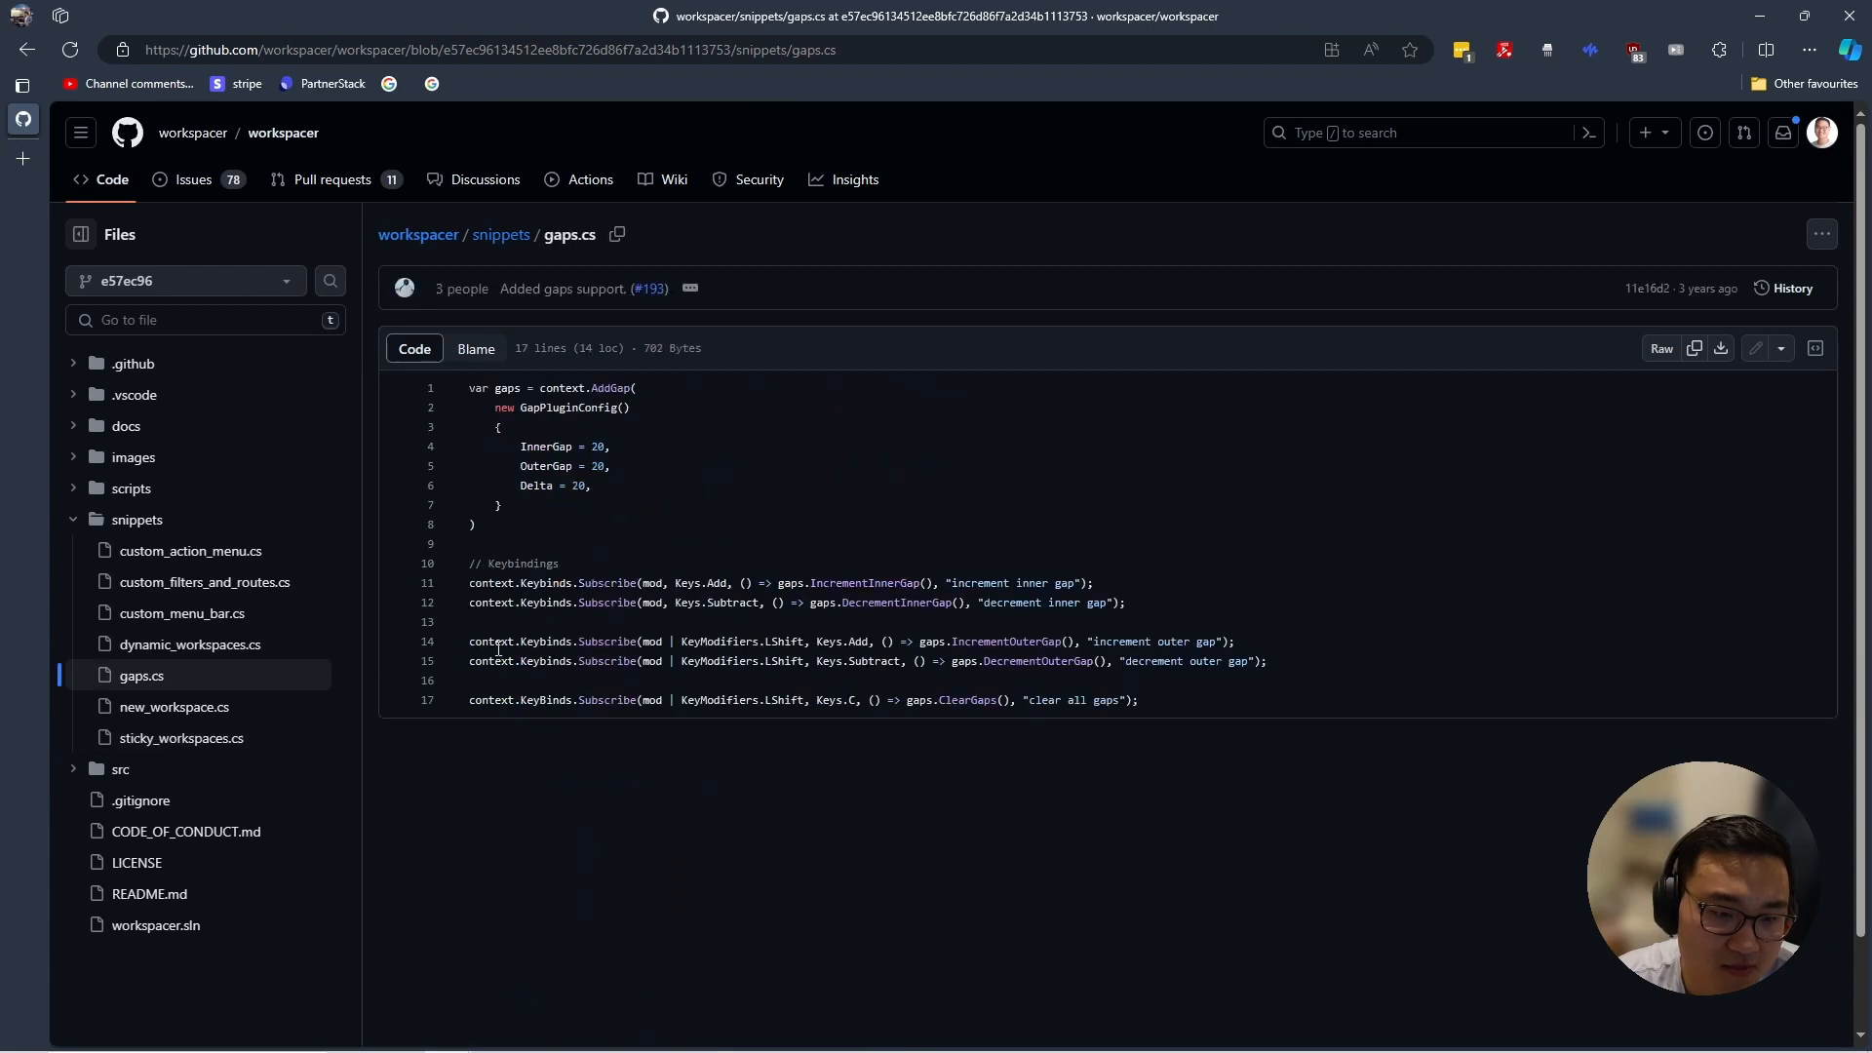
{"action": "left_click", "coordinate": [174, 708]}
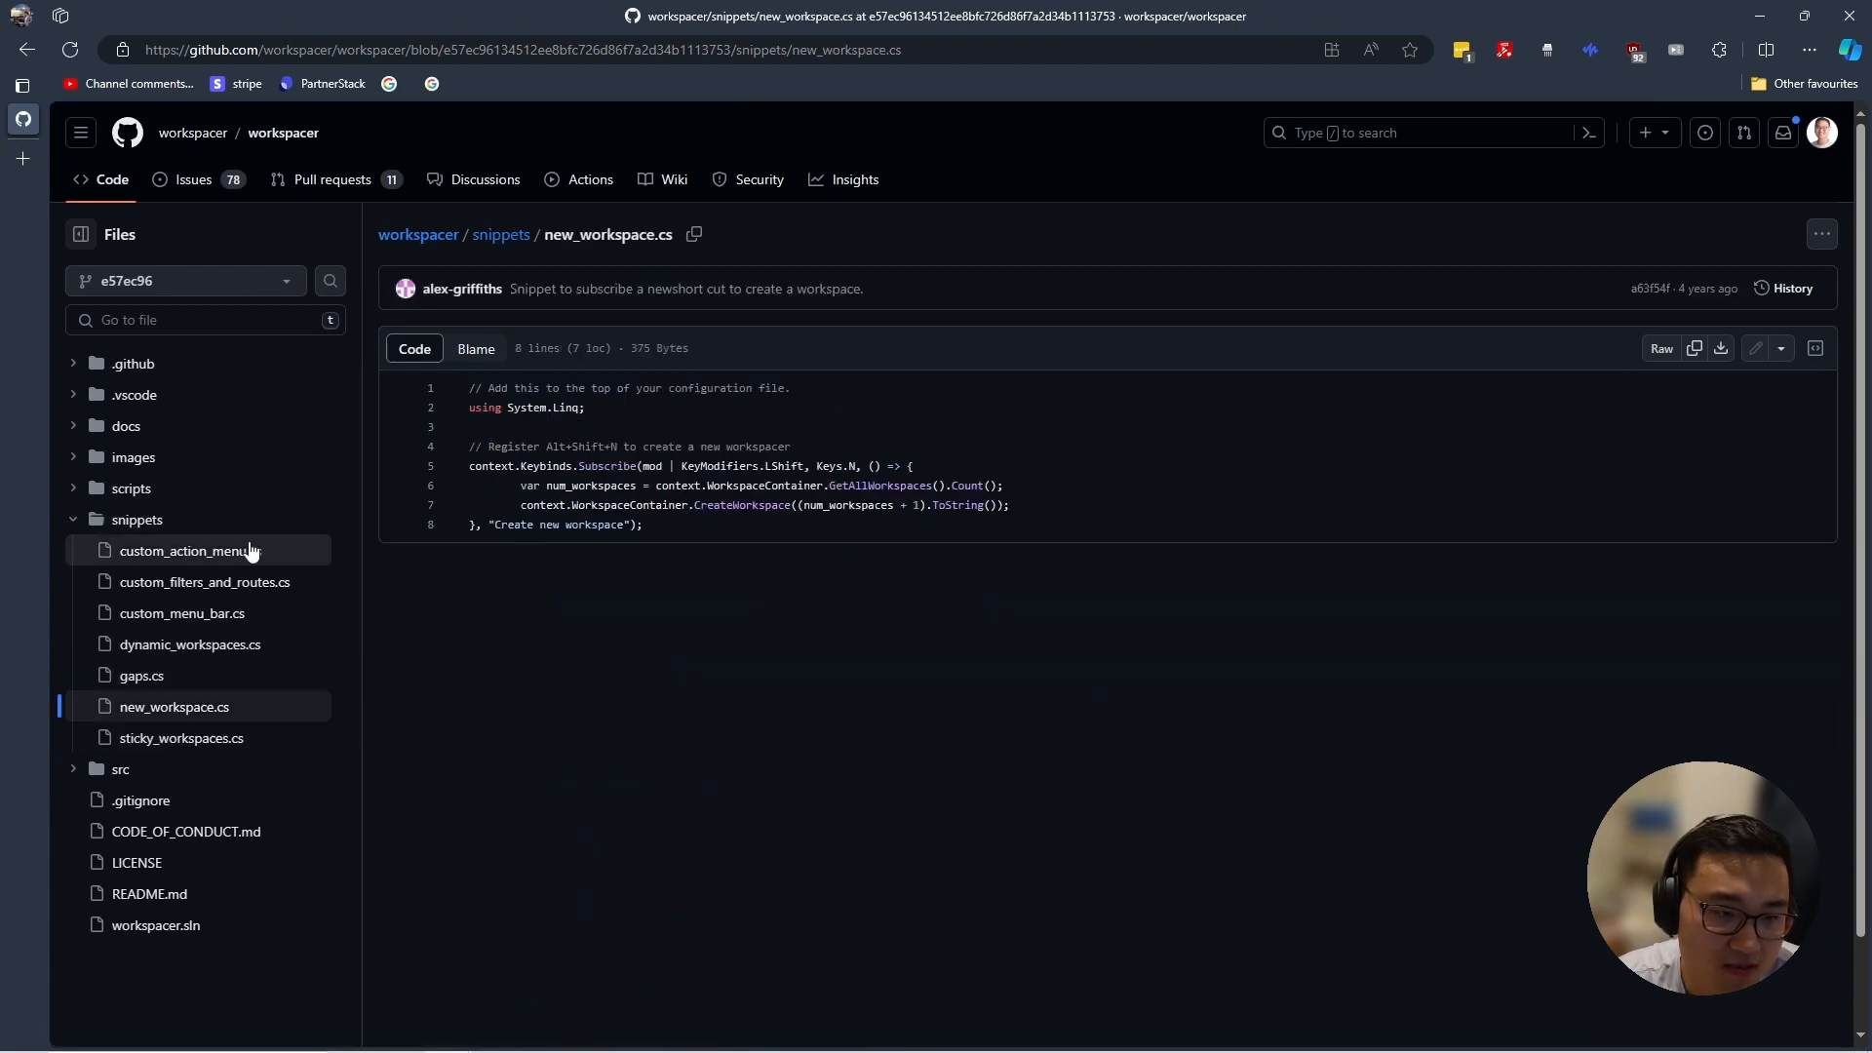
{"action": "left_click", "coordinate": [182, 612]}
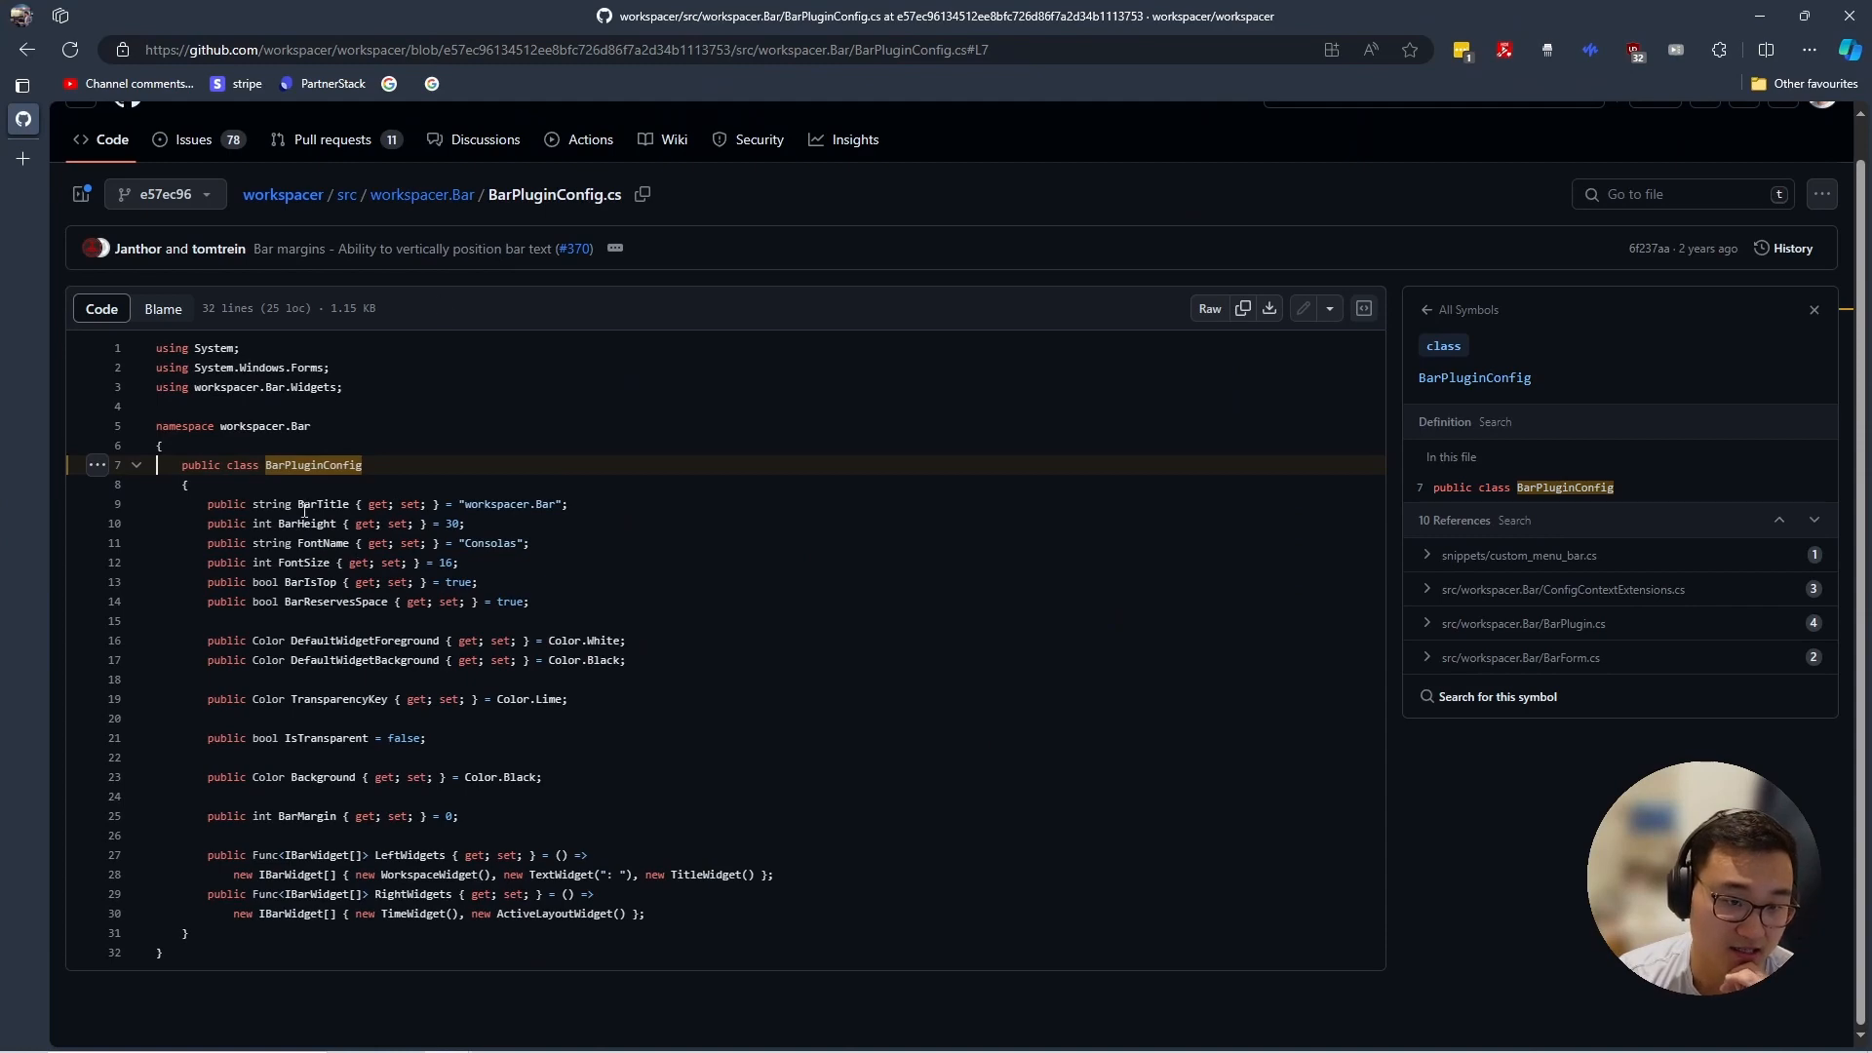
Show the FontName property's definition and references in BarPluginConfig.cs
{"action": "left_click", "coordinate": [324, 542]}
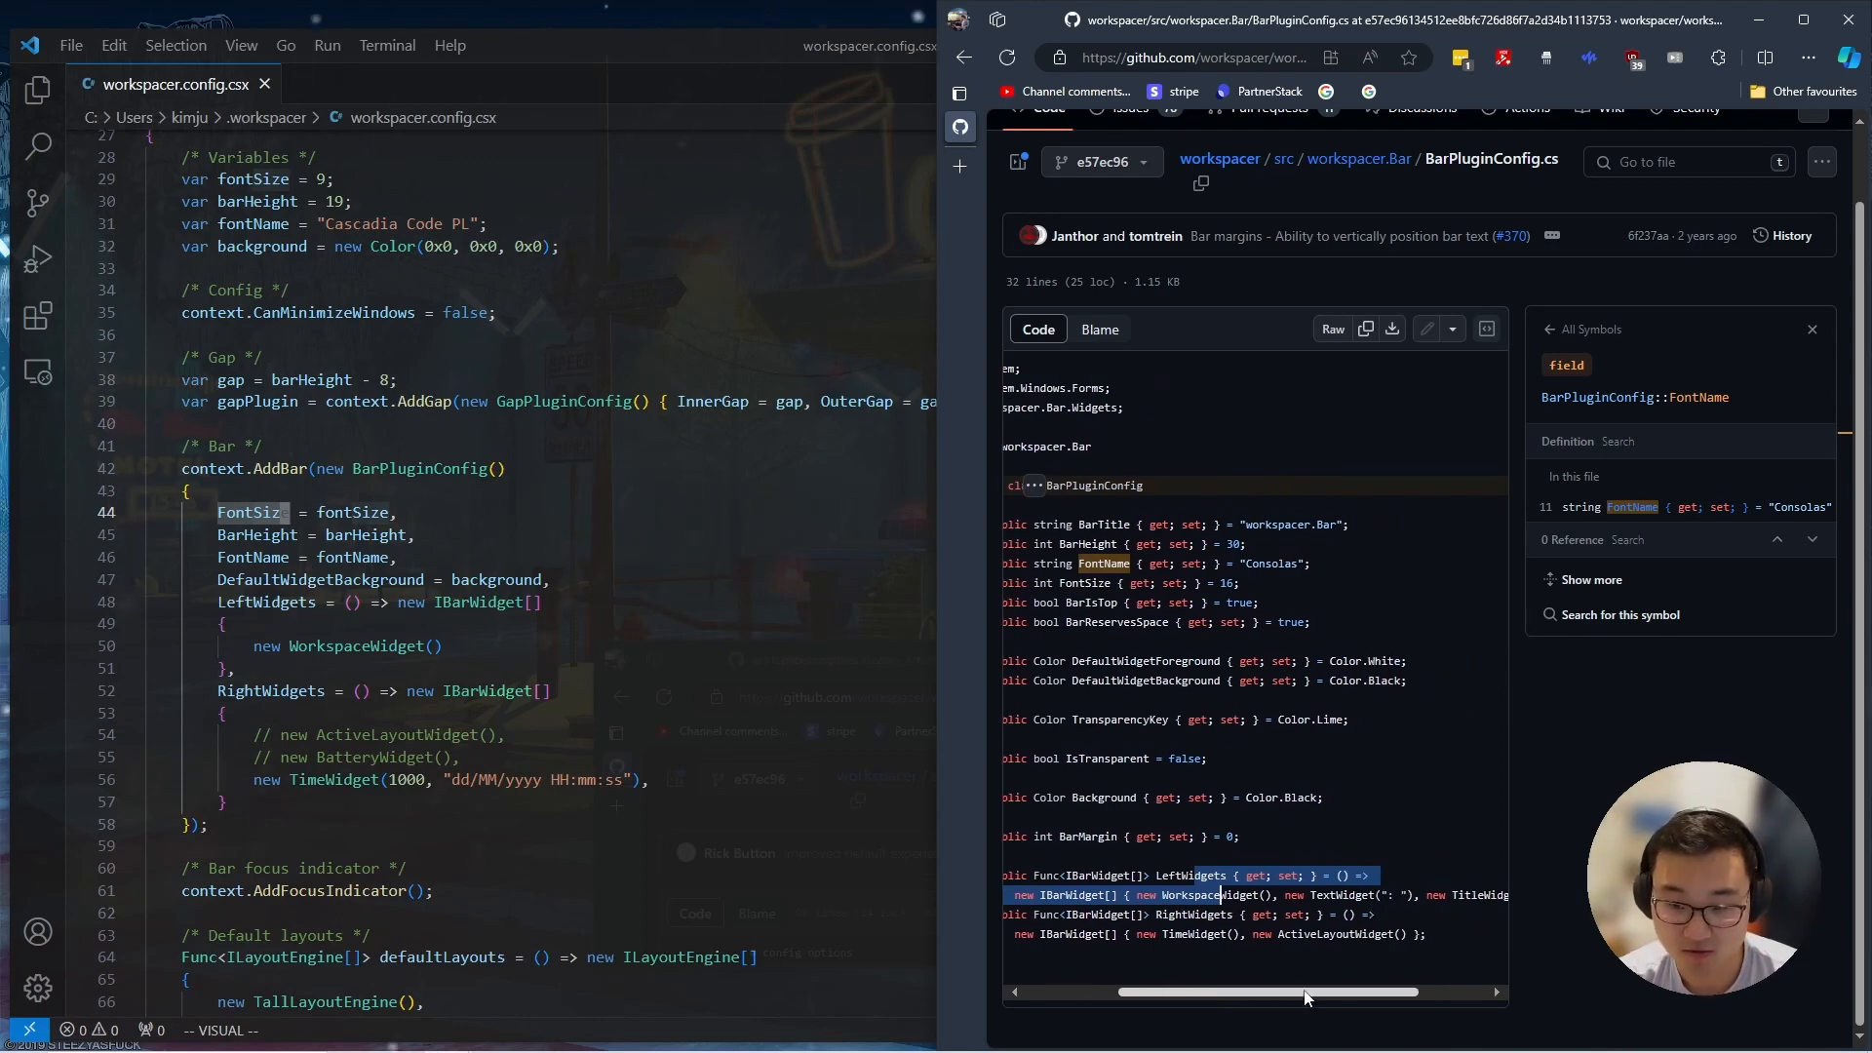
Scroll the GitHub code view left to line up the default widget definitions
{"action": "scroll", "scroll_direction": "left", "scroll_amount": 3}
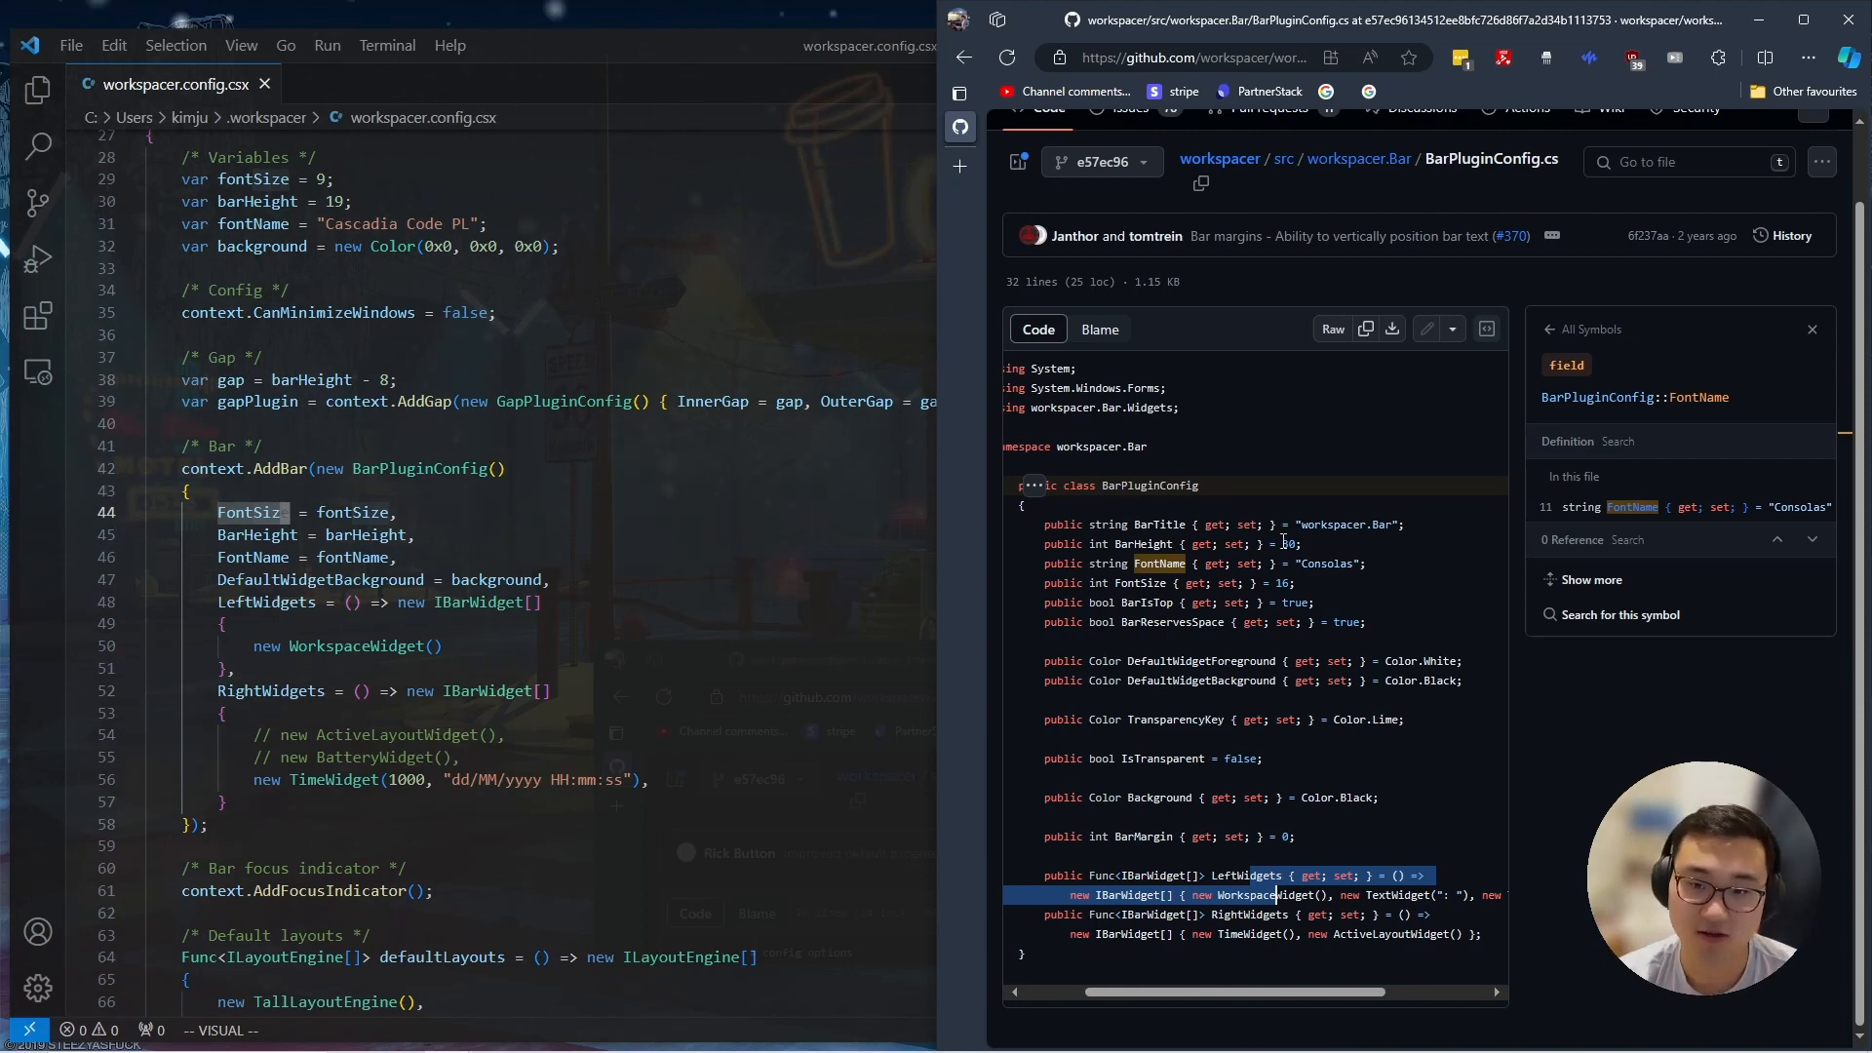
{"action": "mouse_move", "coordinate": [1241, 514]}
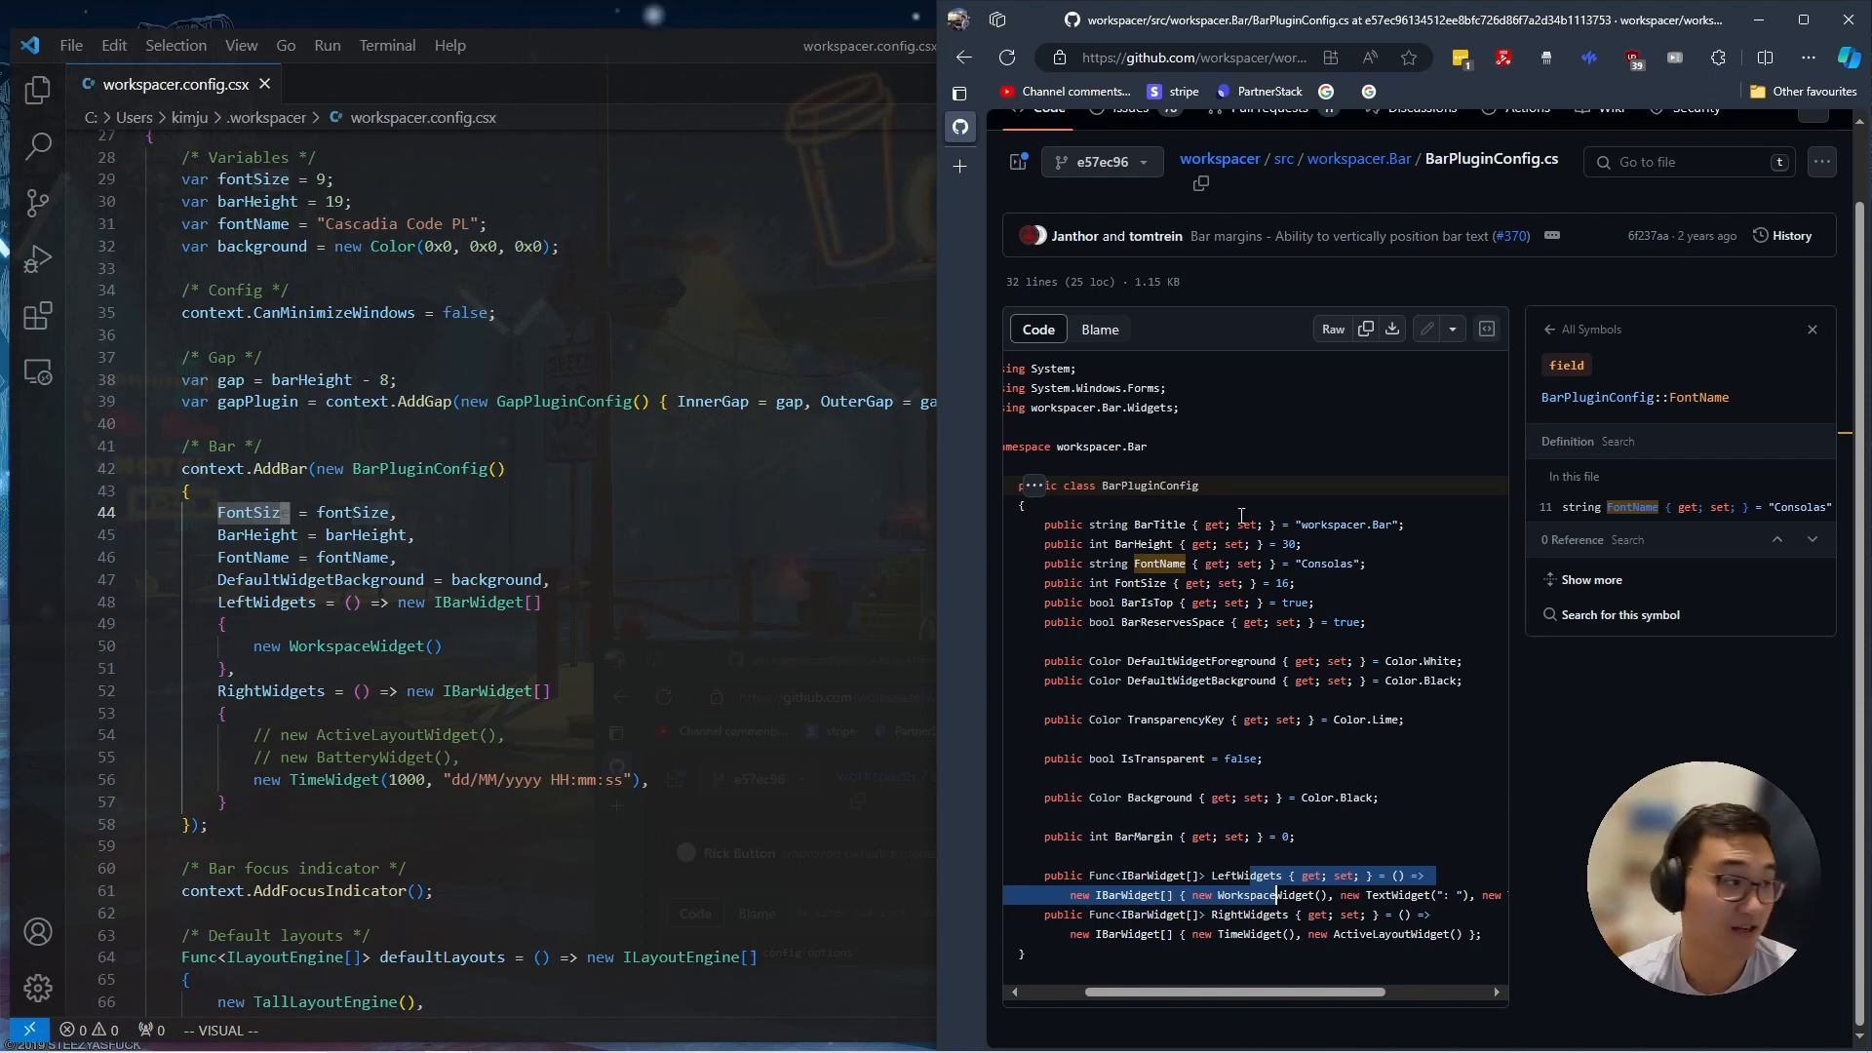